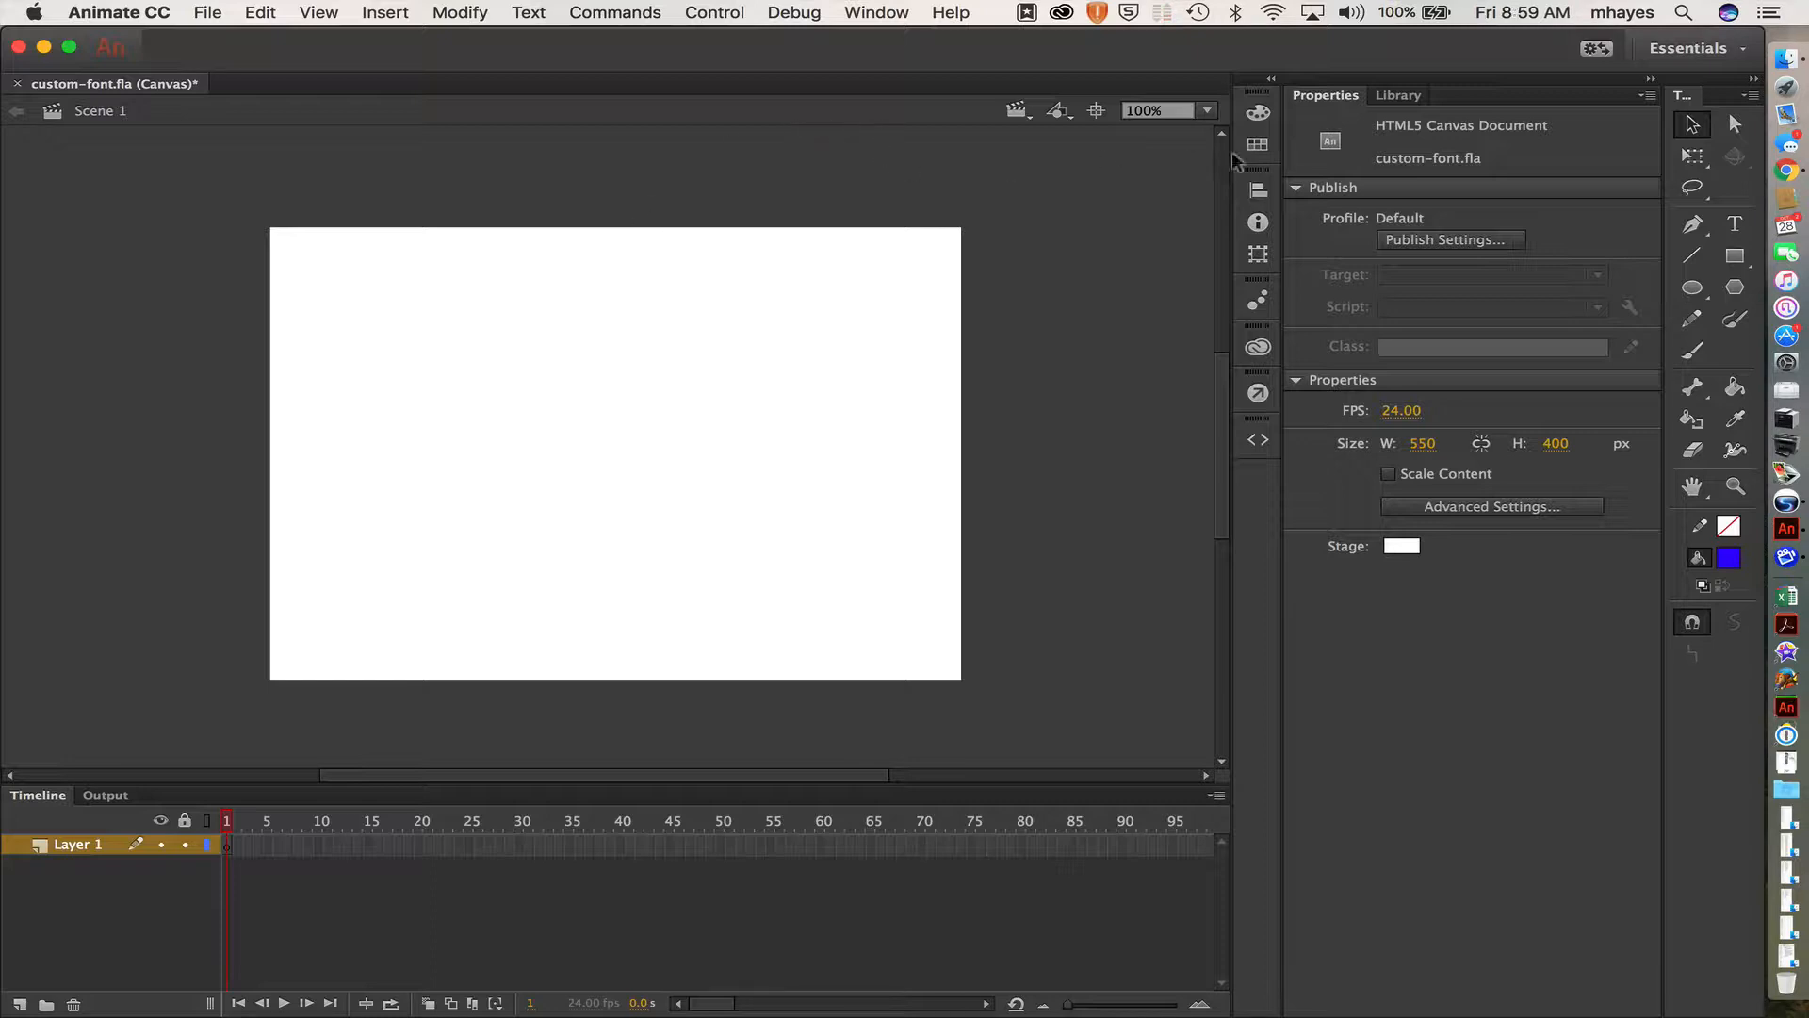
Step: Create a text box near the stage top and enter the word 'sunshine' in blue Gill Sans
{"action": "left_click", "coordinate": [1733, 225]}
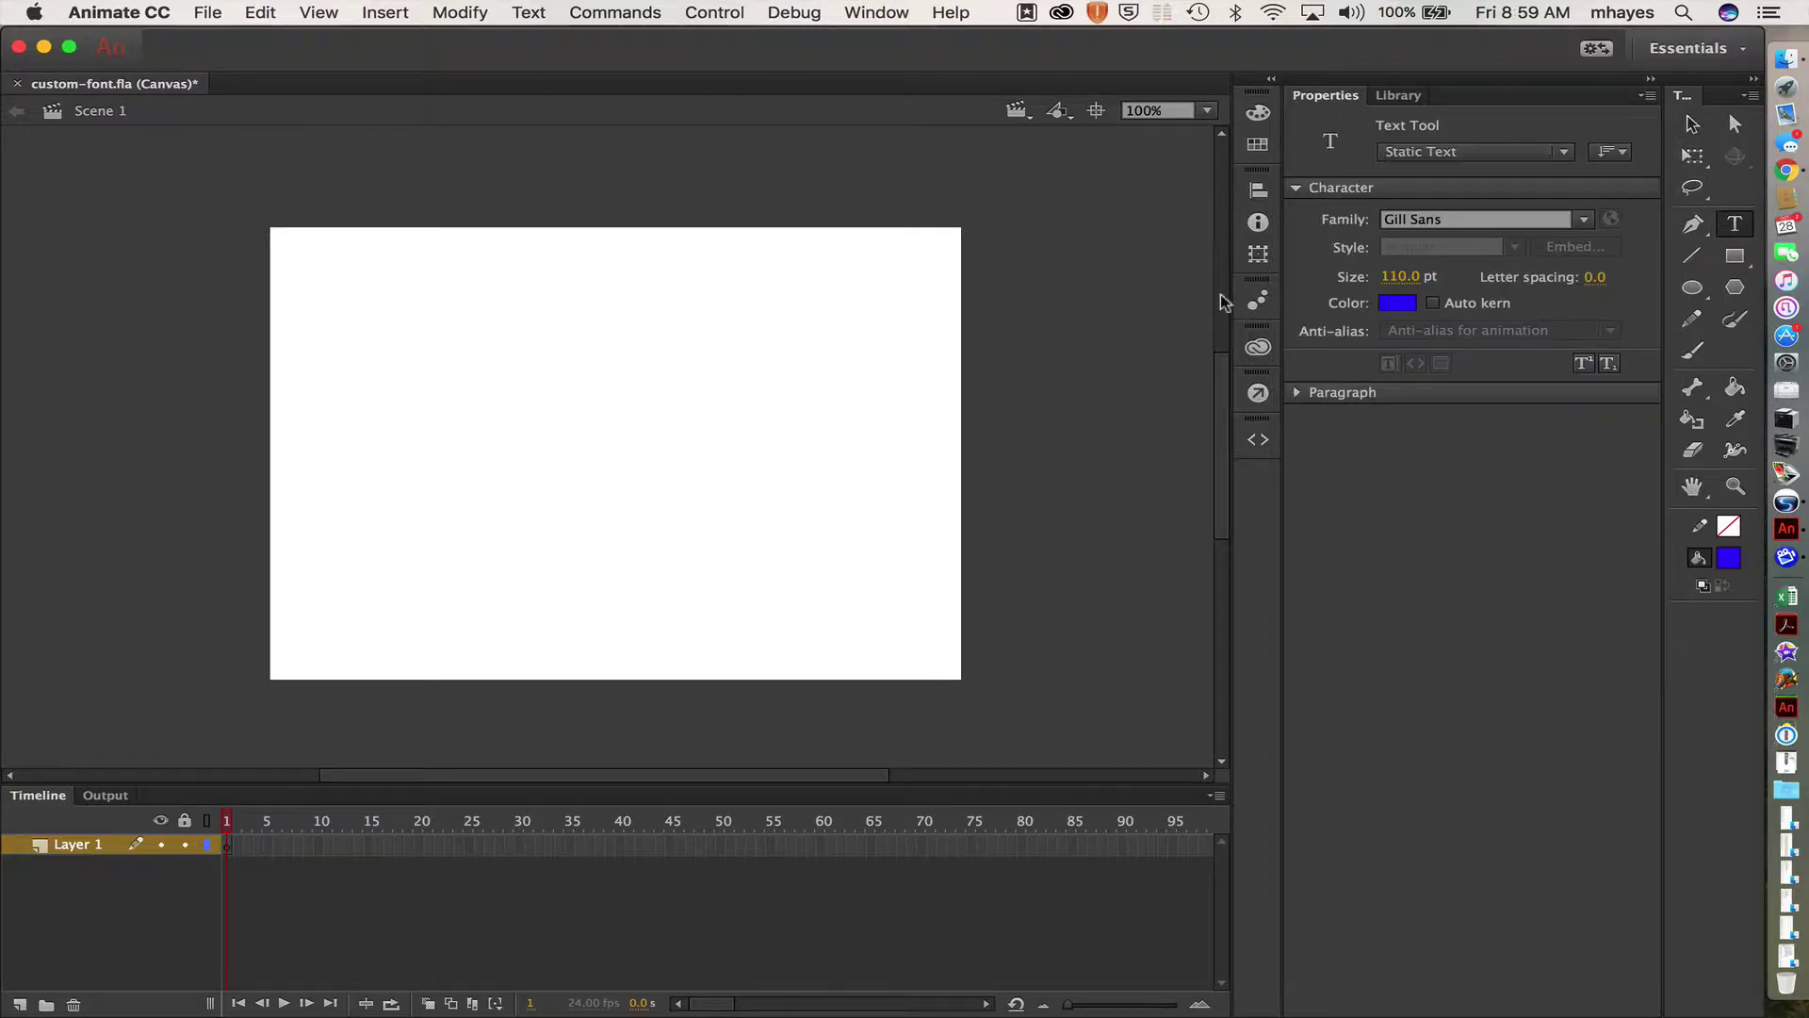
{"action": "left_click_drag", "start_coordinate": [371, 189], "coordinate": [883, 336]}
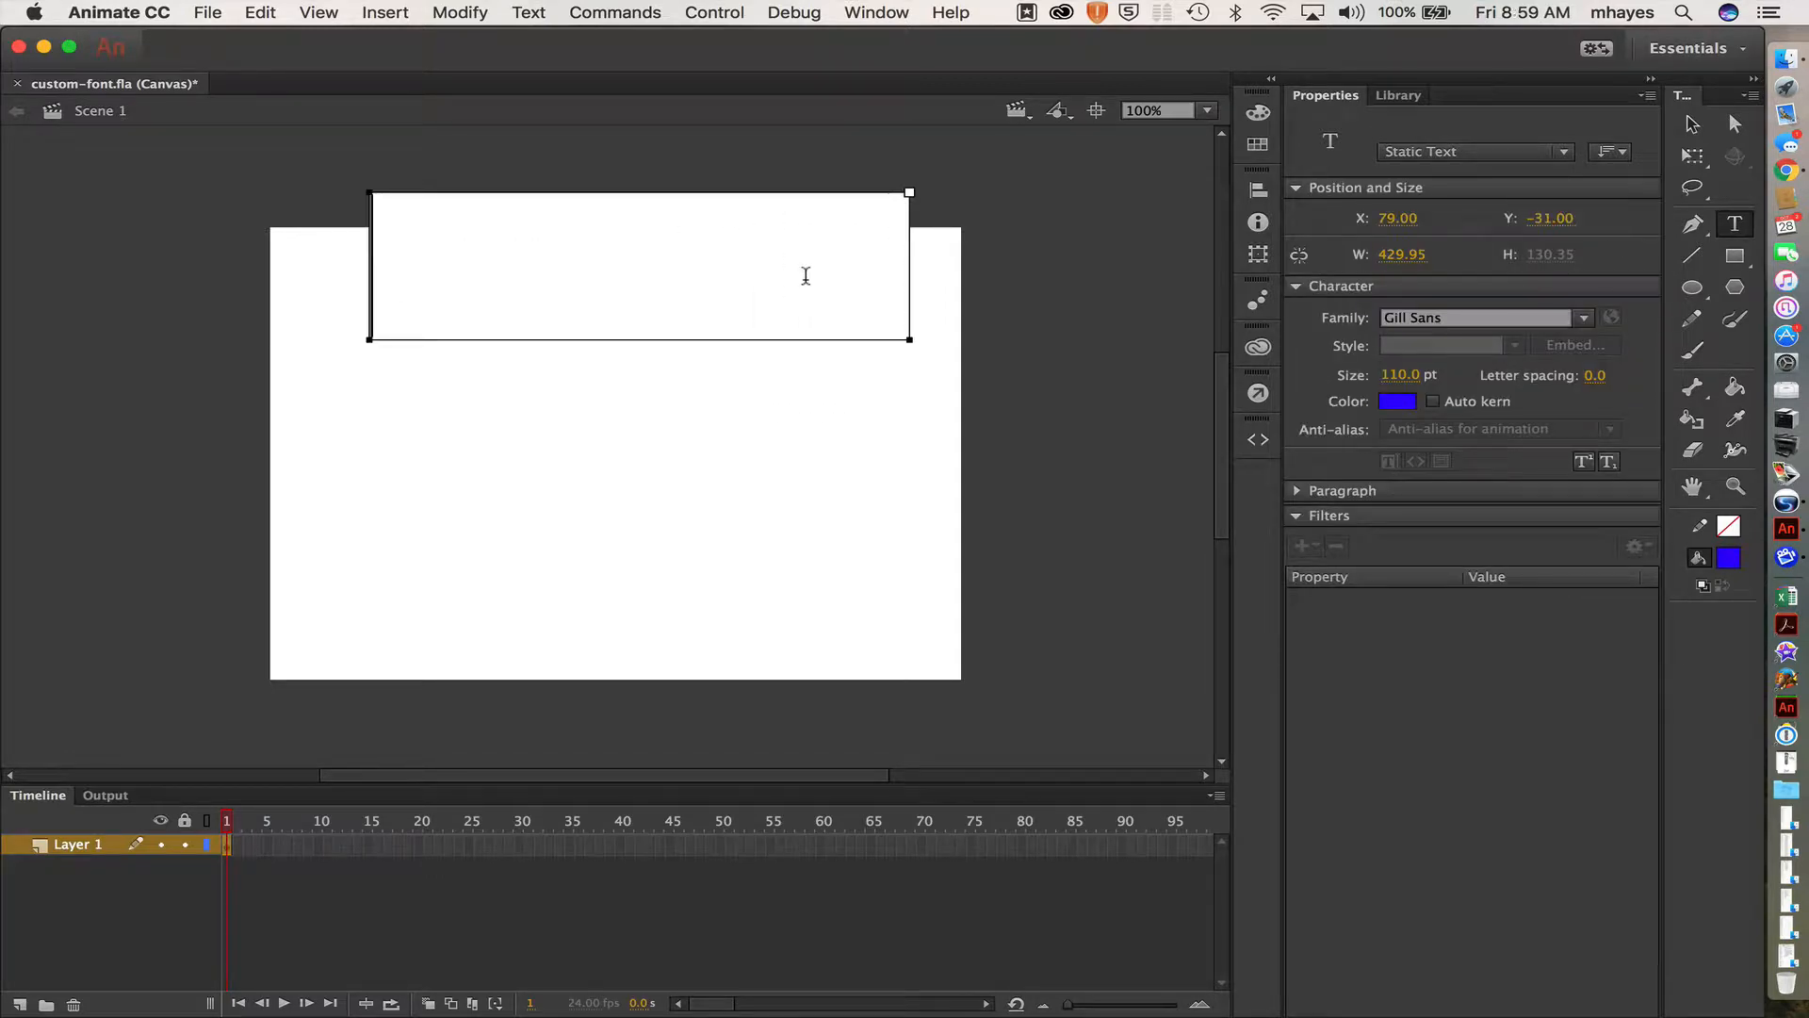
{"action": "type", "text": "au"}
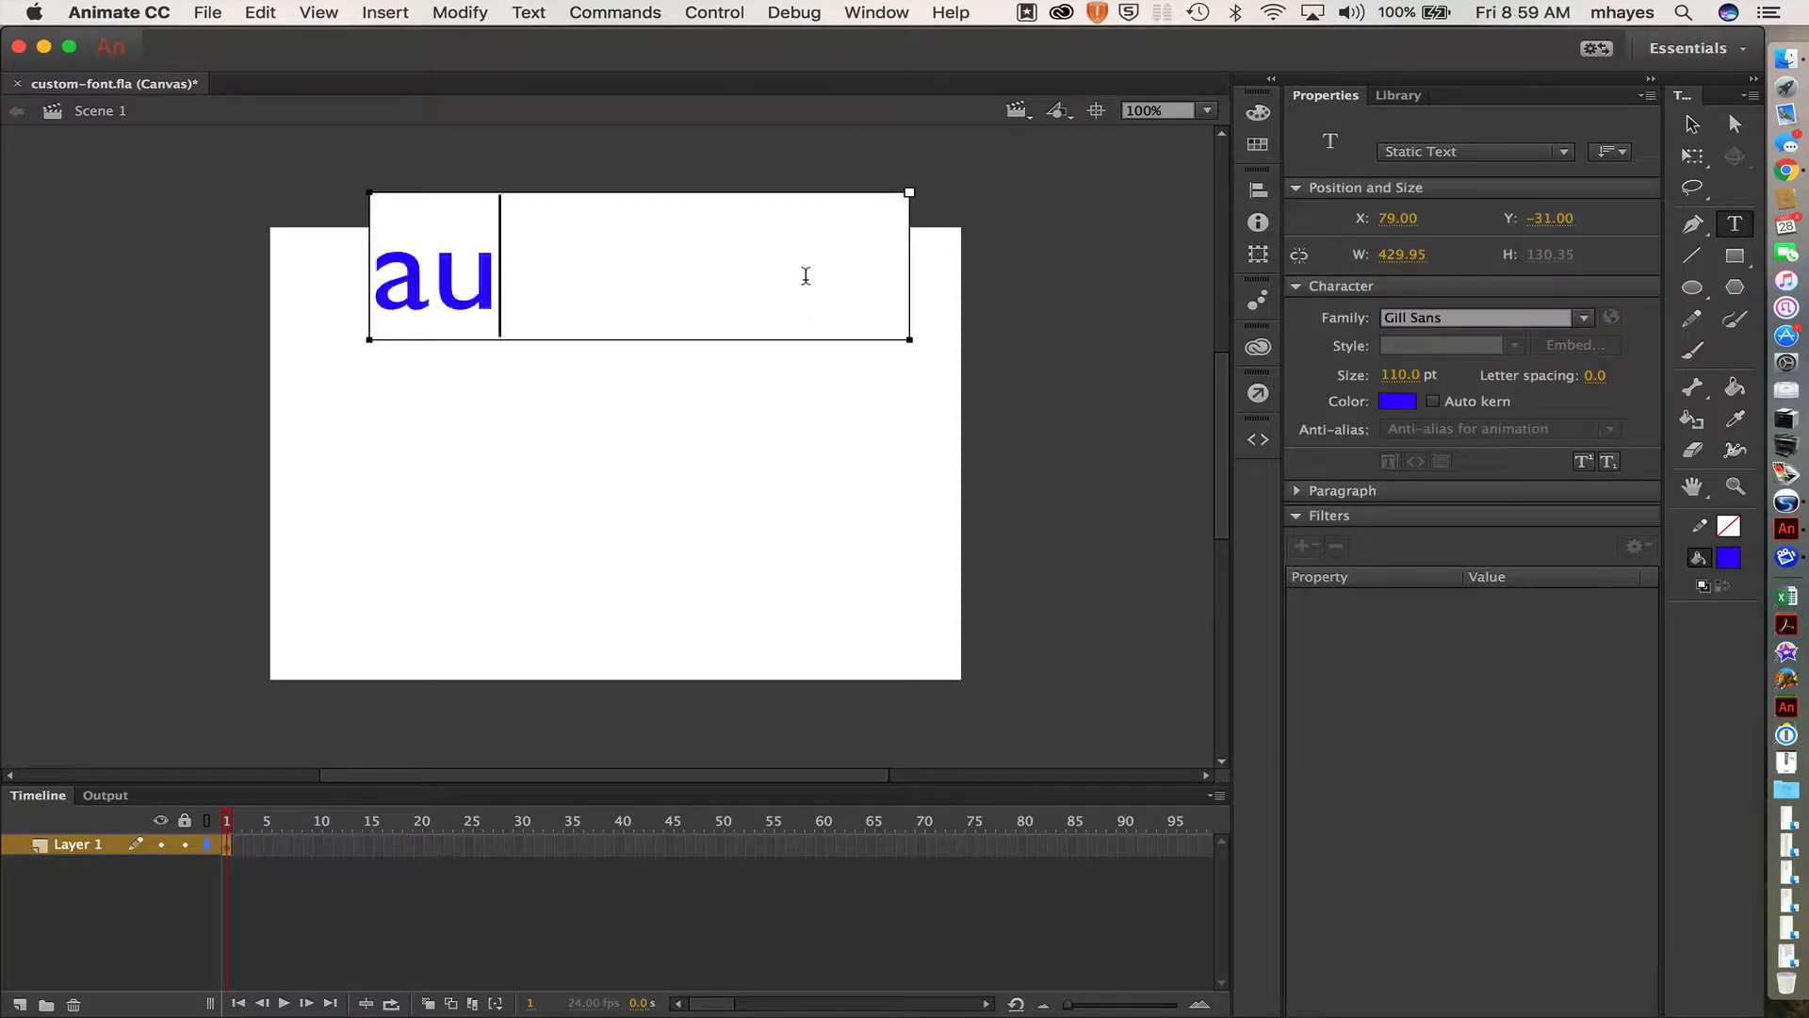
{"action": "type", "text": "sun"}
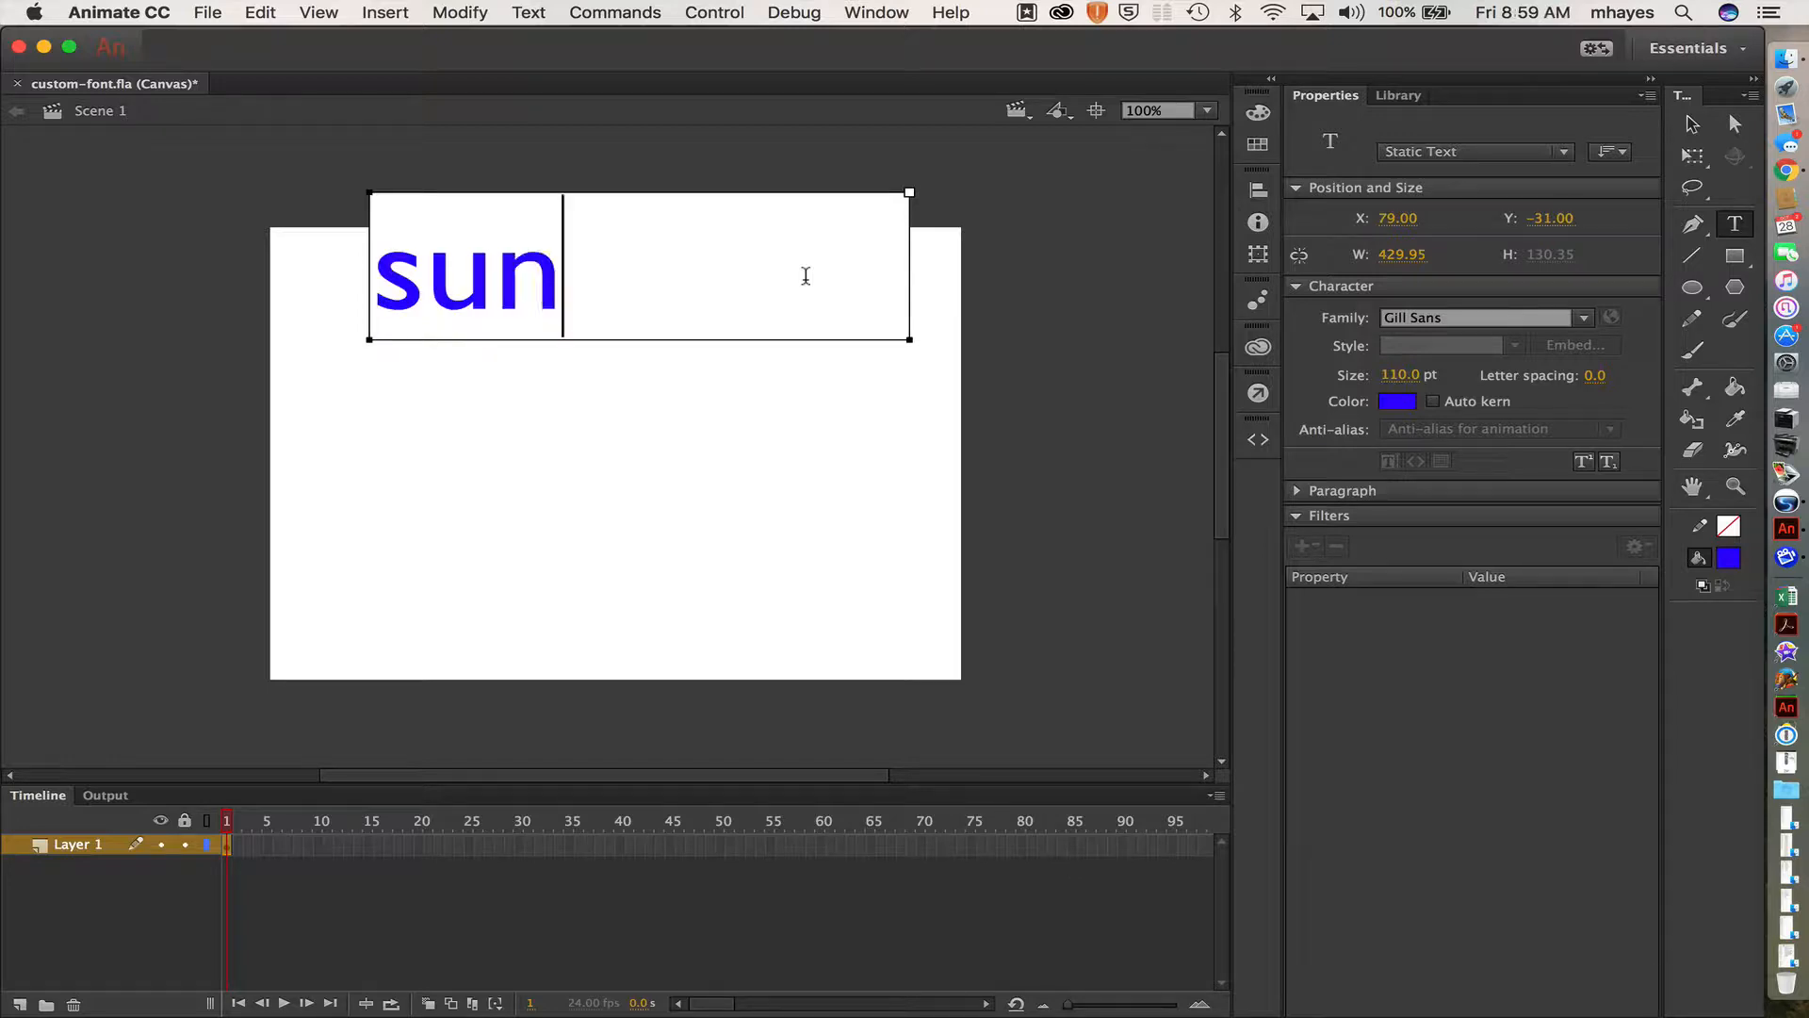
{"action": "type", "text": "shine"}
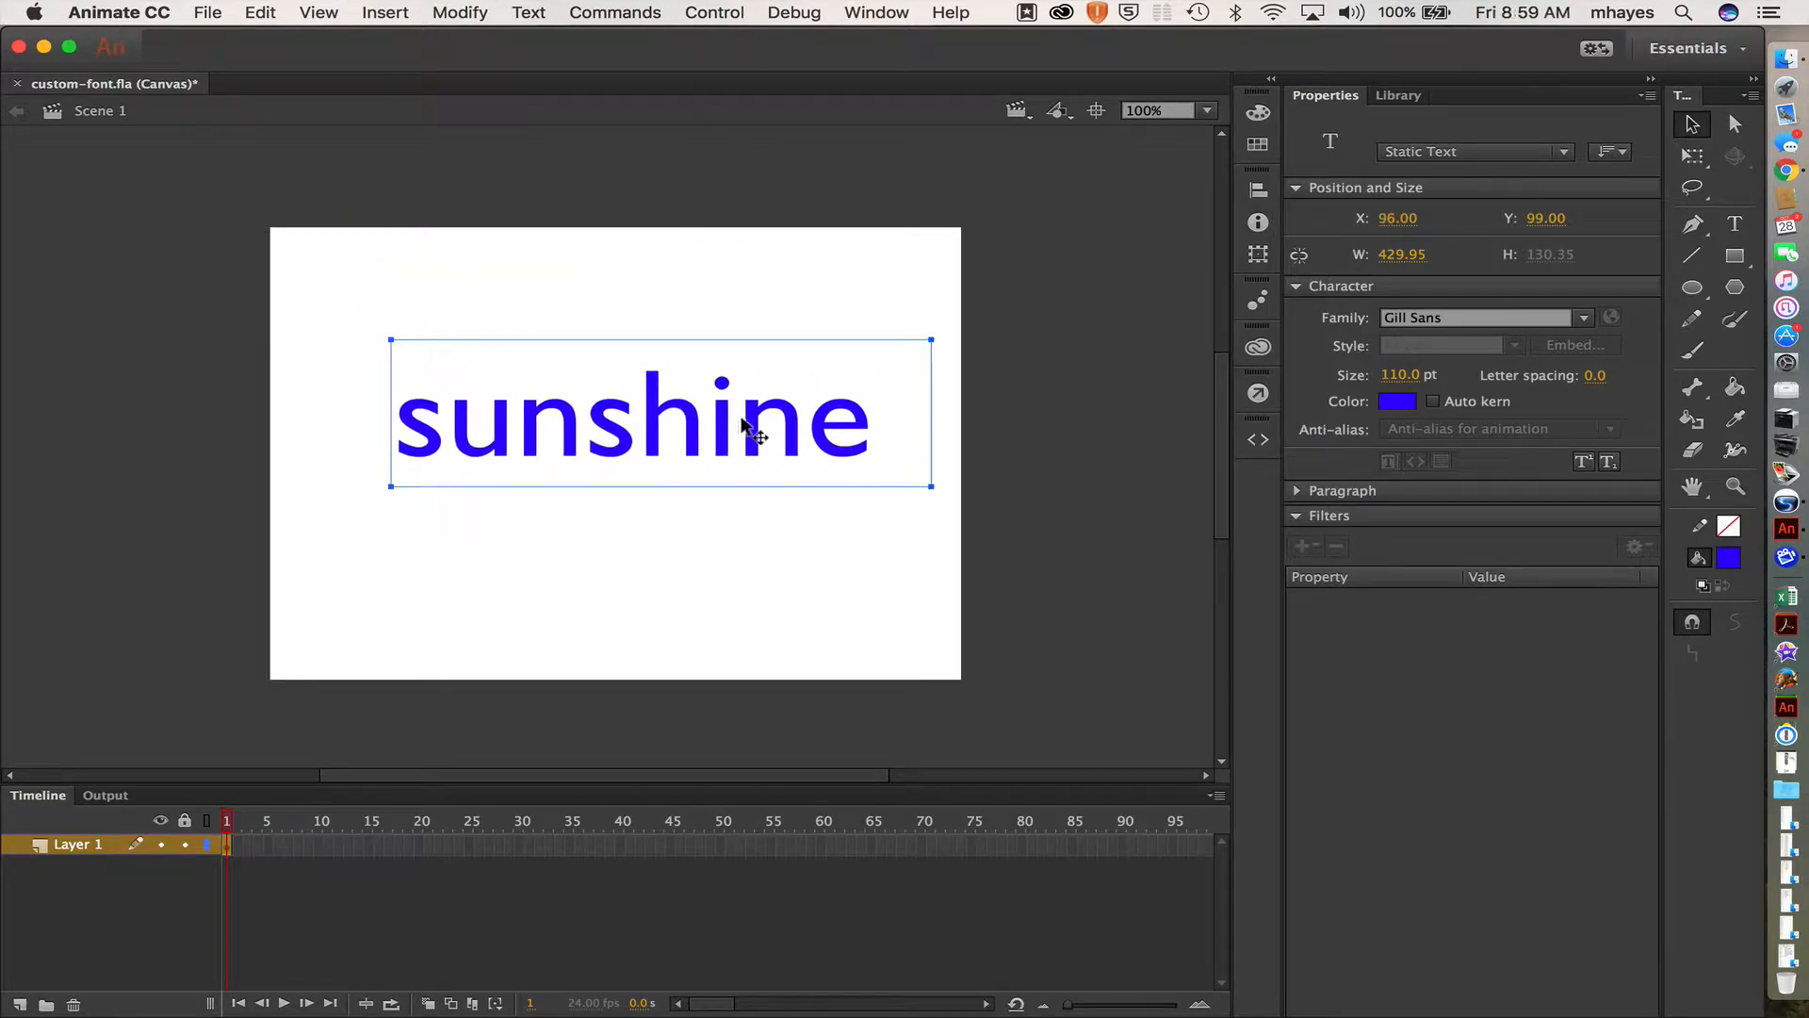
Step: Select the sunshine letters and set the text type to Dynamic Text in Properties
{"action": "left_click_drag", "start_coordinate": [750, 416], "coordinate": [739, 416]}
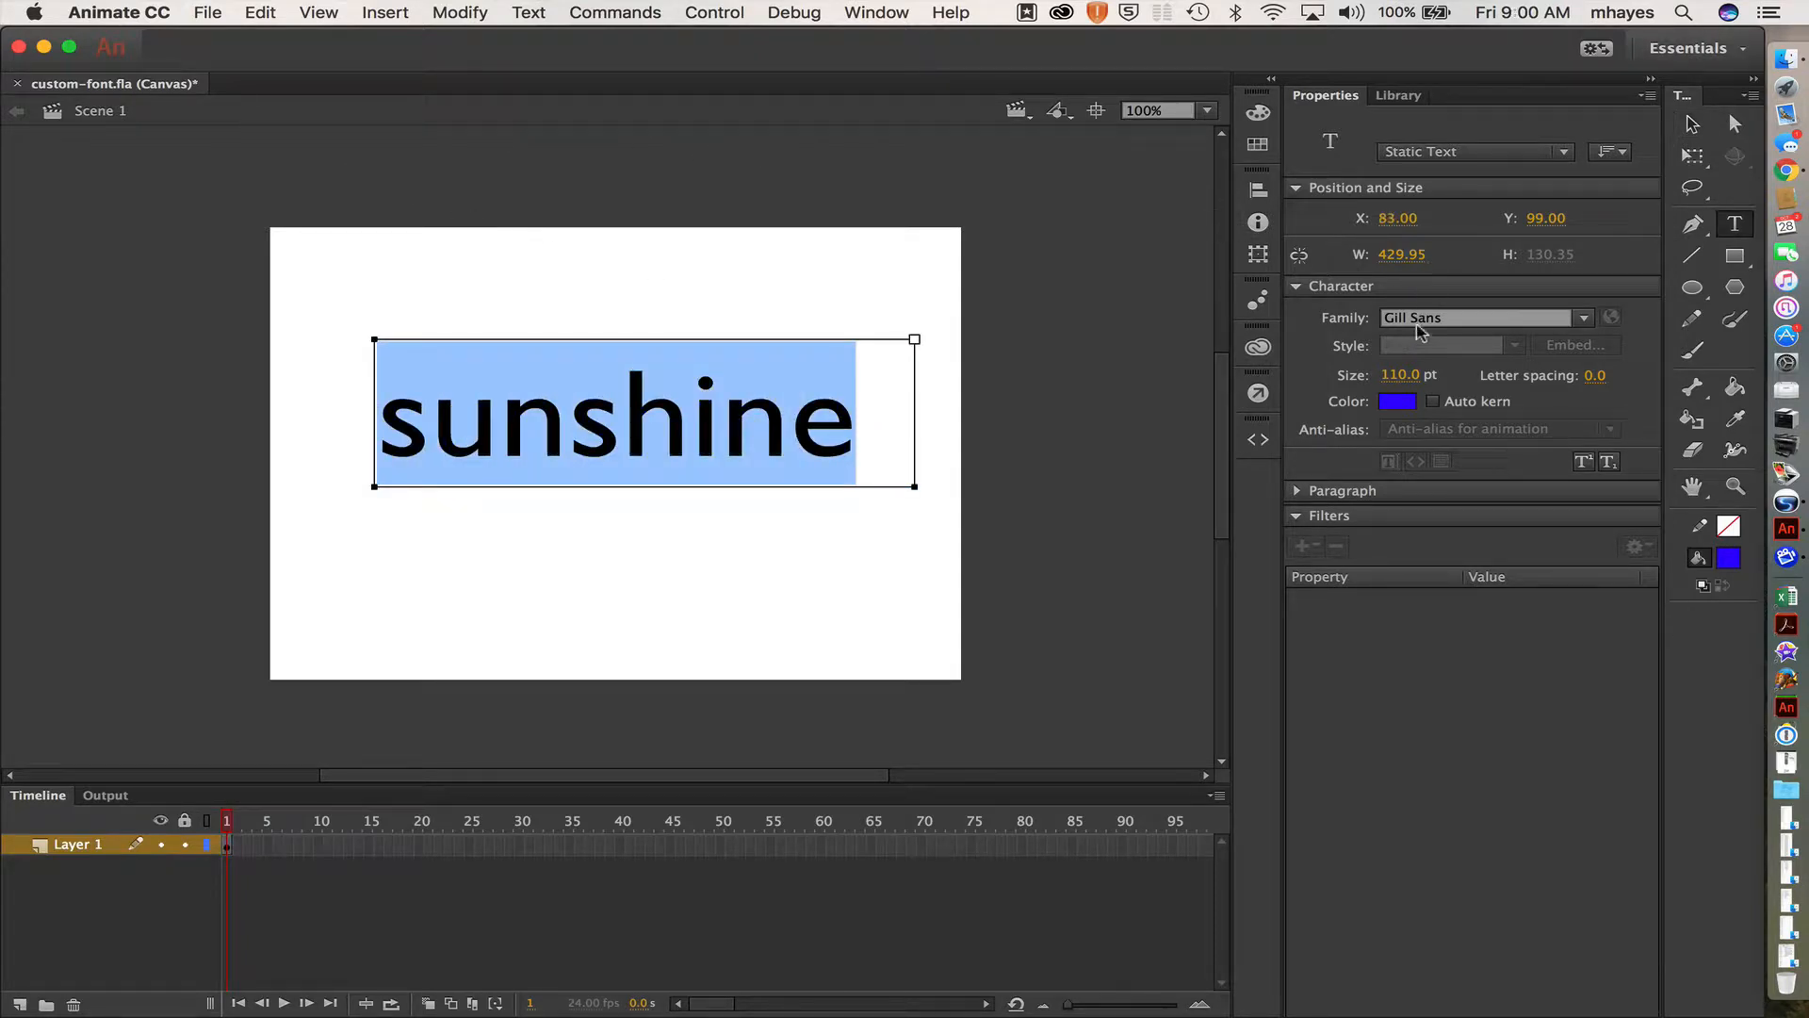
{"action": "mouse_move", "coordinate": [1476, 375]}
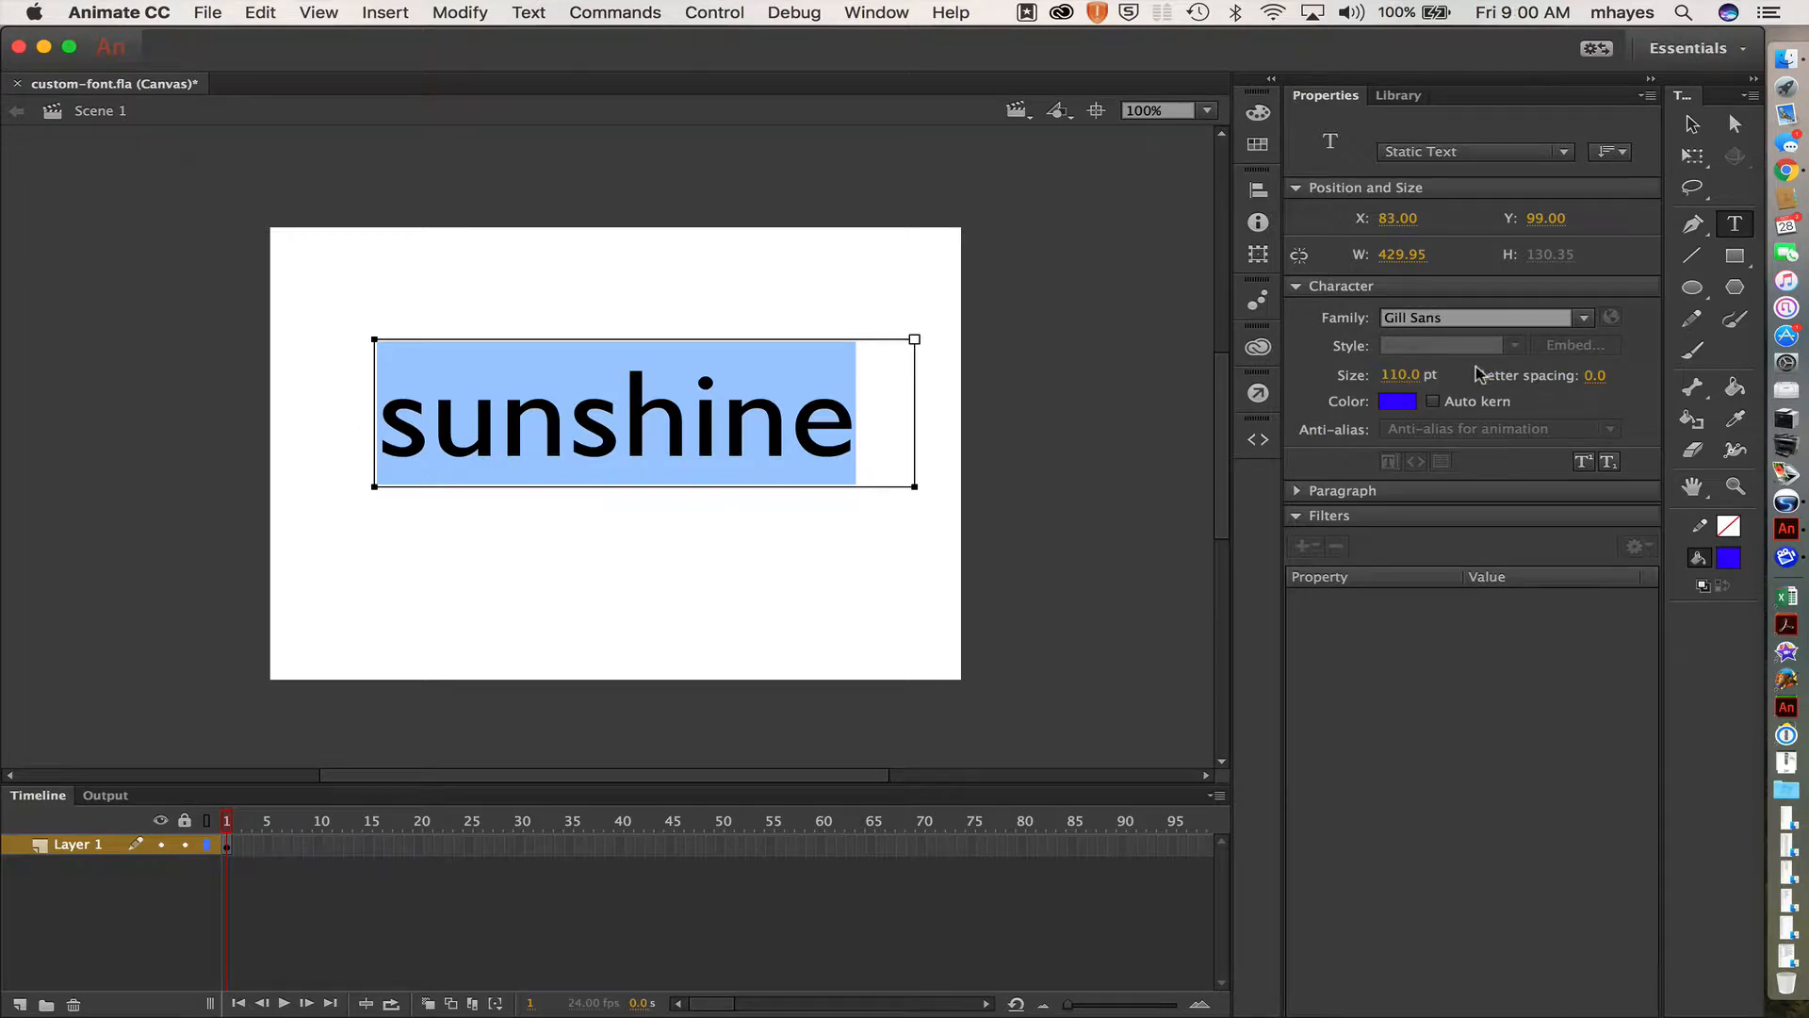
{"action": "mouse_move", "coordinate": [1398, 402]}
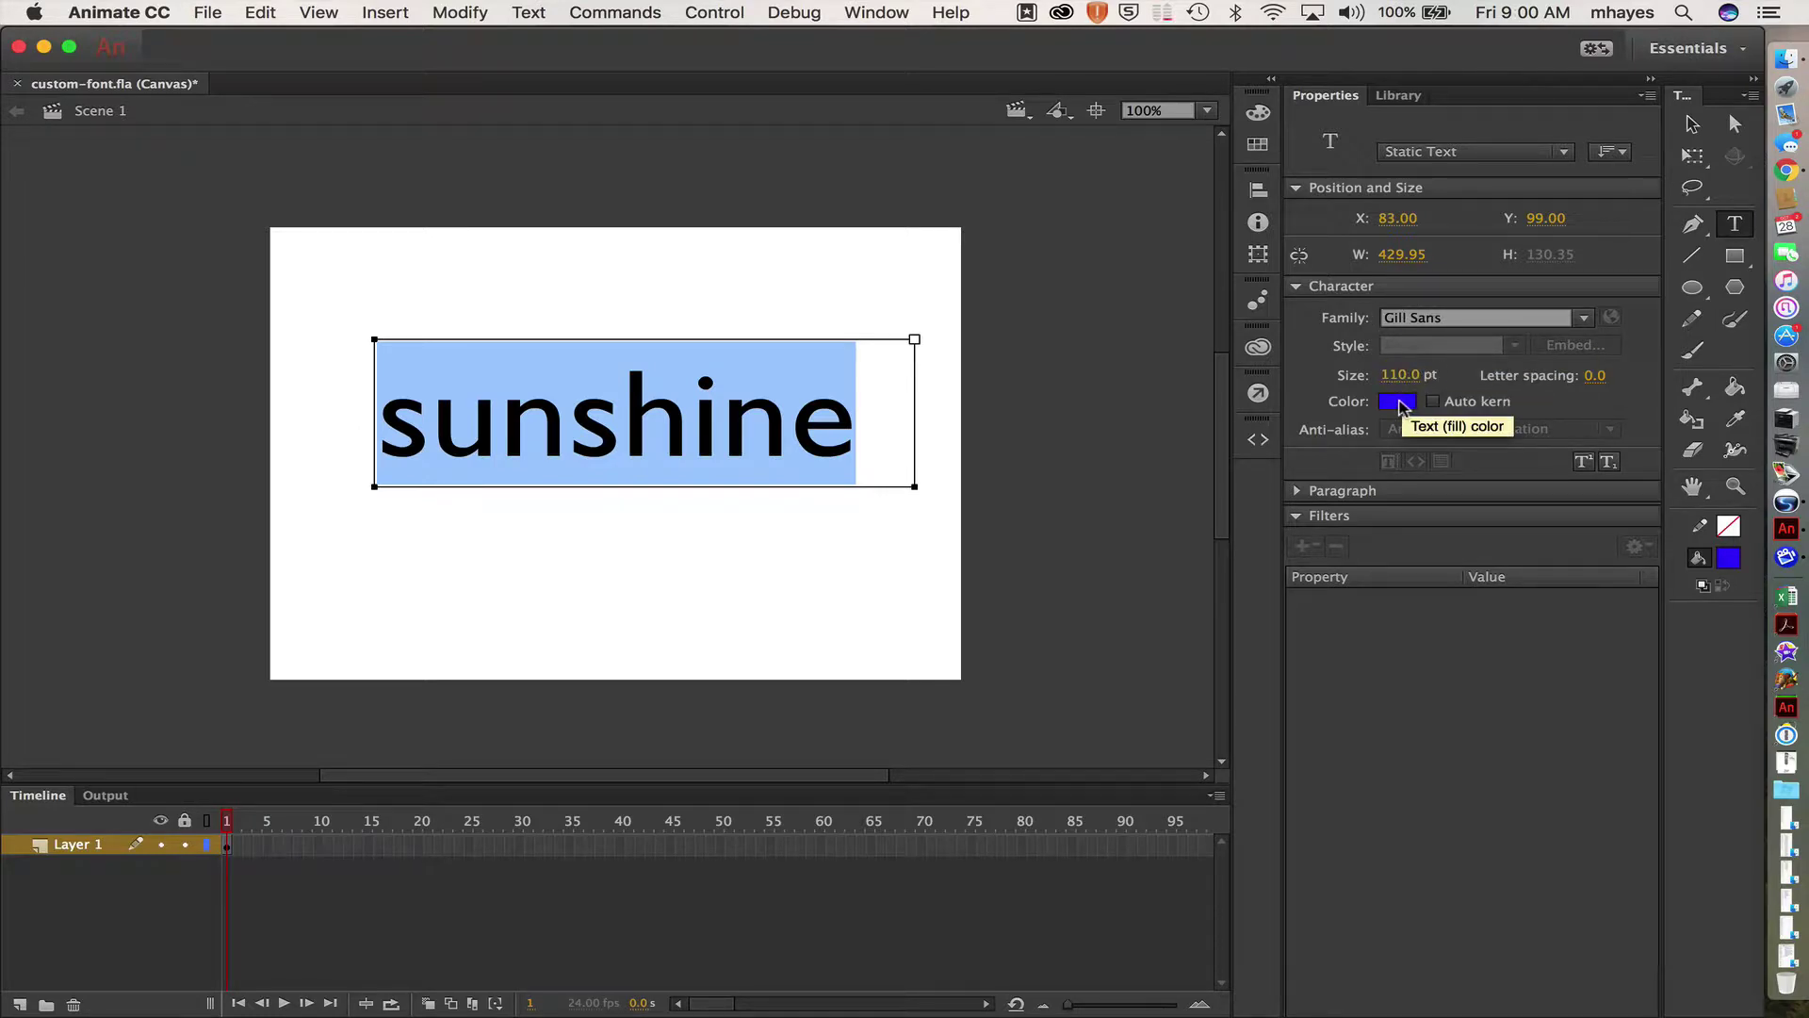
{"action": "mouse_move", "coordinate": [1470, 198]}
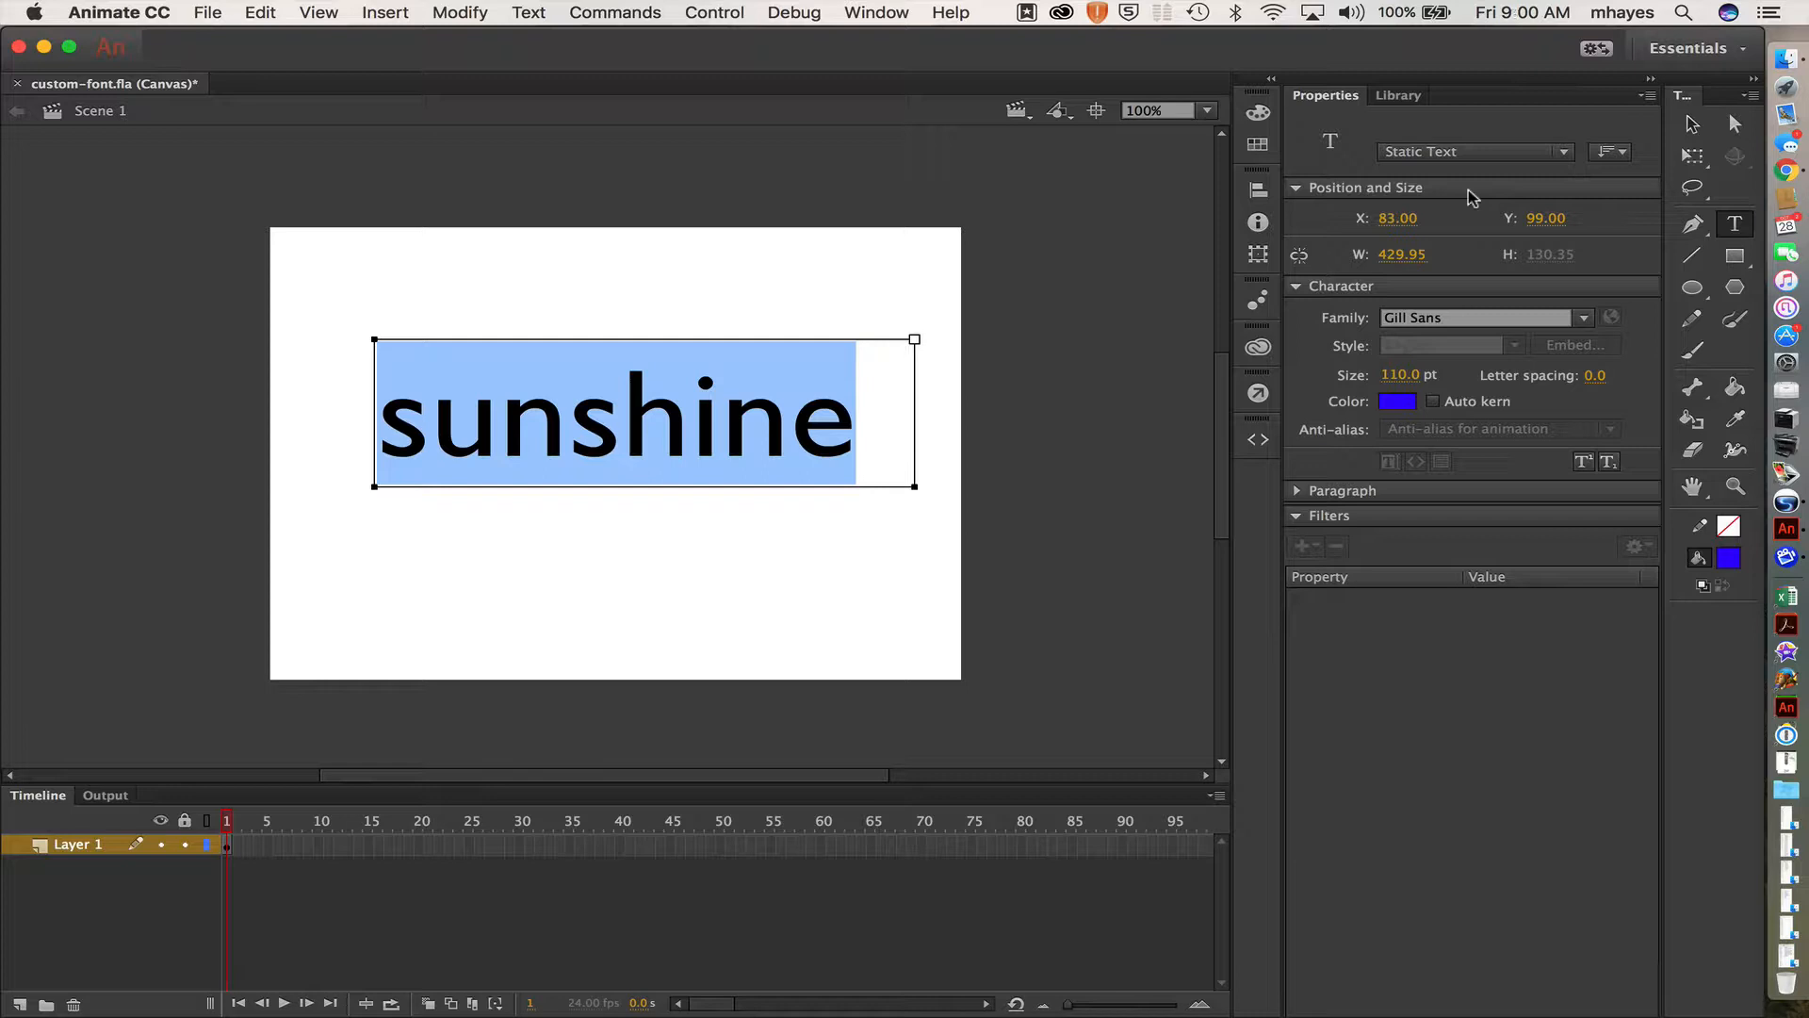
{"action": "left_click", "coordinate": [1475, 152]}
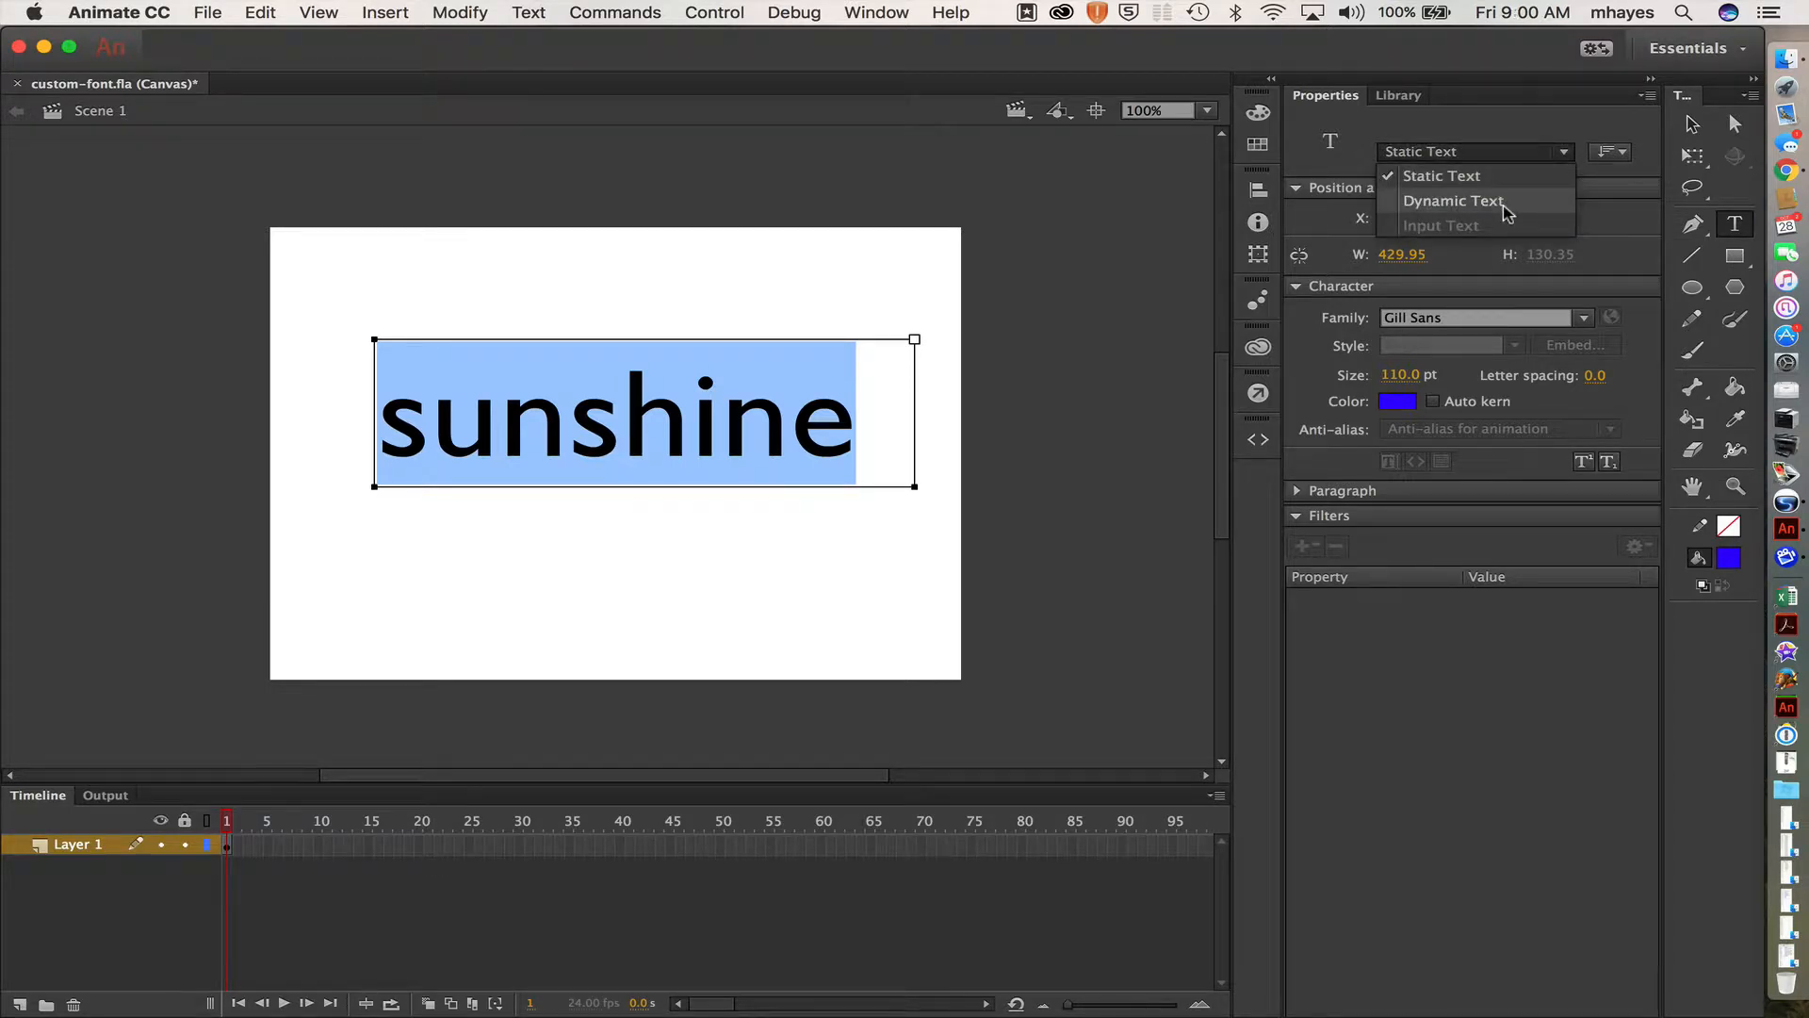
{"action": "left_click", "coordinate": [1441, 175]}
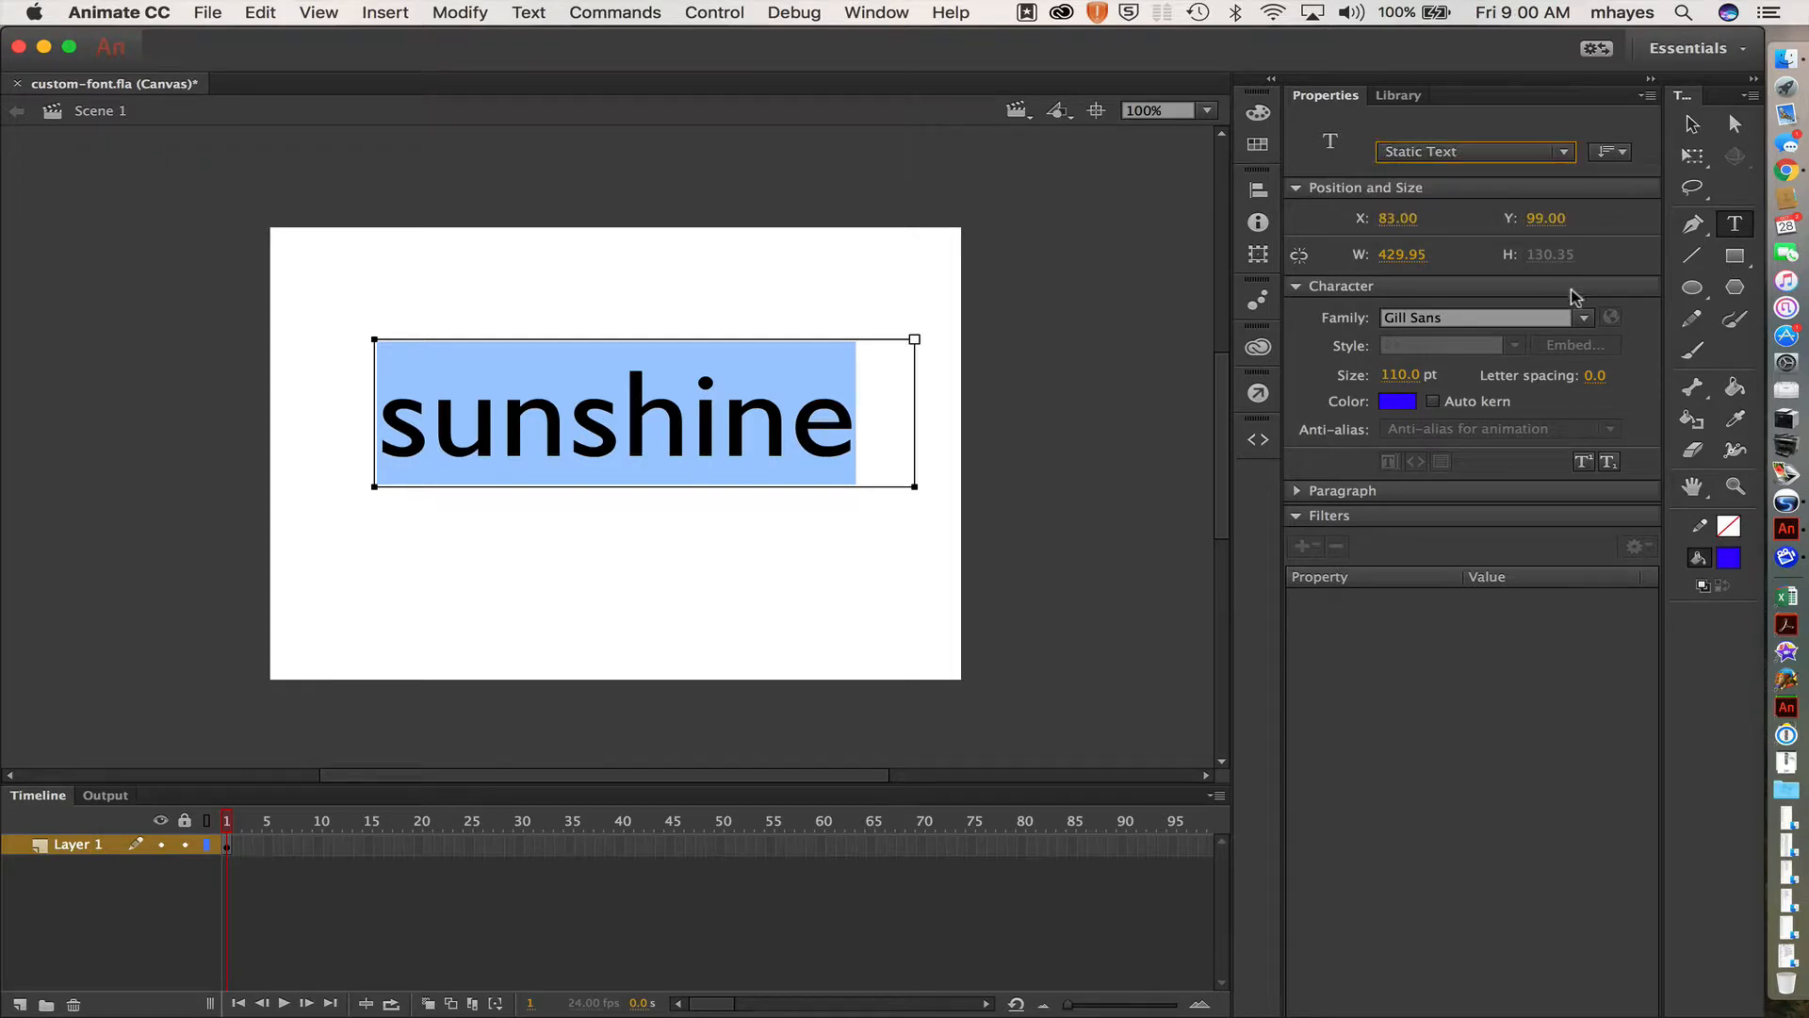
{"action": "mouse_move", "coordinate": [1611, 318]}
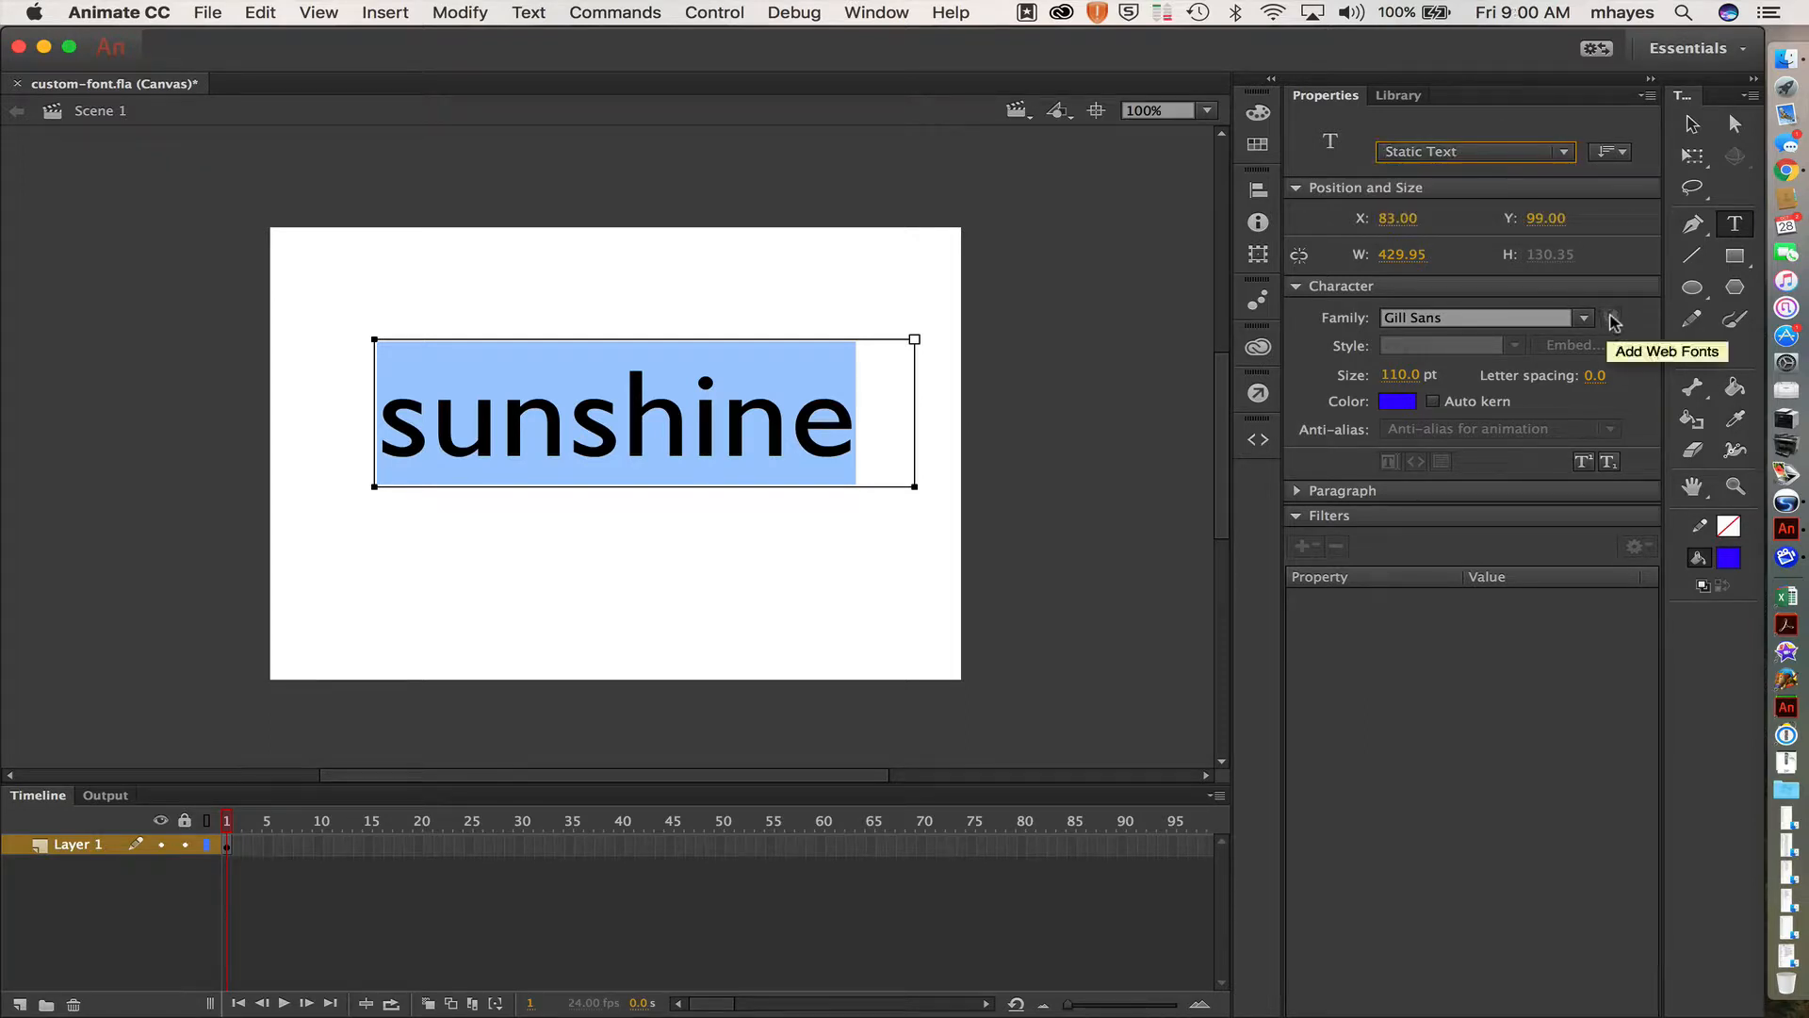
{"action": "mouse_move", "coordinate": [1504, 153]}
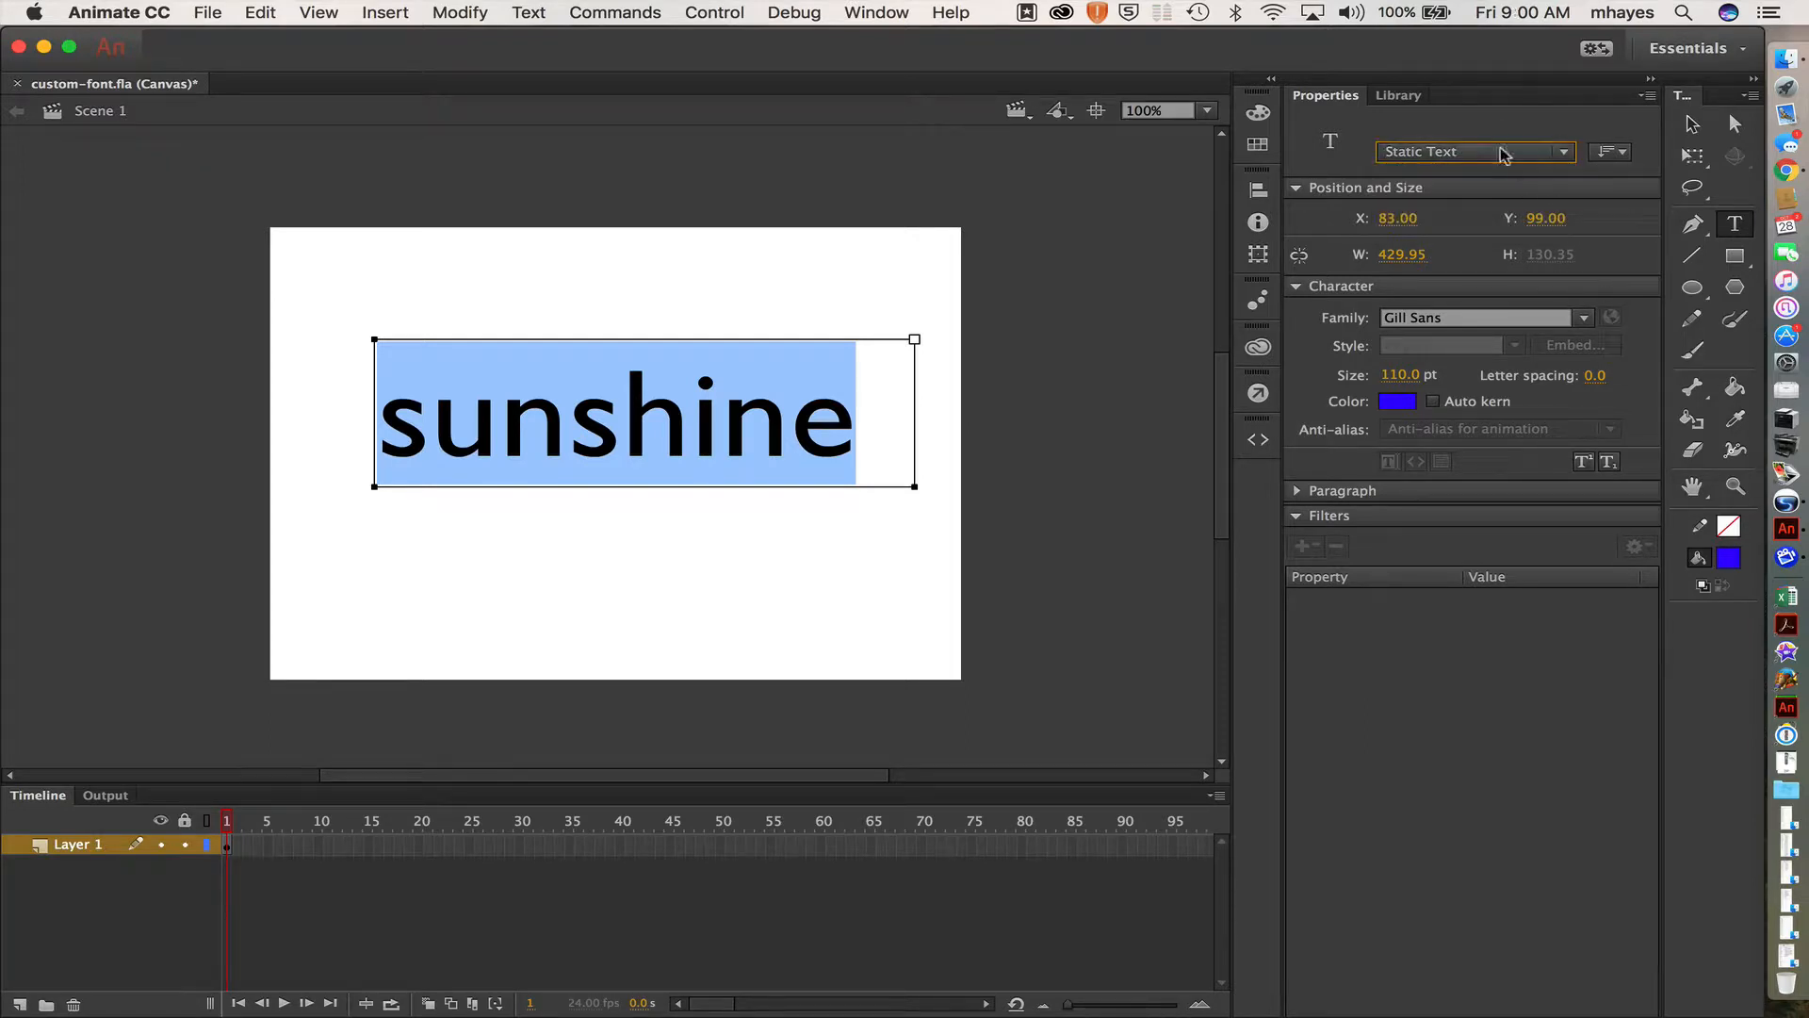
{"action": "left_click", "coordinate": [1502, 152]}
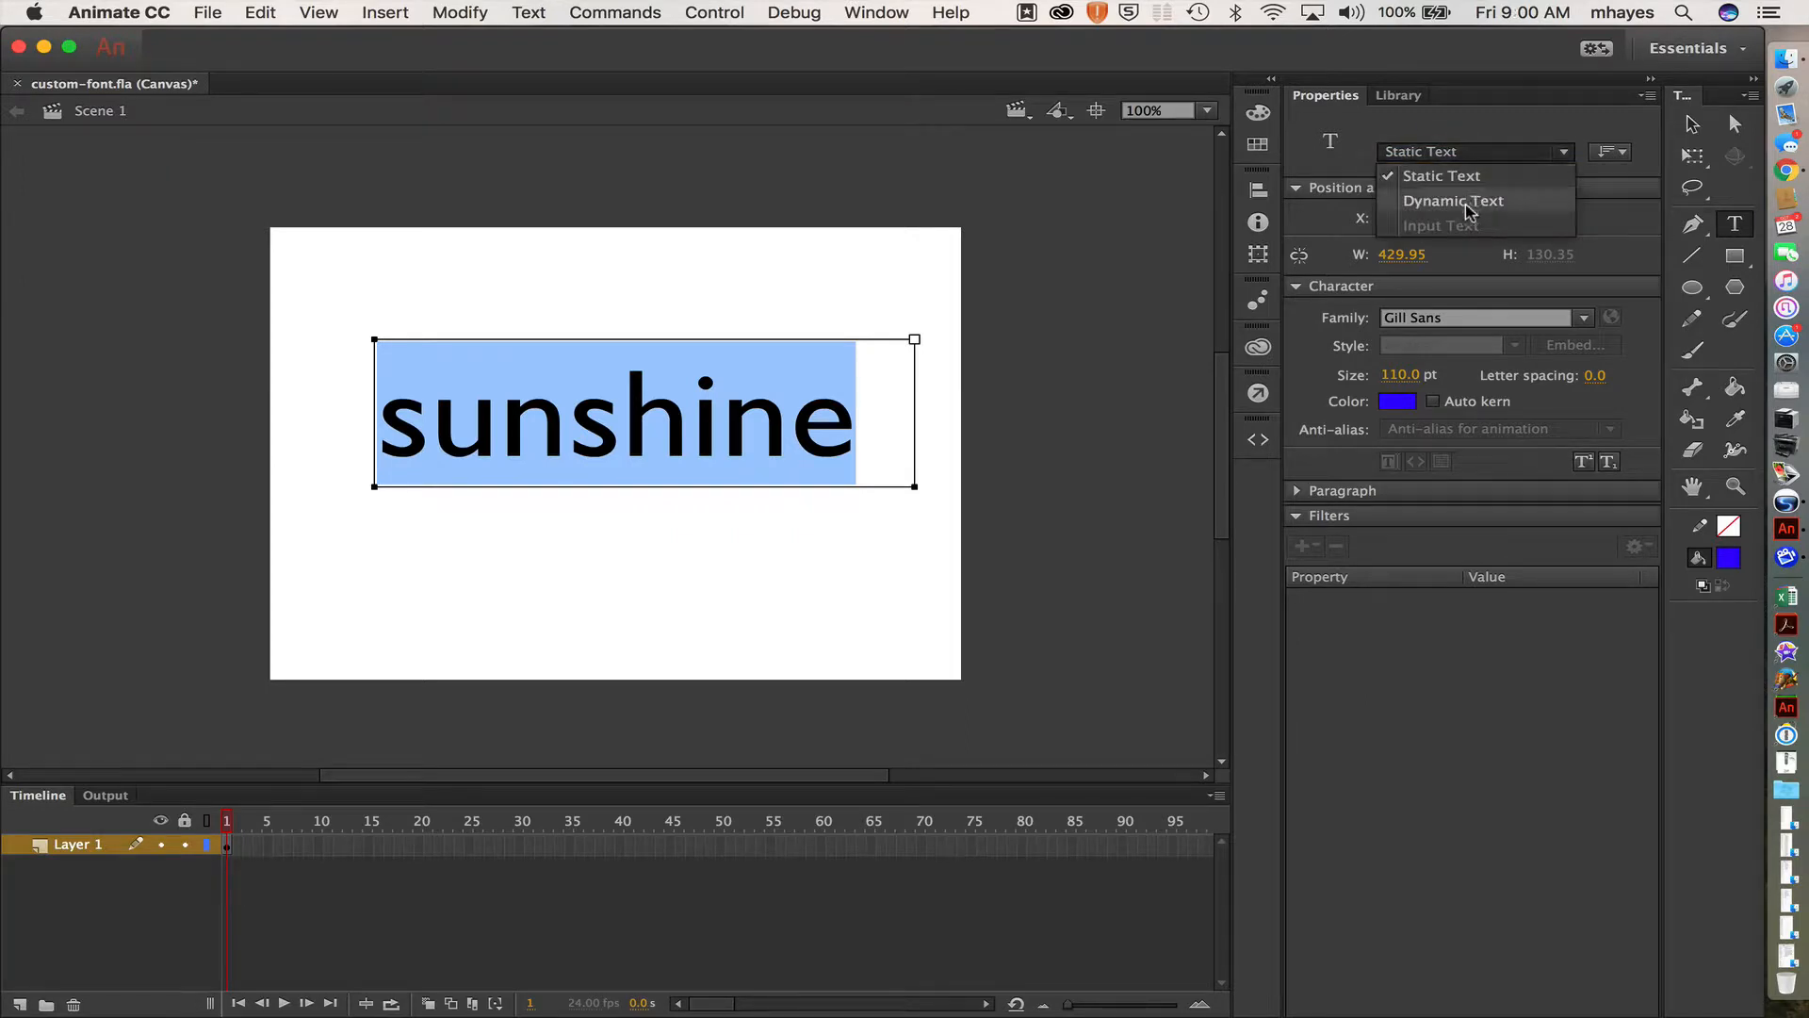
{"action": "left_click", "coordinate": [1453, 200]}
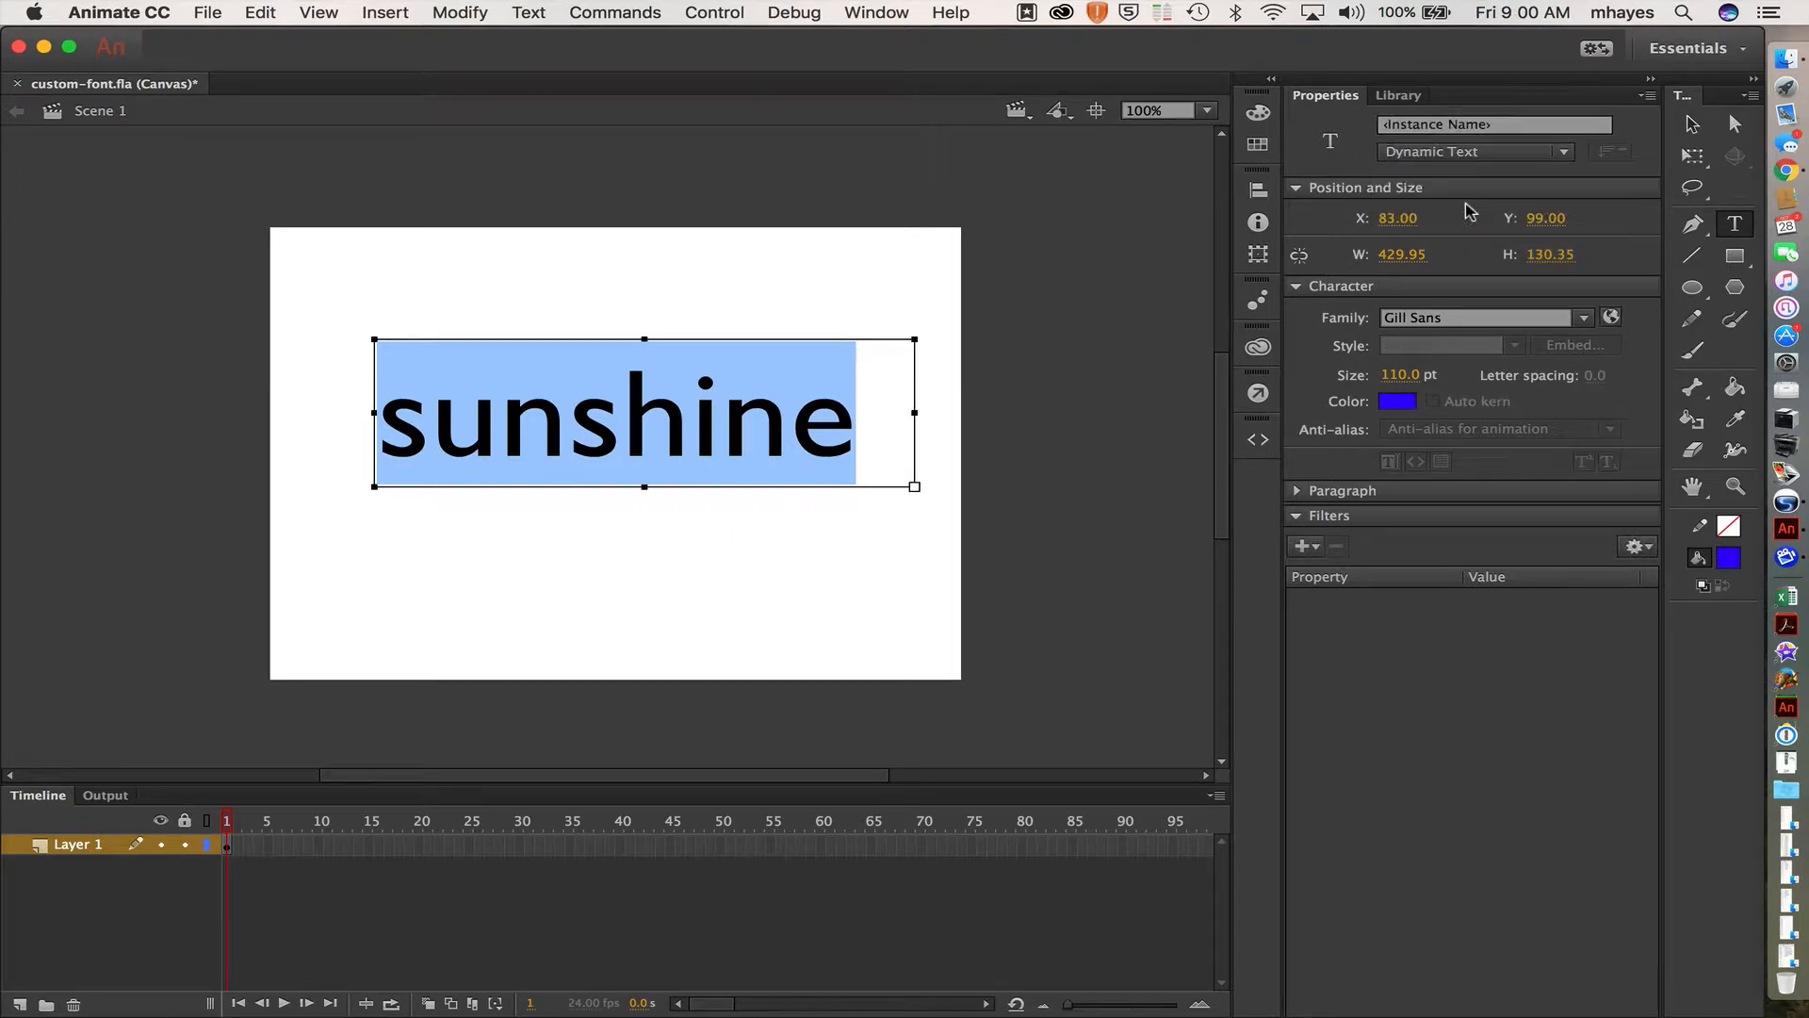
{"action": "left_click", "coordinate": [1610, 318]}
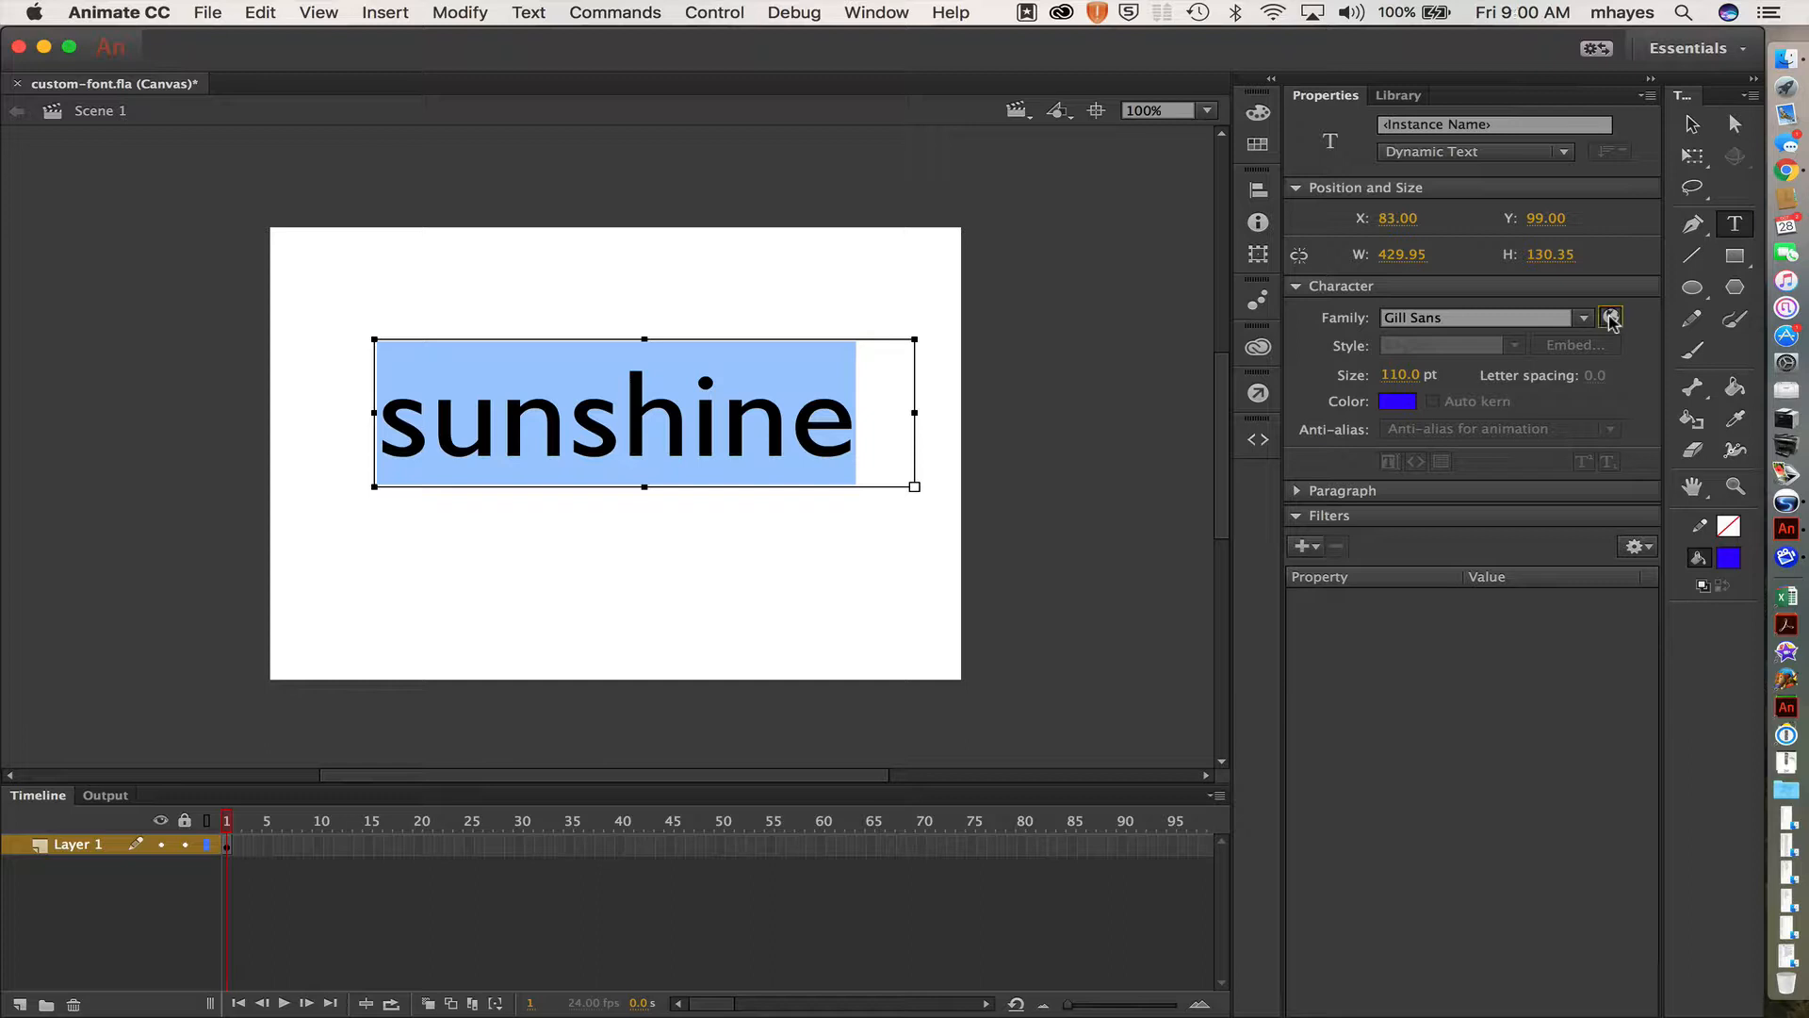
Step: Browse the Add Web Fonts dialog's All Fonts list down to the Adelle Sans card
{"action": "left_click", "coordinate": [1609, 316]}
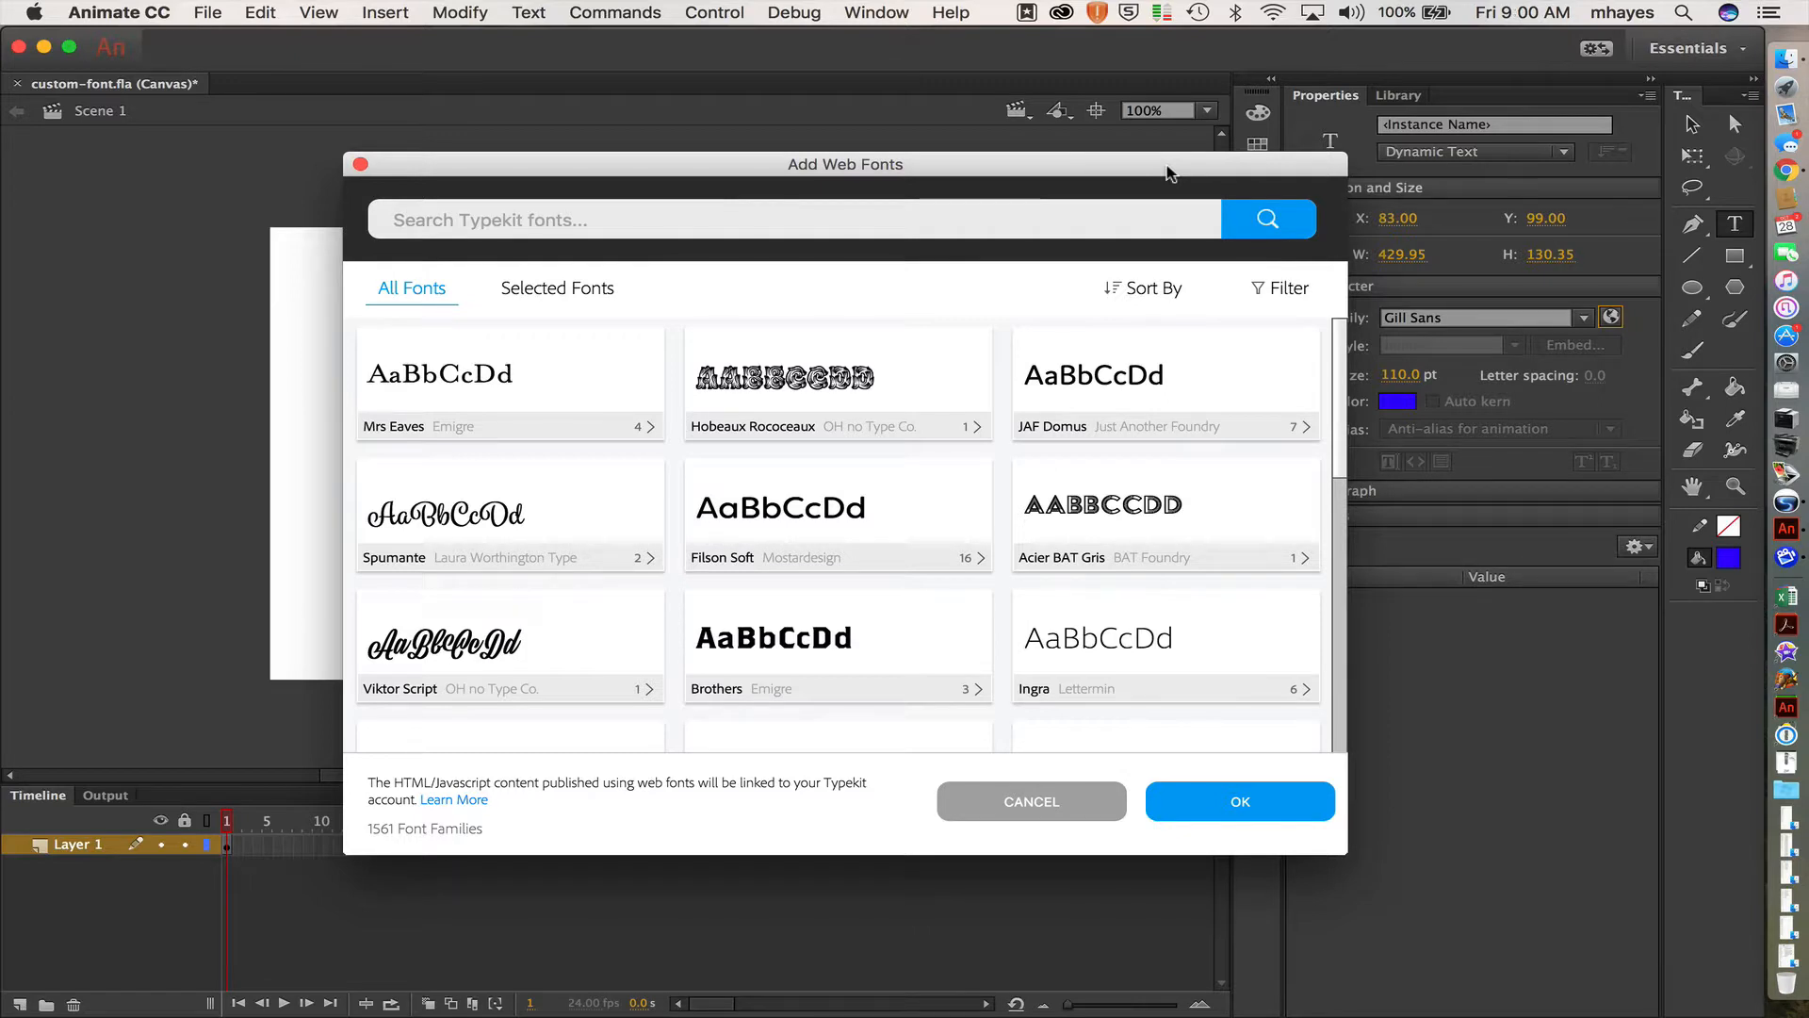
{"action": "mouse_move", "coordinate": [679, 484]}
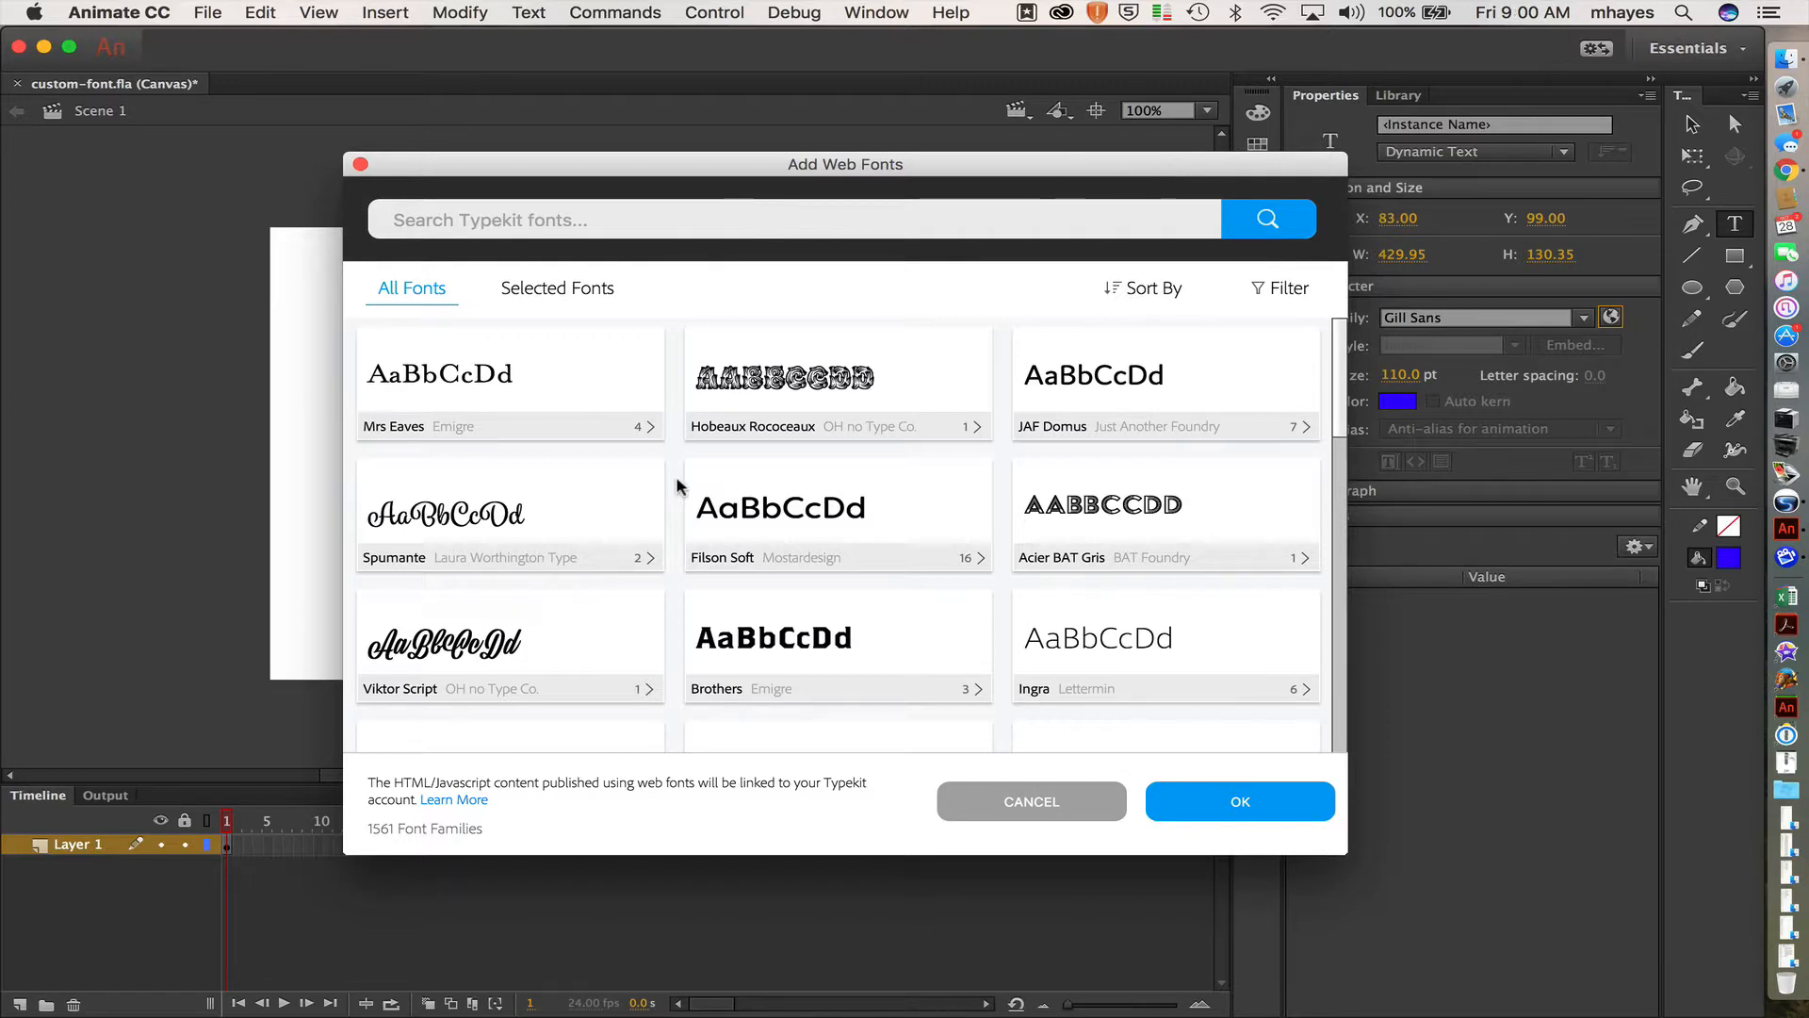
{"action": "mouse_move", "coordinate": [1128, 539]}
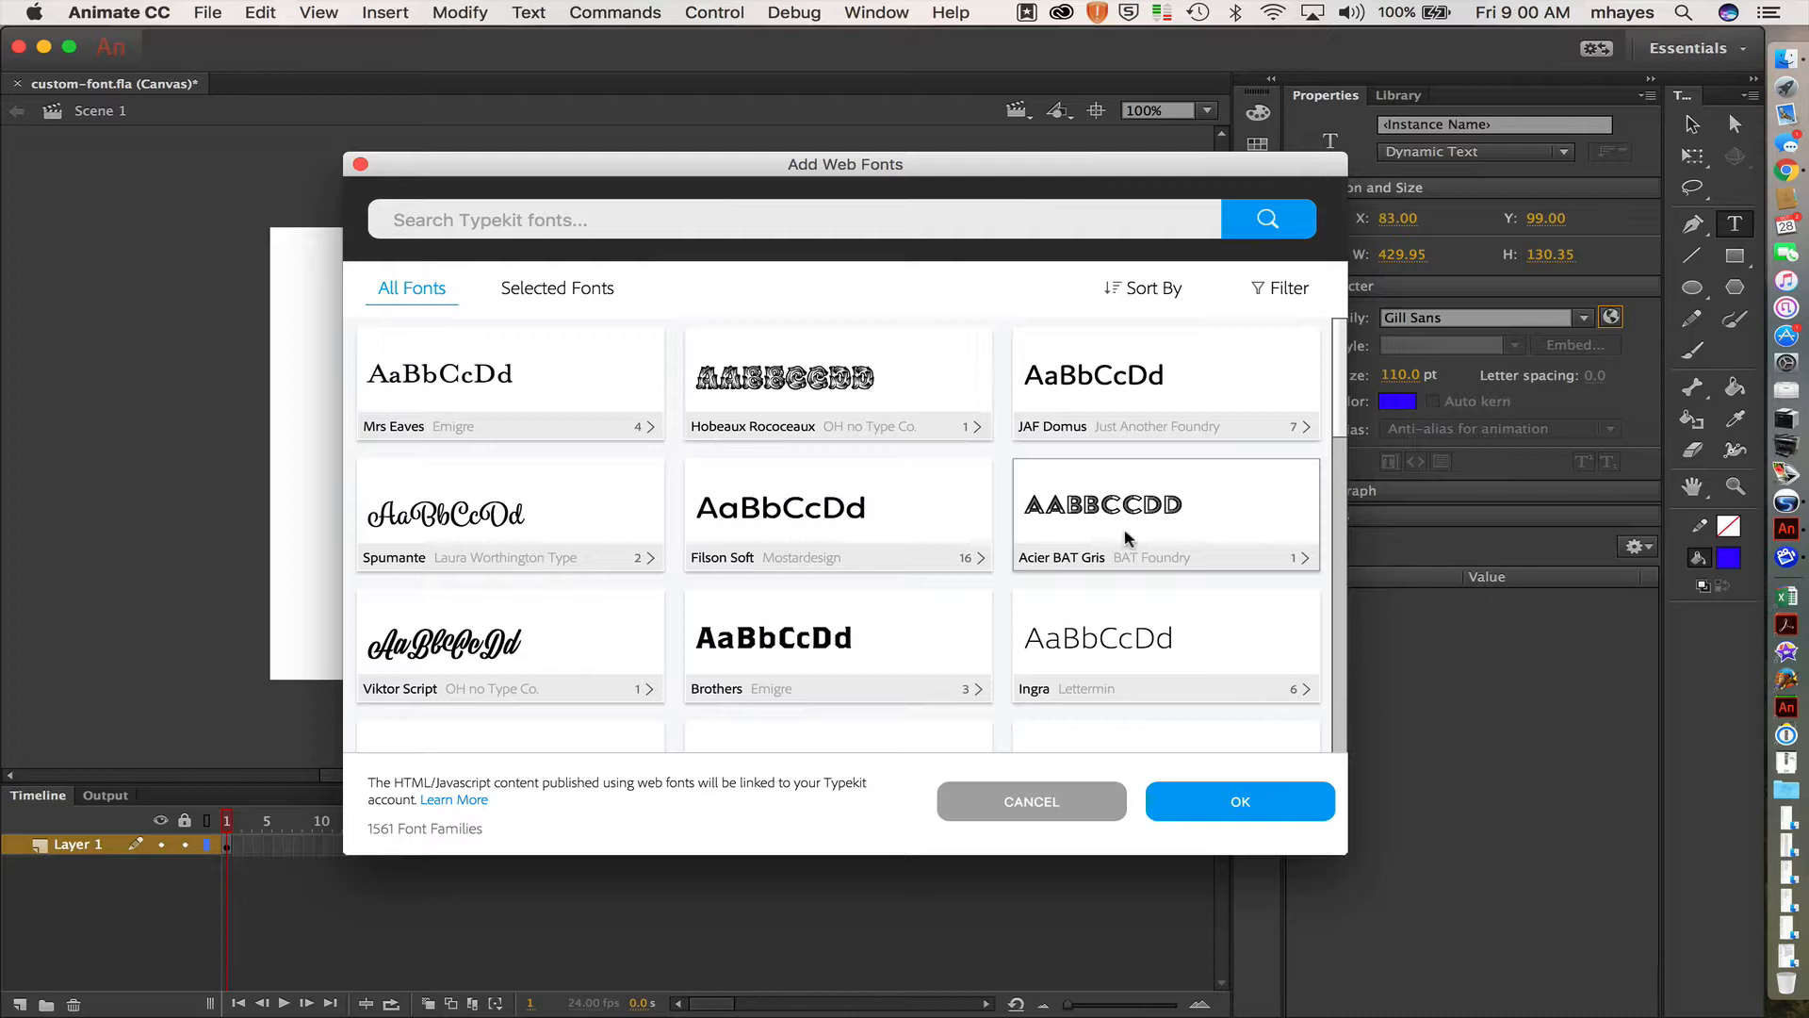
{"action": "scroll", "scroll_direction": "down", "scroll_amount": 3}
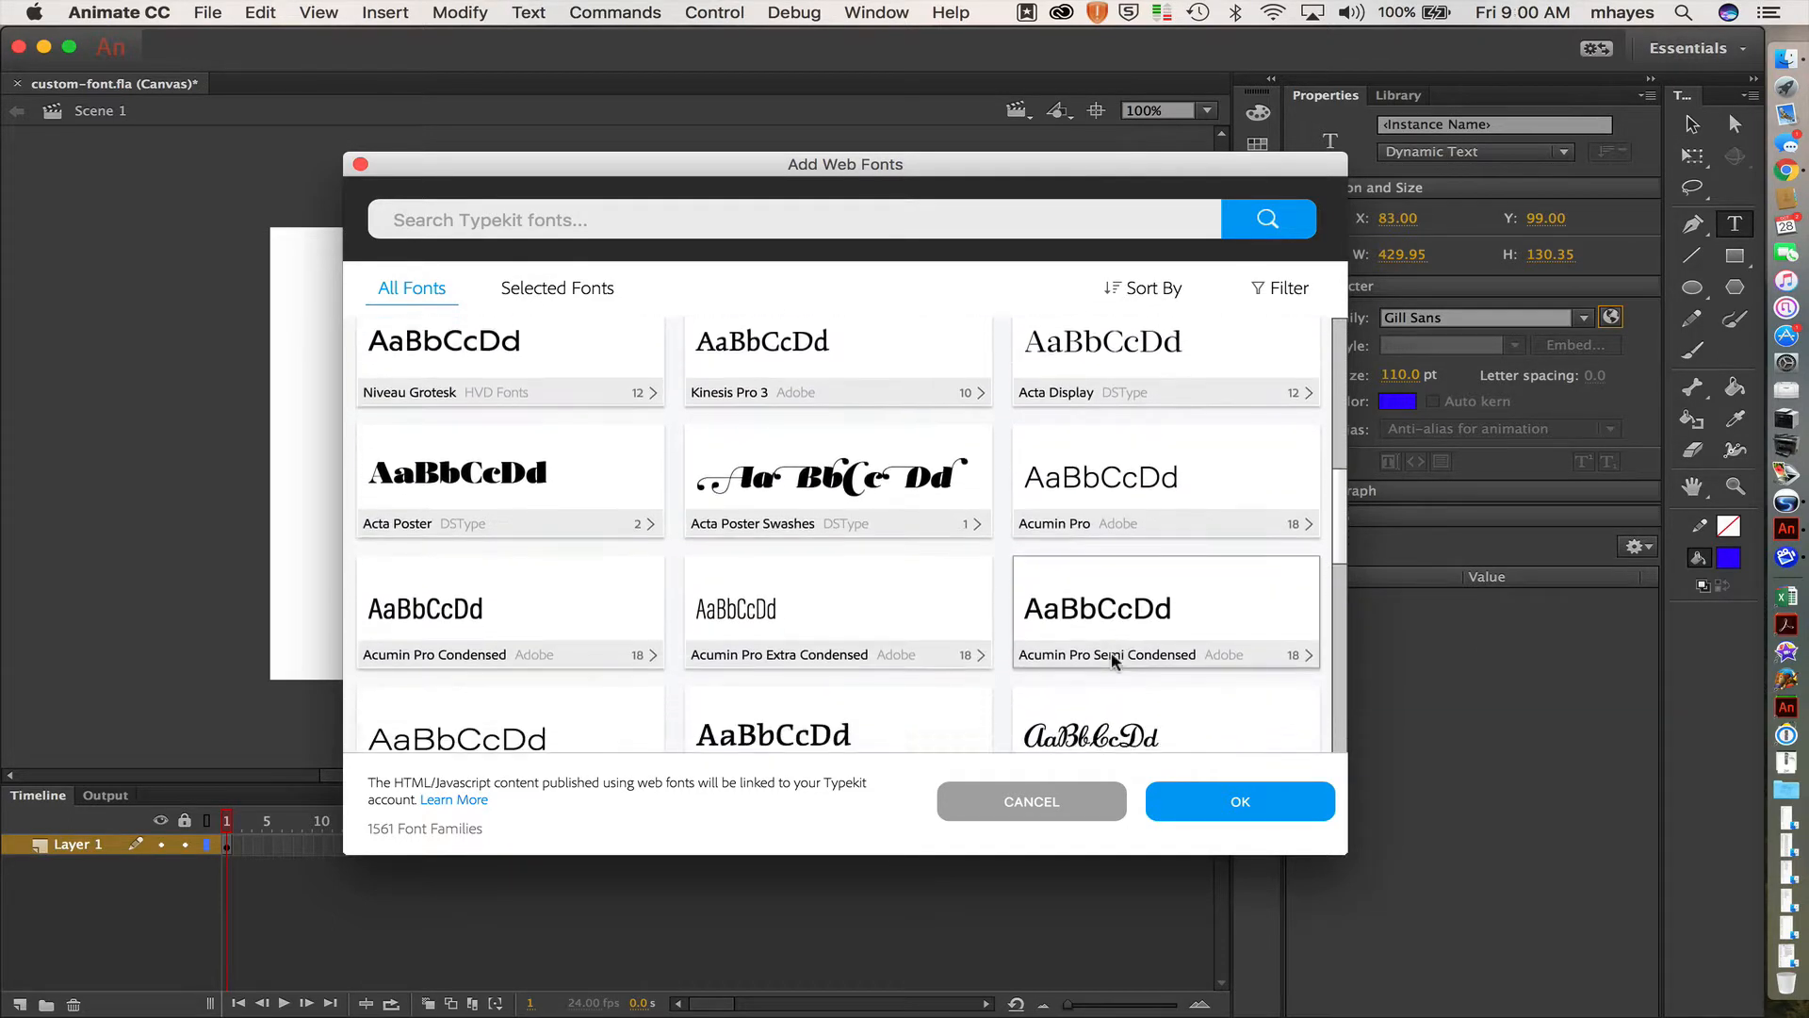
{"action": "scroll", "scroll_direction": "down", "scroll_amount": 3}
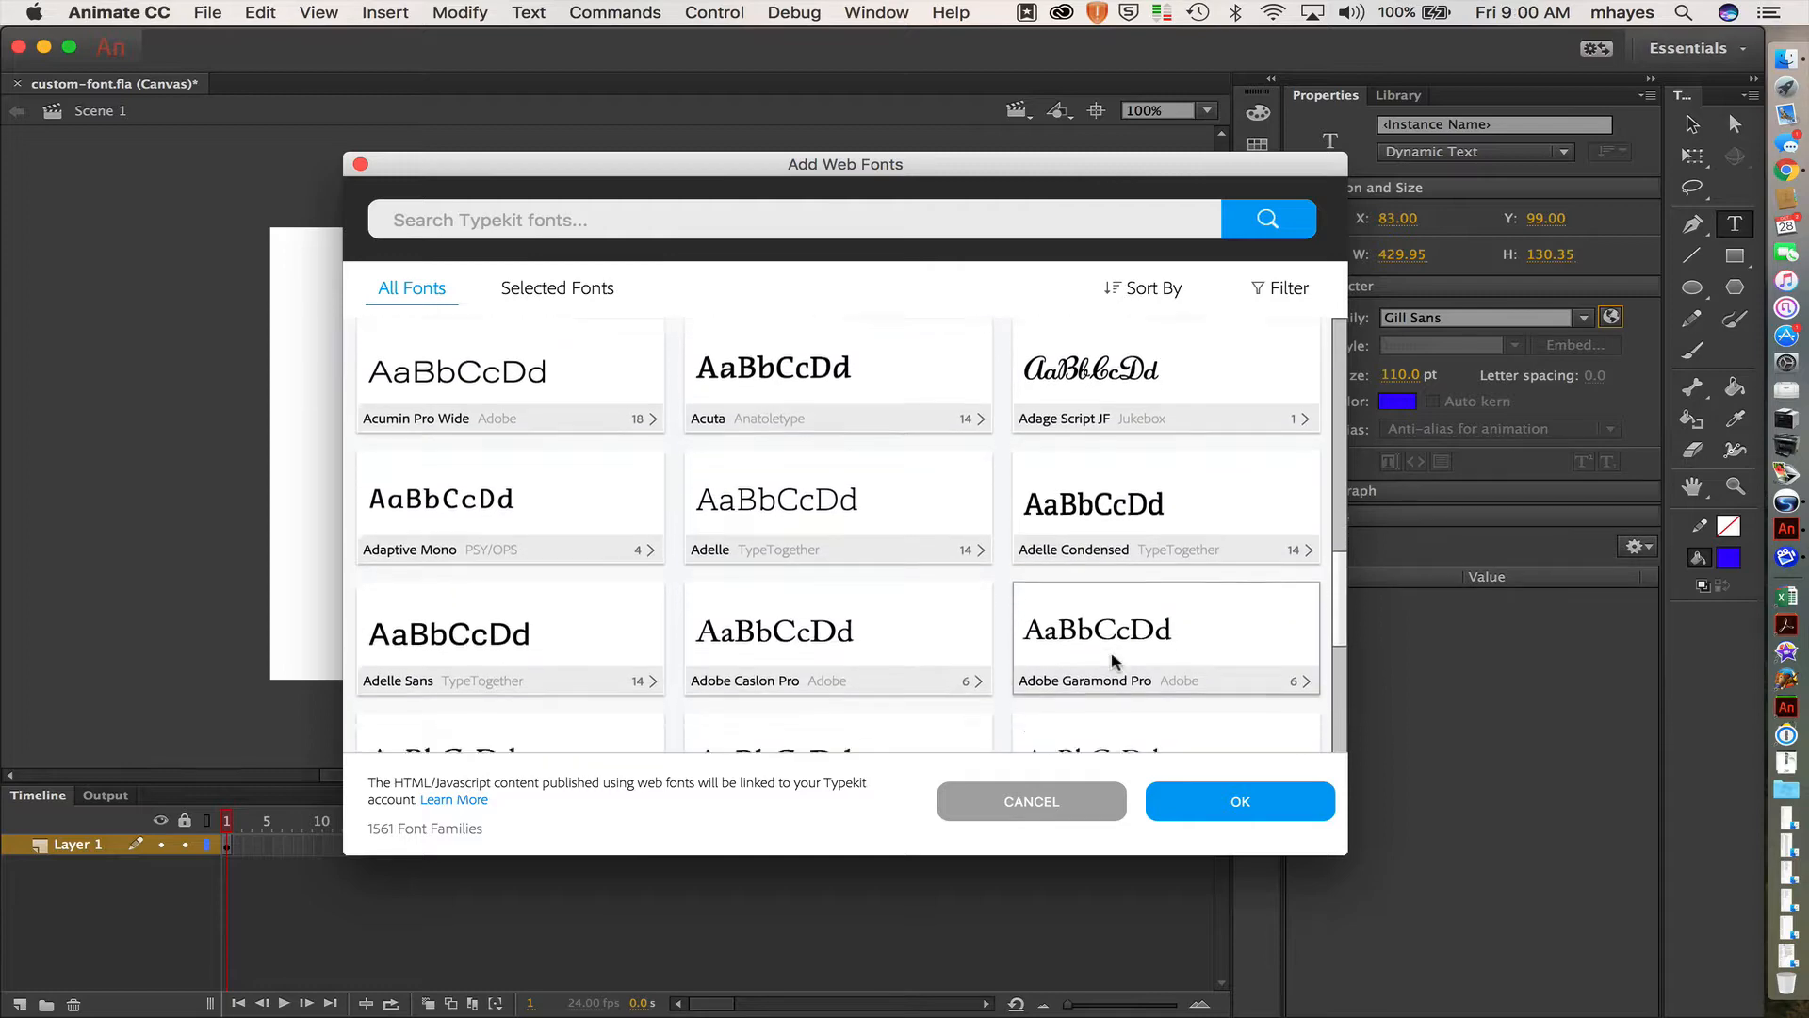
{"action": "scroll", "scroll_direction": "down", "scroll_amount": 3}
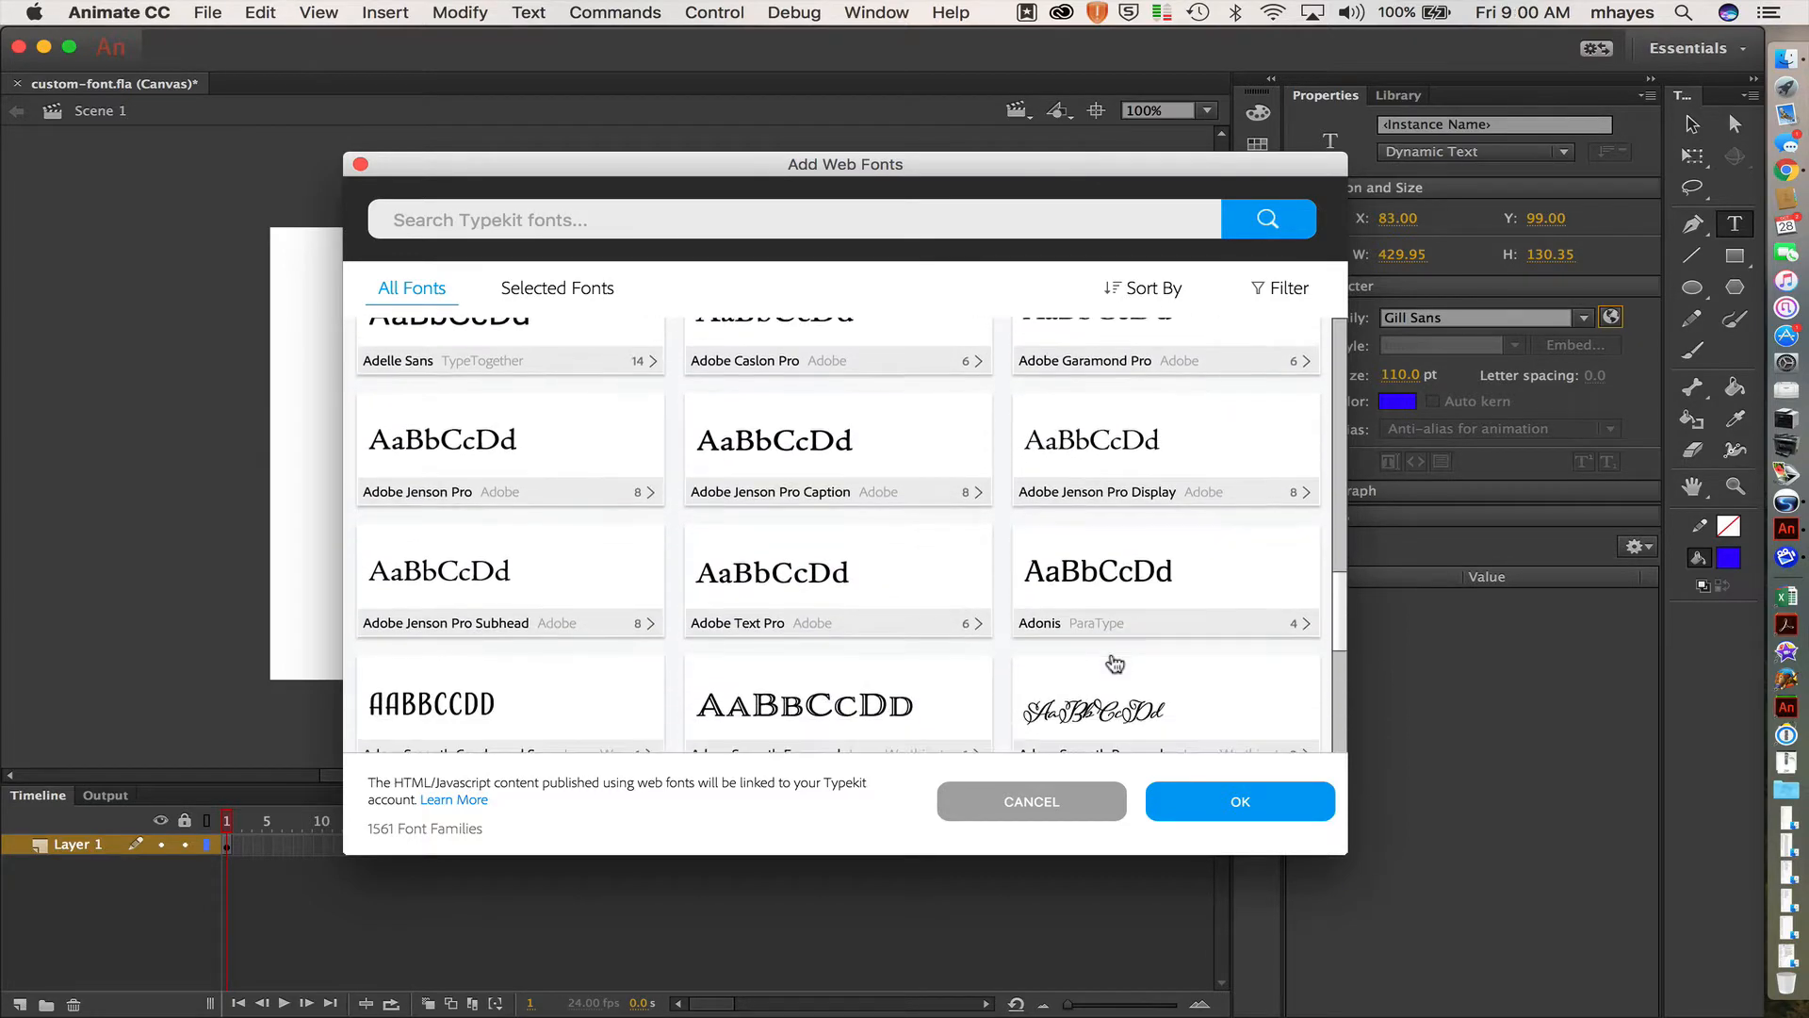
{"action": "scroll", "scroll_direction": "down", "scroll_amount": 3}
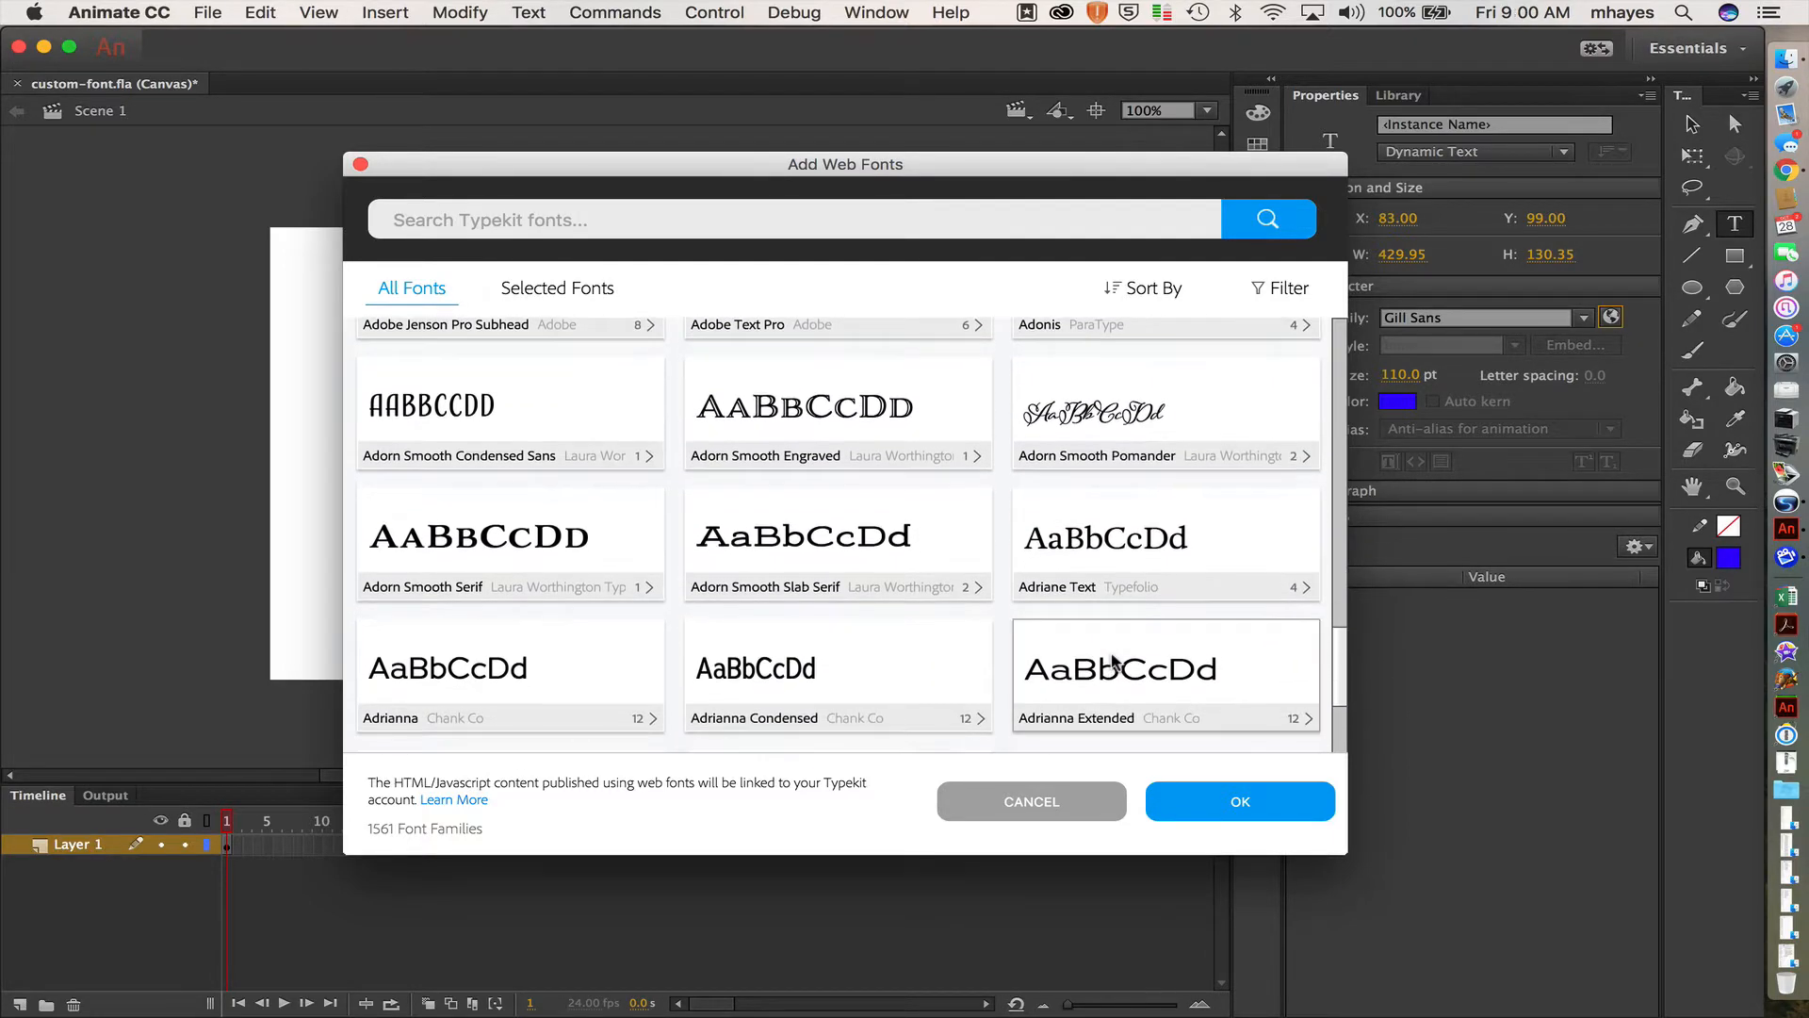
{"action": "scroll", "scroll_direction": "down", "scroll_amount": 3}
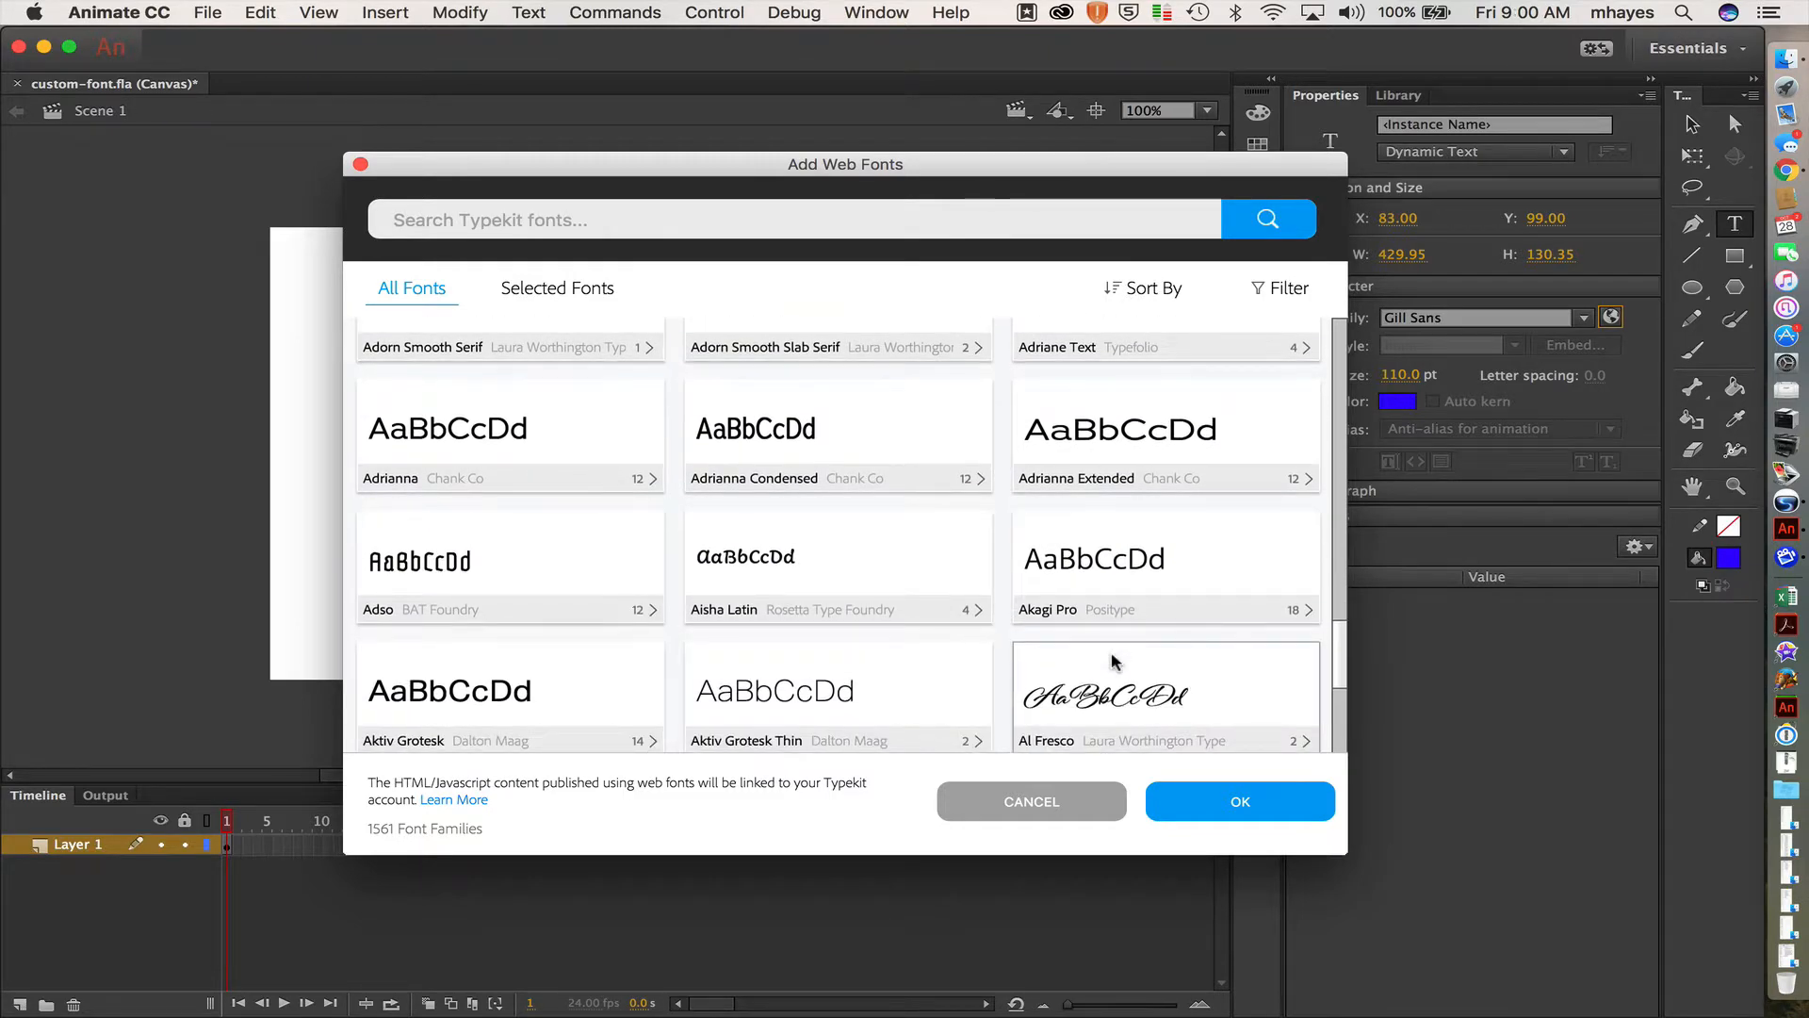
{"action": "scroll", "scroll_direction": "down", "scroll_amount": 3}
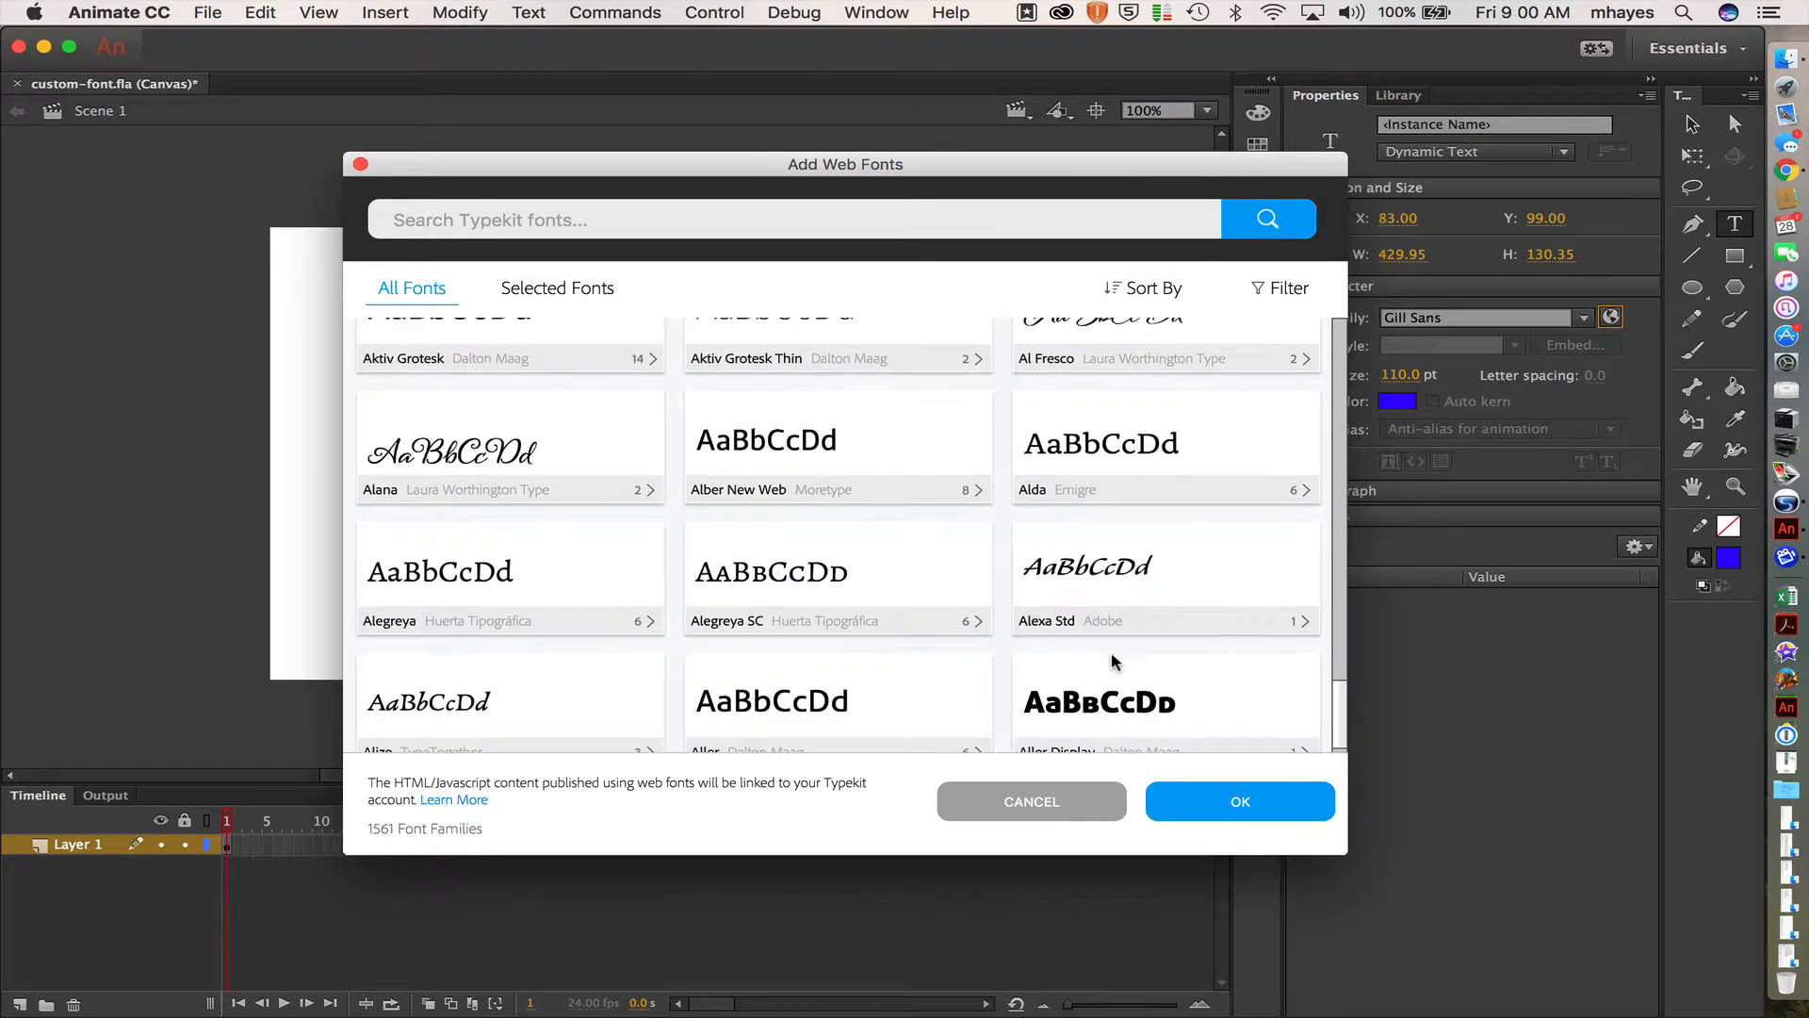
{"action": "scroll", "scroll_direction": "down", "scroll_amount": 3}
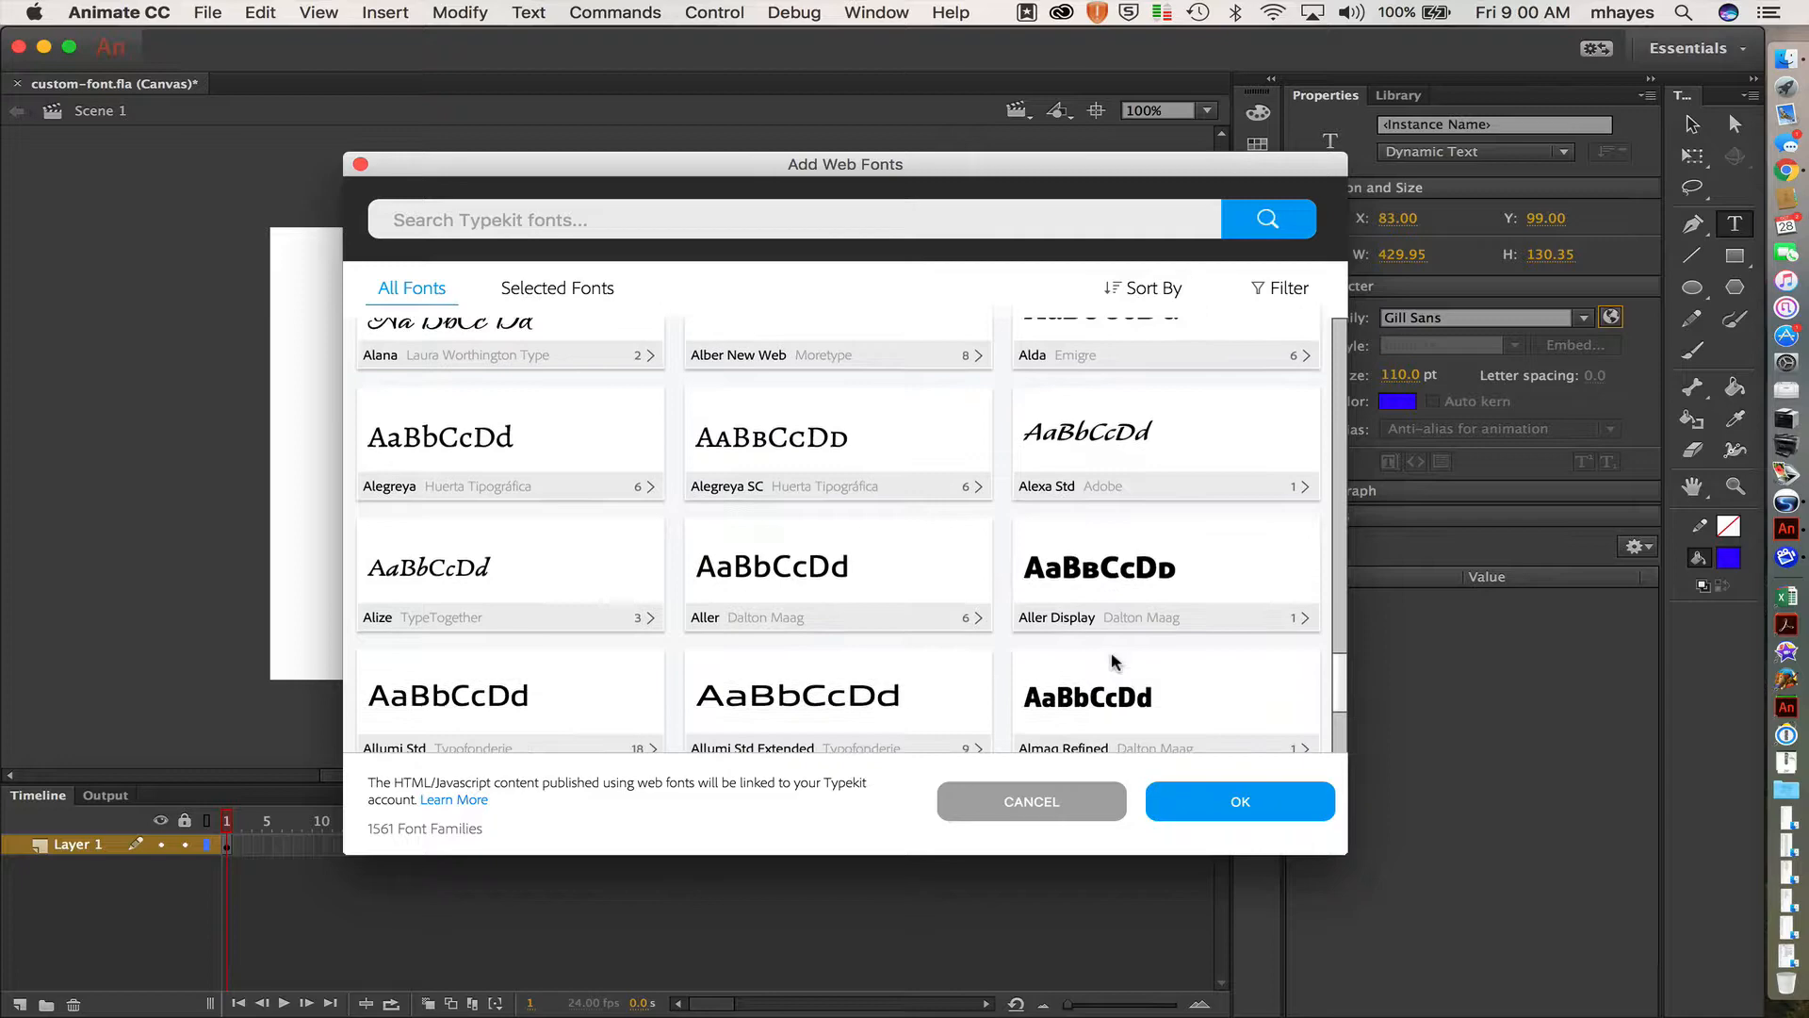
{"action": "scroll", "scroll_direction": "down", "scroll_amount": 3}
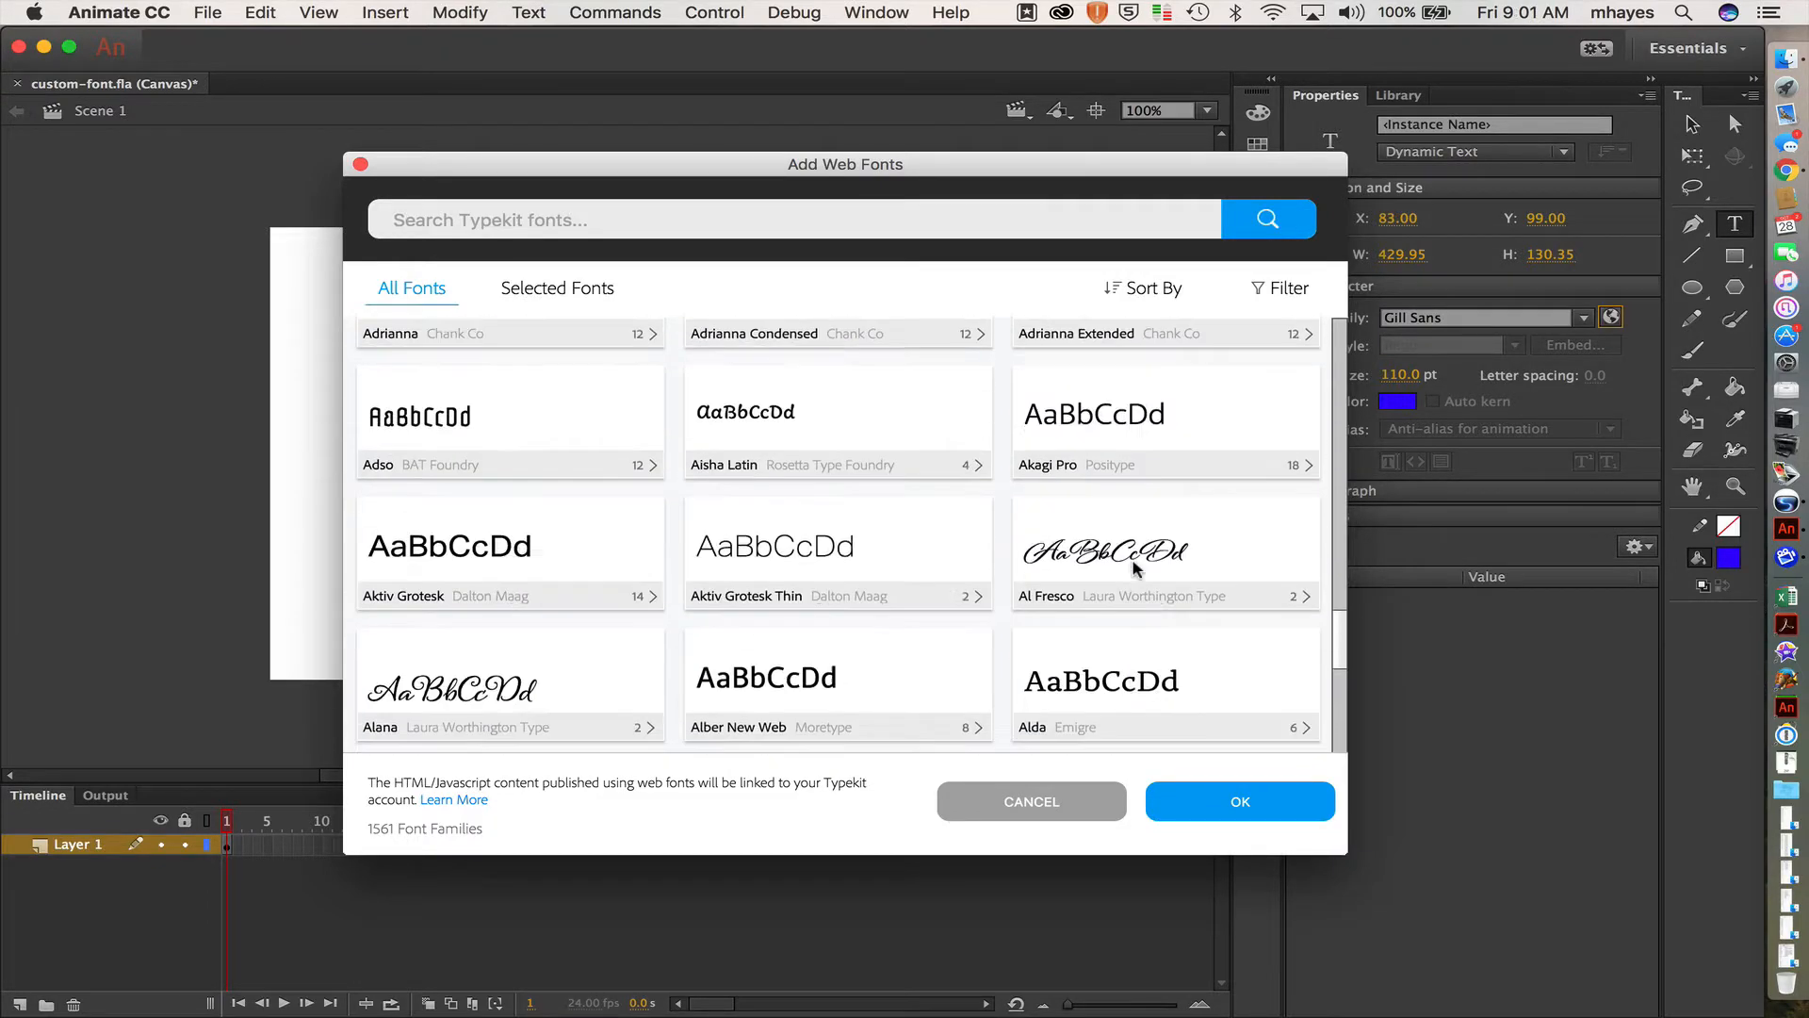
{"action": "scroll", "scroll_direction": "down", "scroll_amount": 3}
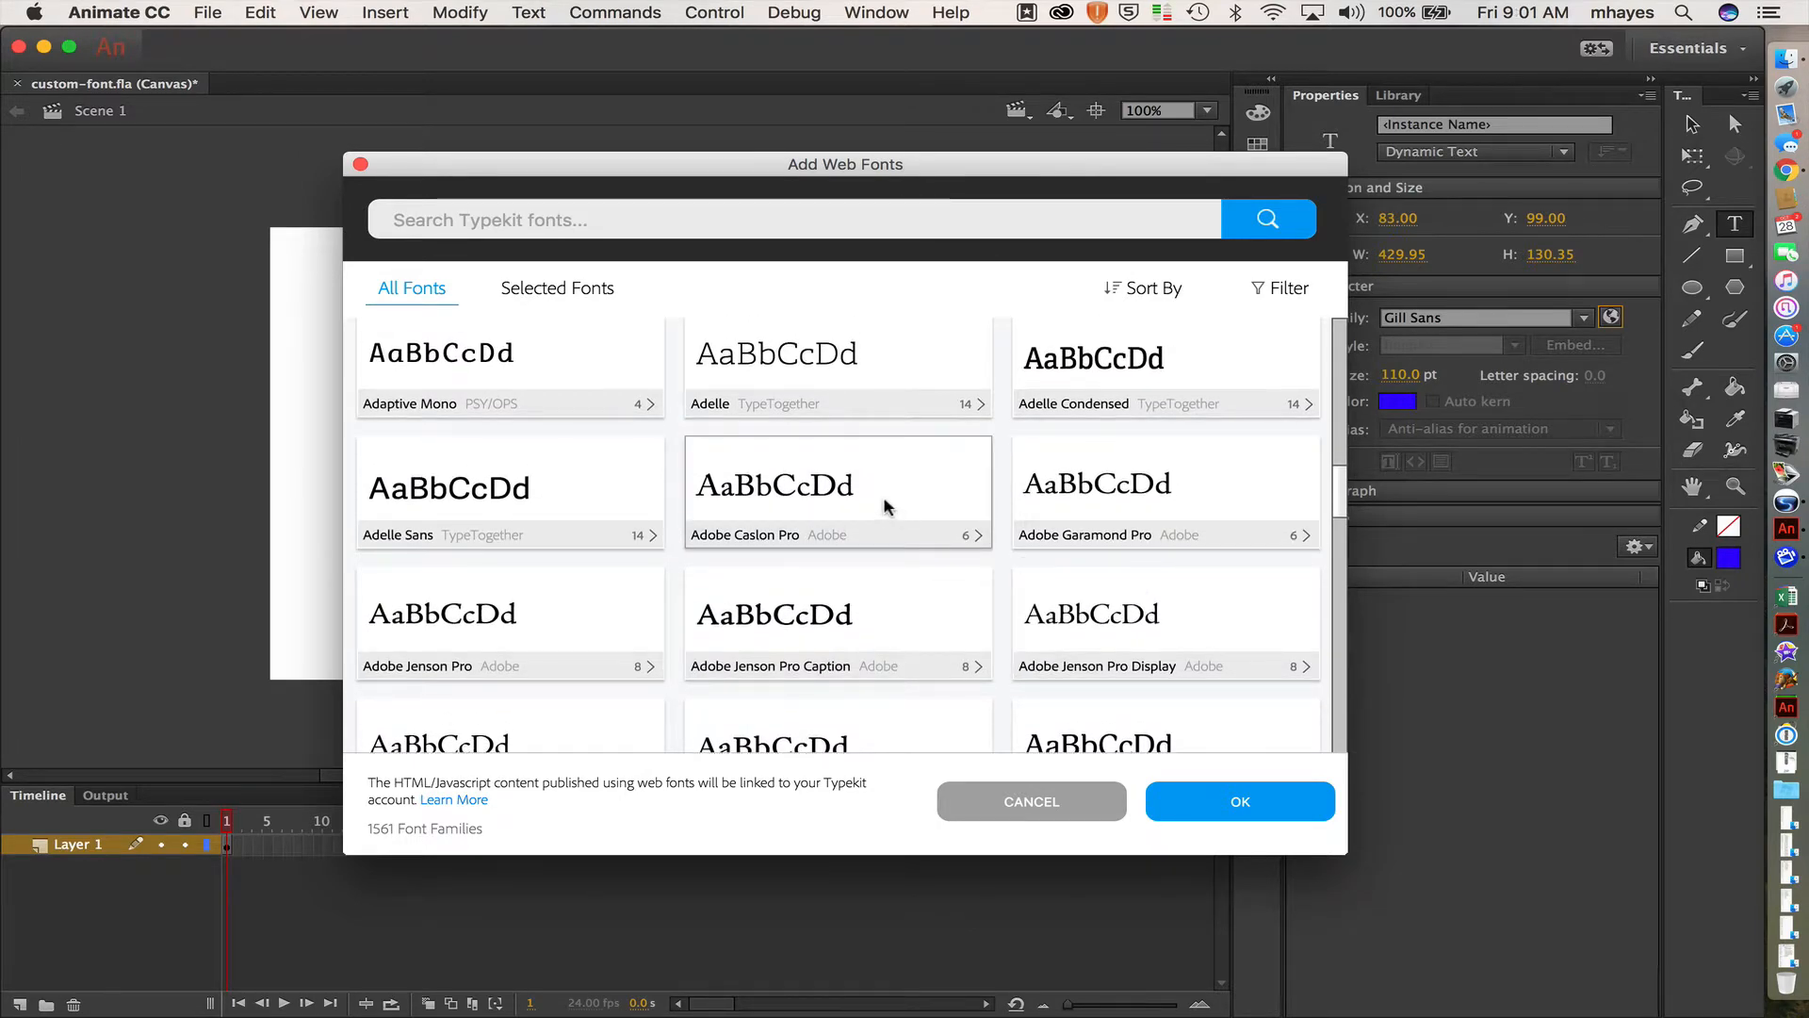
{"action": "mouse_move", "coordinate": [726, 488]}
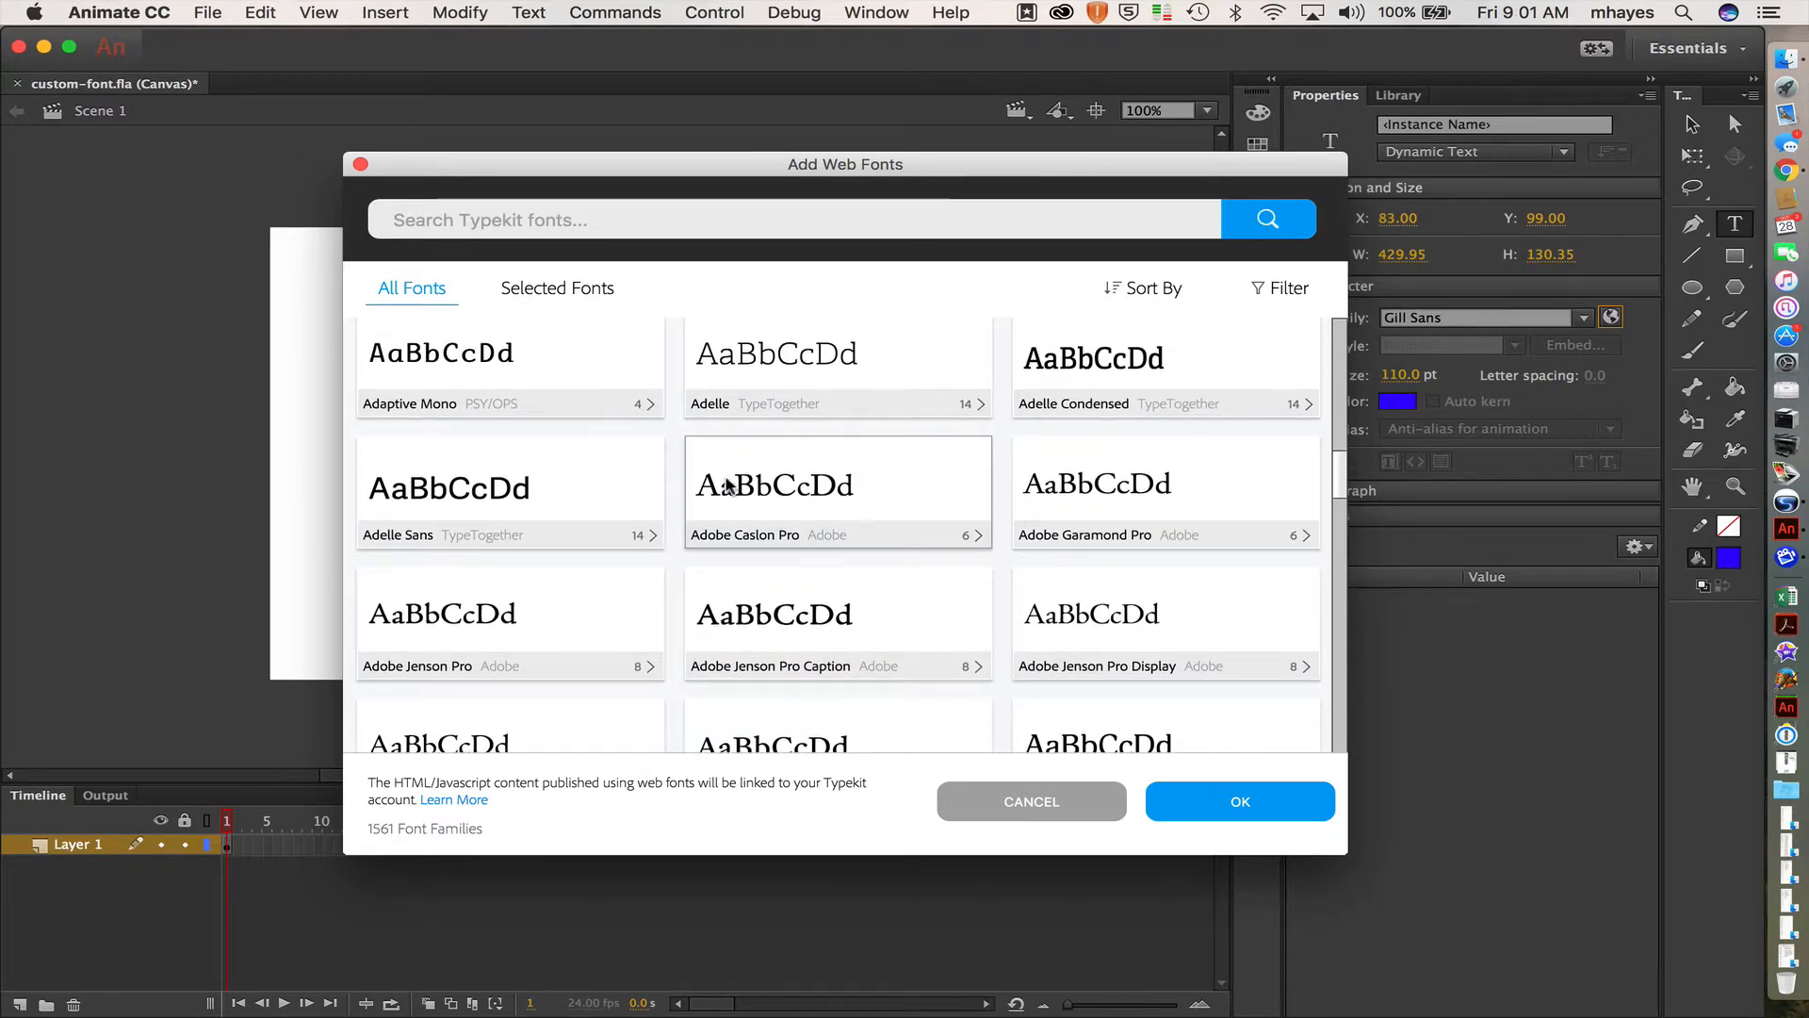
Step: Check Adelle Sans as the web font to add and confirm with OK
{"action": "left_click", "coordinate": [510, 487]}
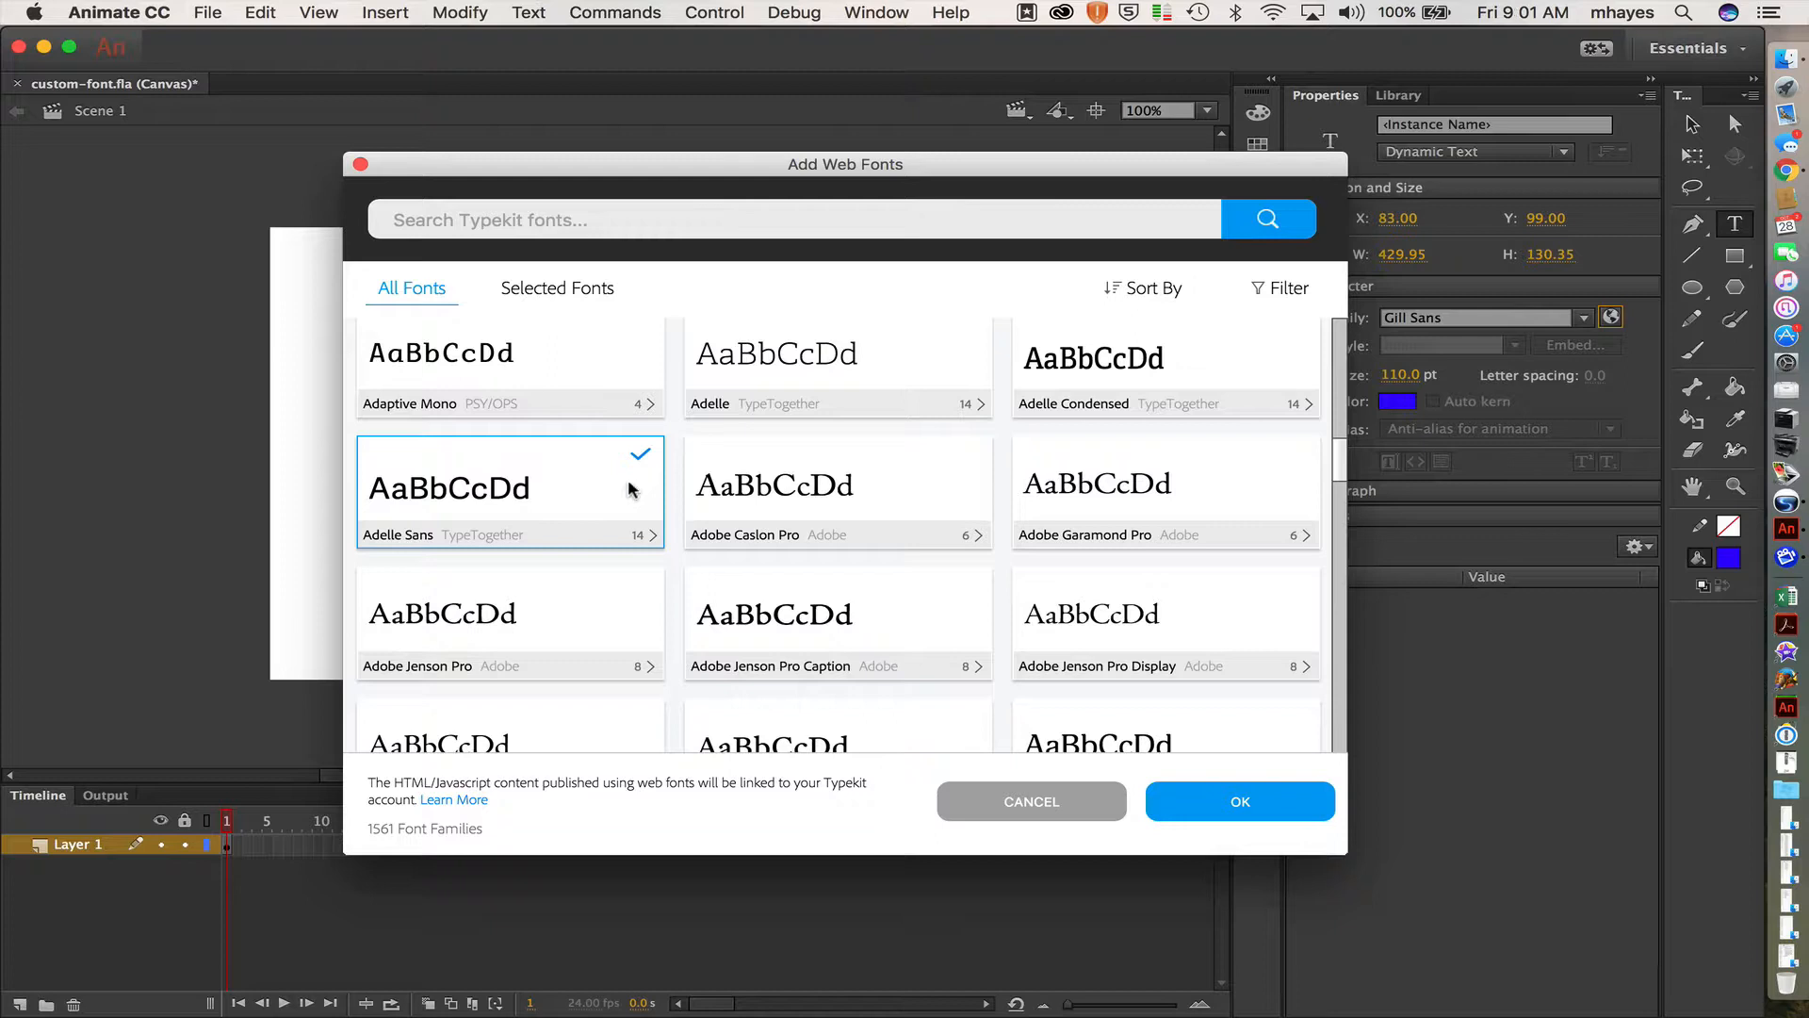
{"action": "left_click", "coordinate": [1240, 801]}
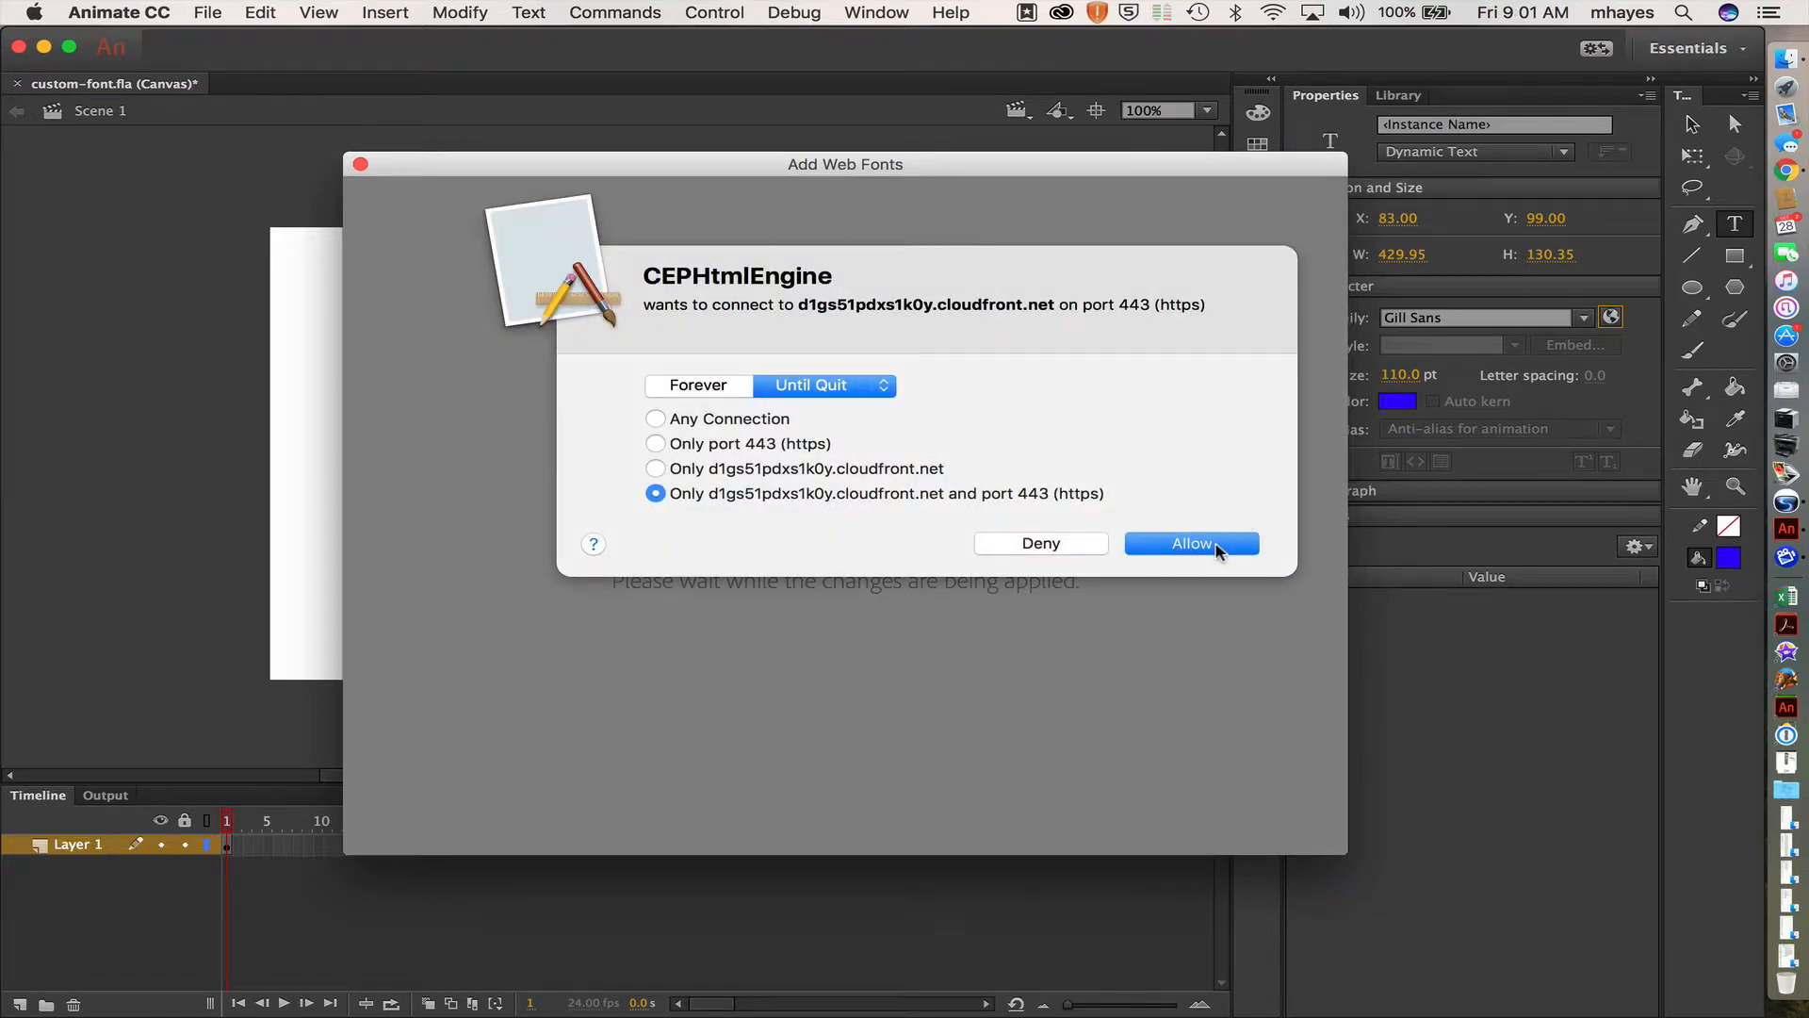
Step: Allow the CEPHtmlEngine font service to connect so Adelle Sans can be applied
{"action": "left_click", "coordinate": [1191, 543]}
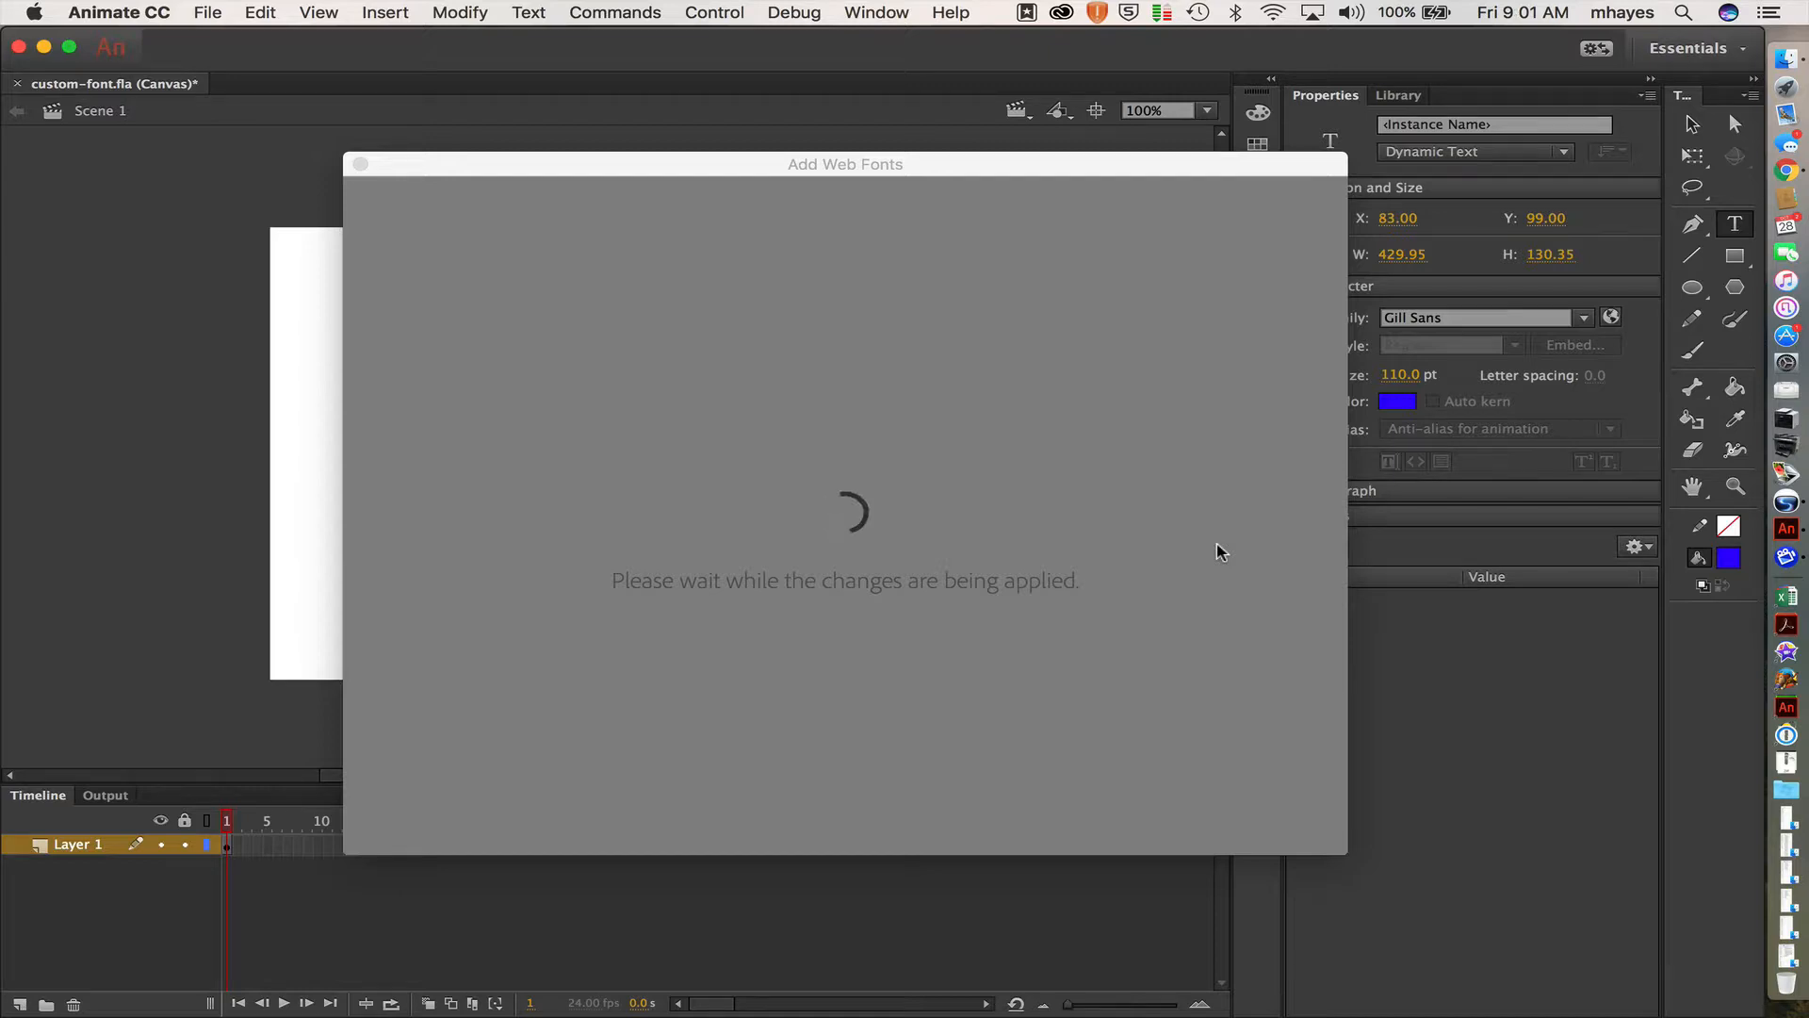
{"action": "mouse_move", "coordinate": [1183, 262]}
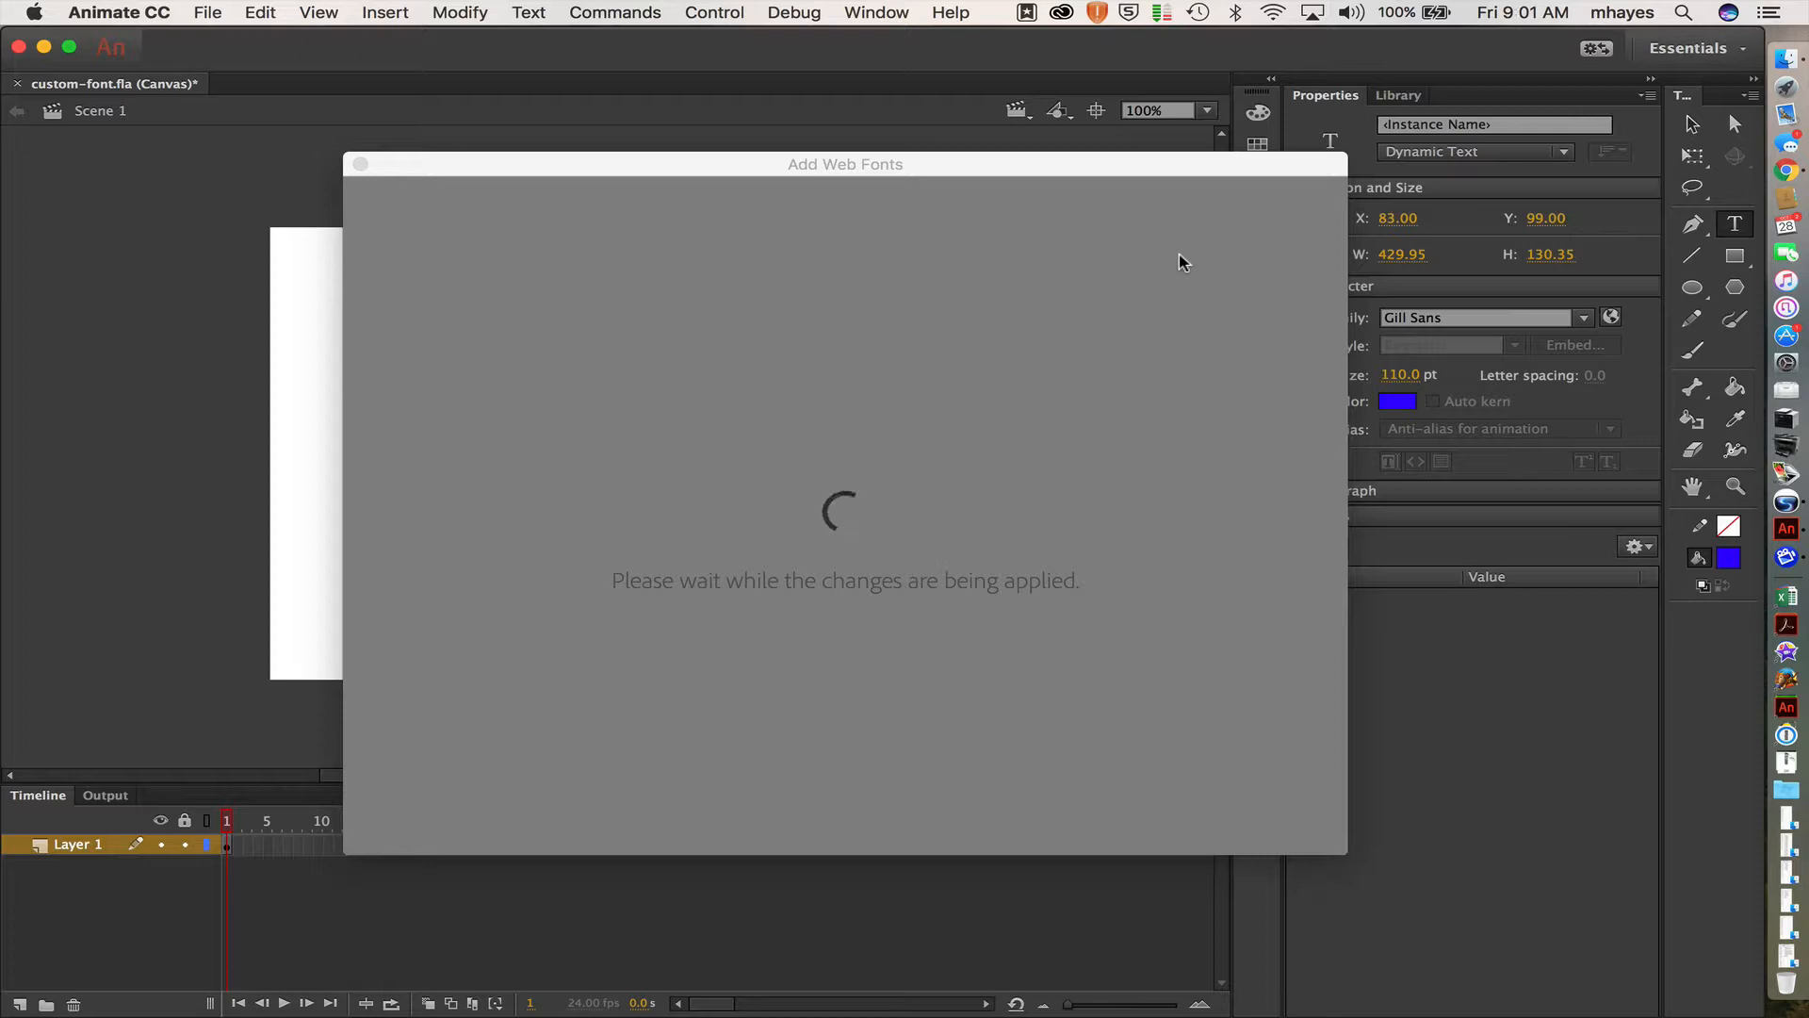
{"action": "mouse_move", "coordinate": [1174, 171]}
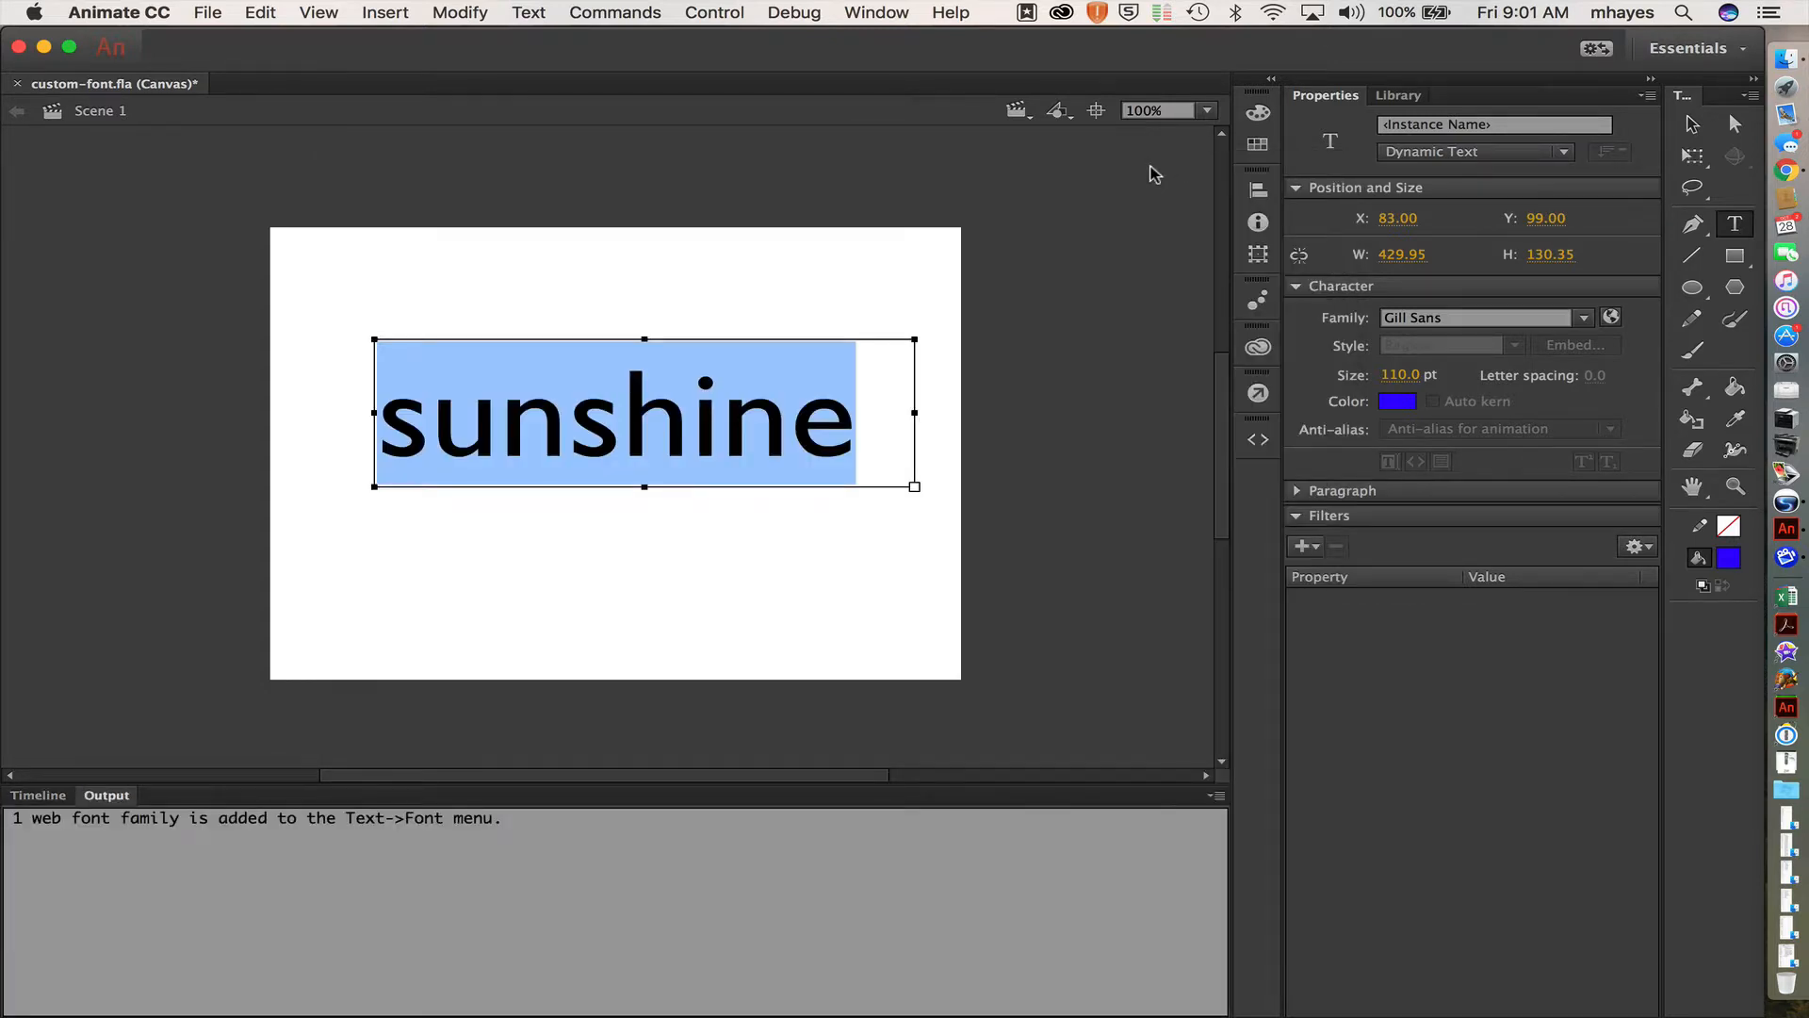
{"action": "mouse_move", "coordinate": [1583, 318]}
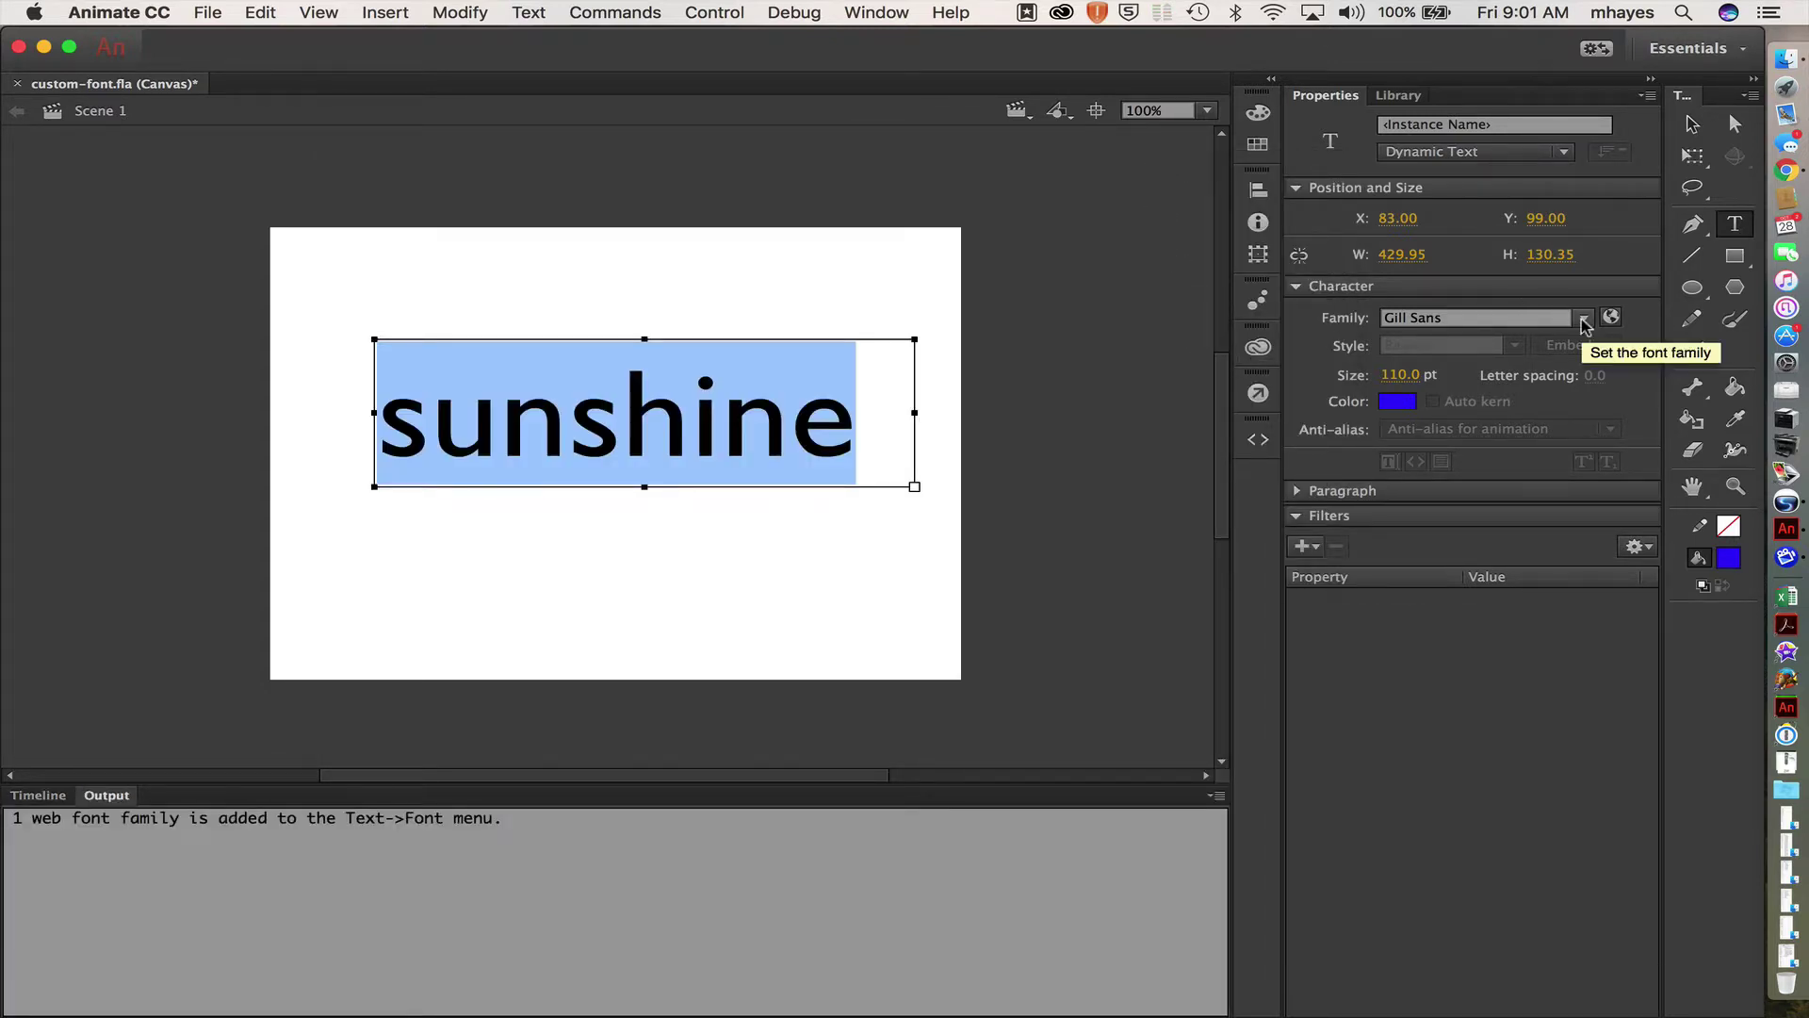
Step: Set the sunshine text's font family to Adelle Sans from the Web Fonts group
{"action": "left_click", "coordinate": [1583, 317]}
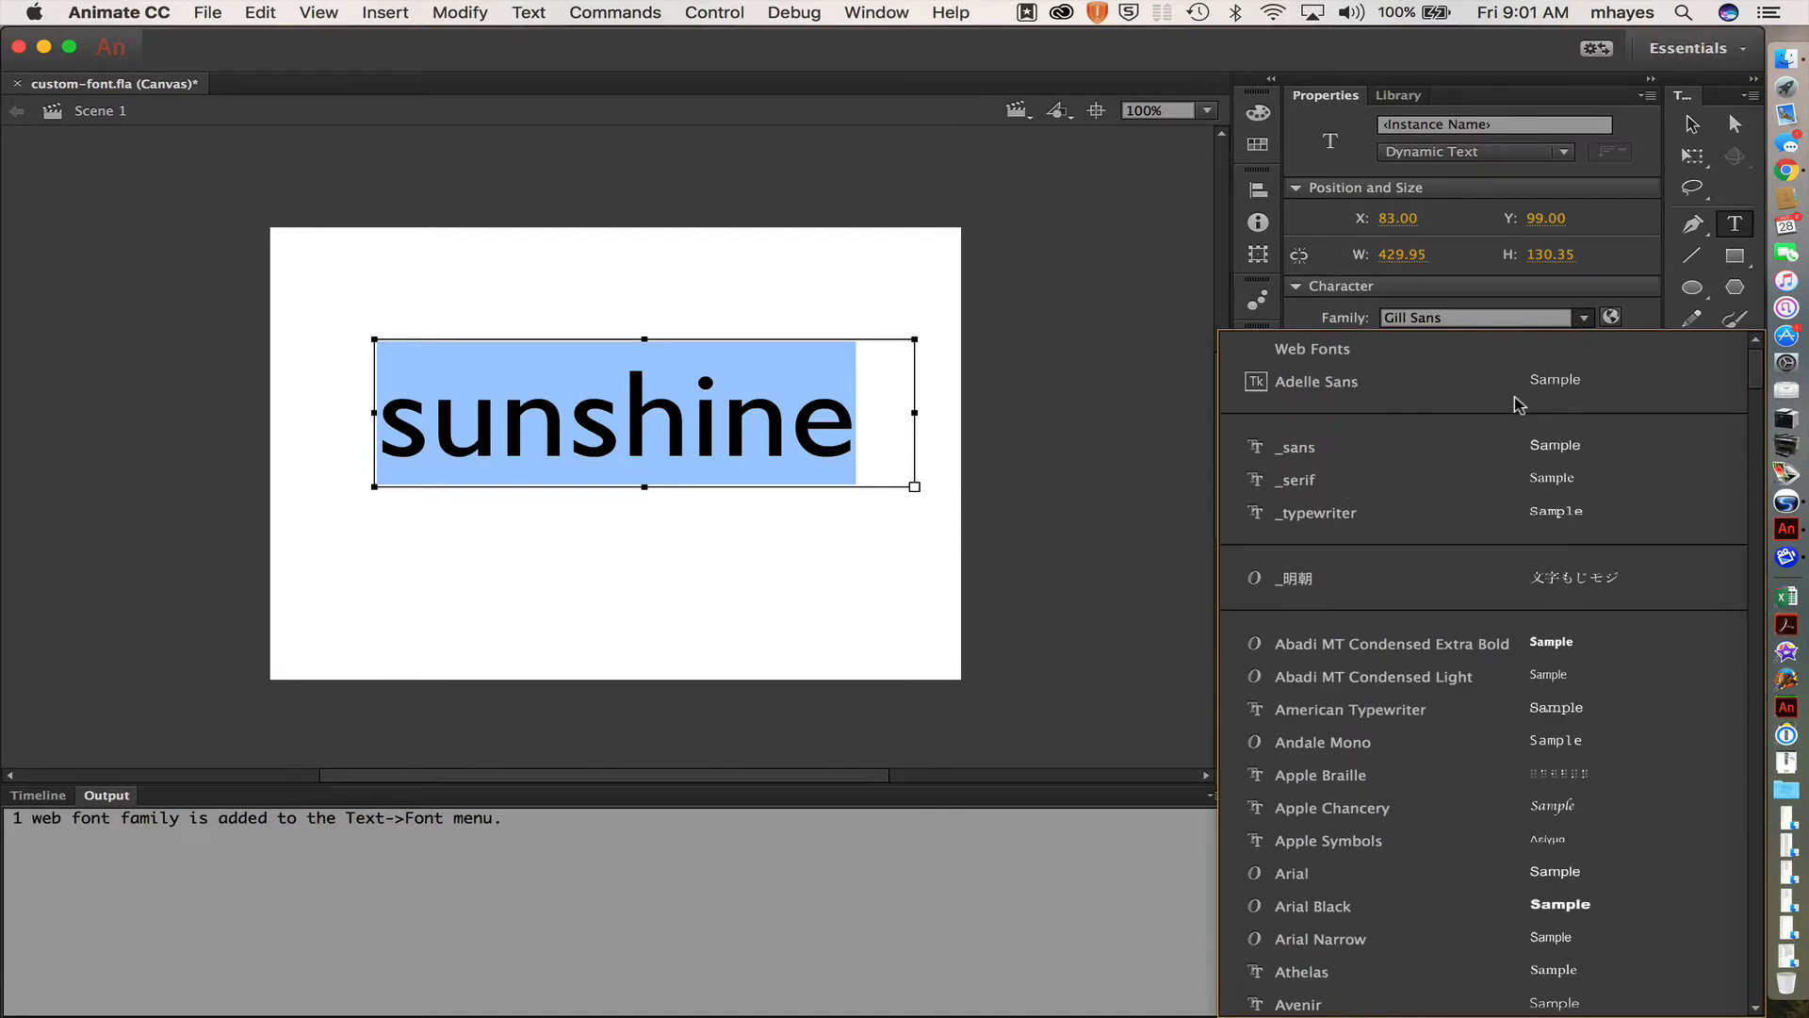
{"action": "mouse_move", "coordinate": [1311, 388]}
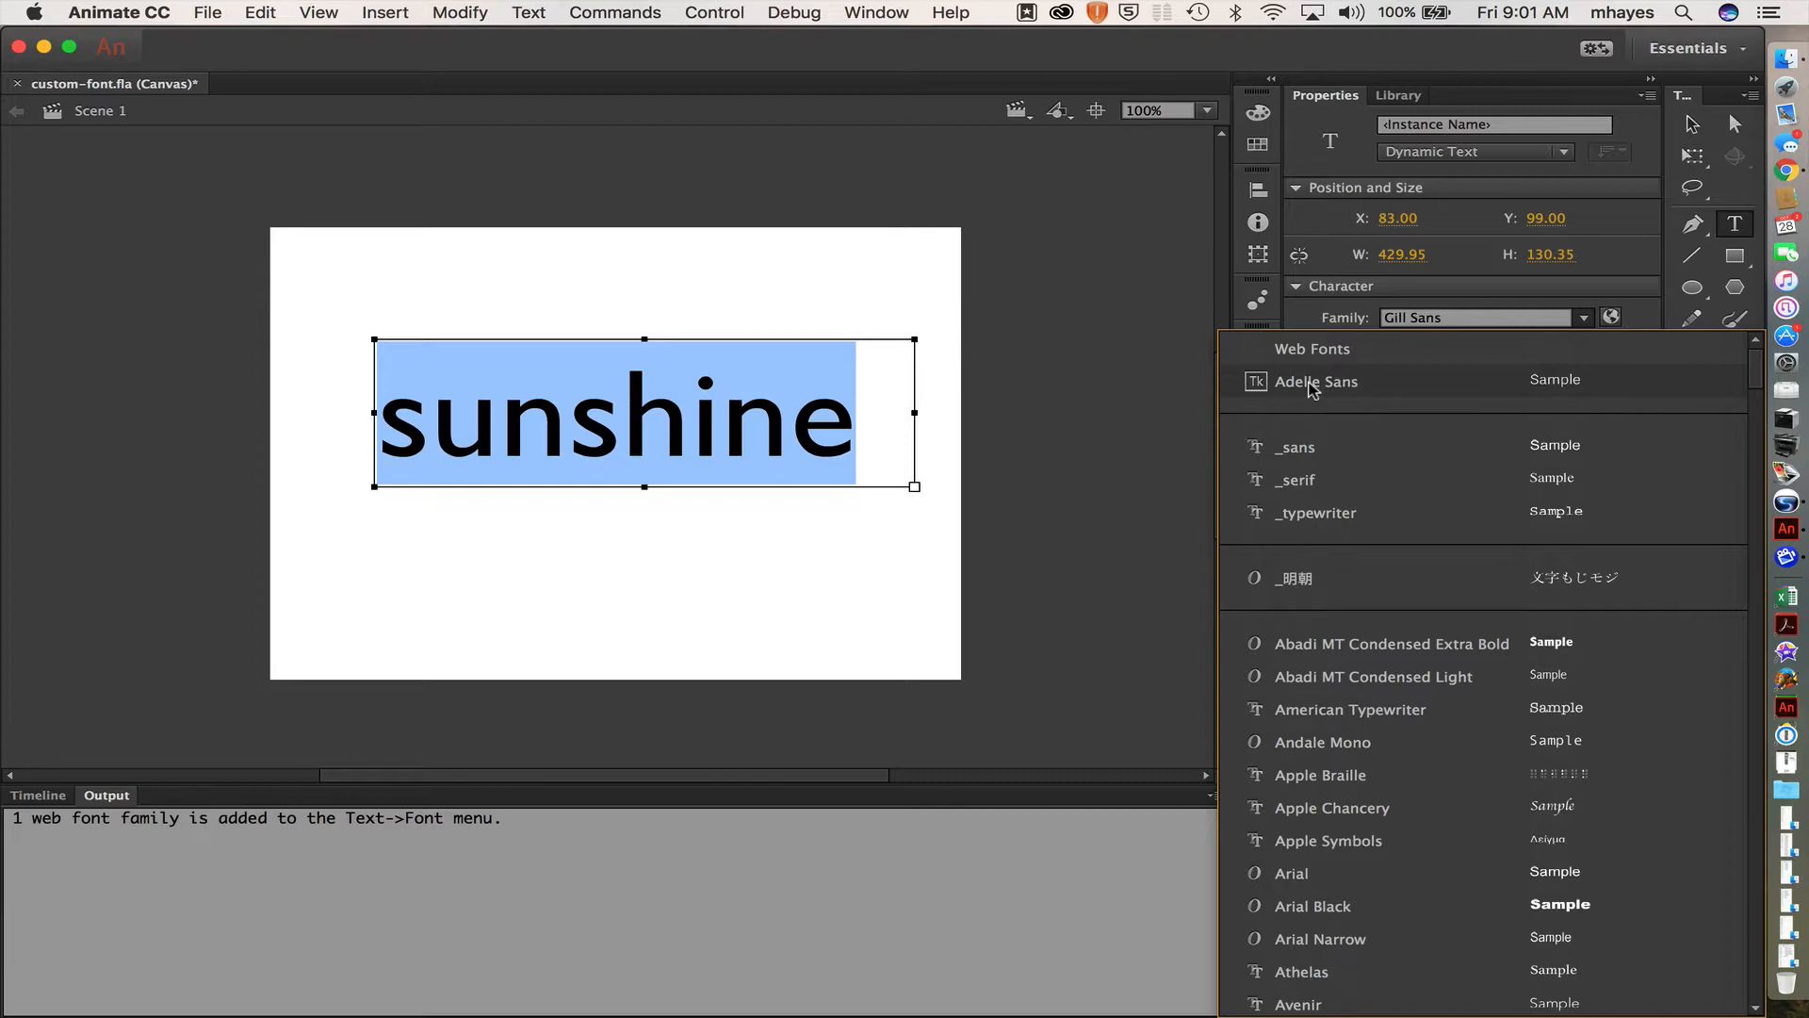
{"action": "mouse_move", "coordinate": [1342, 385]}
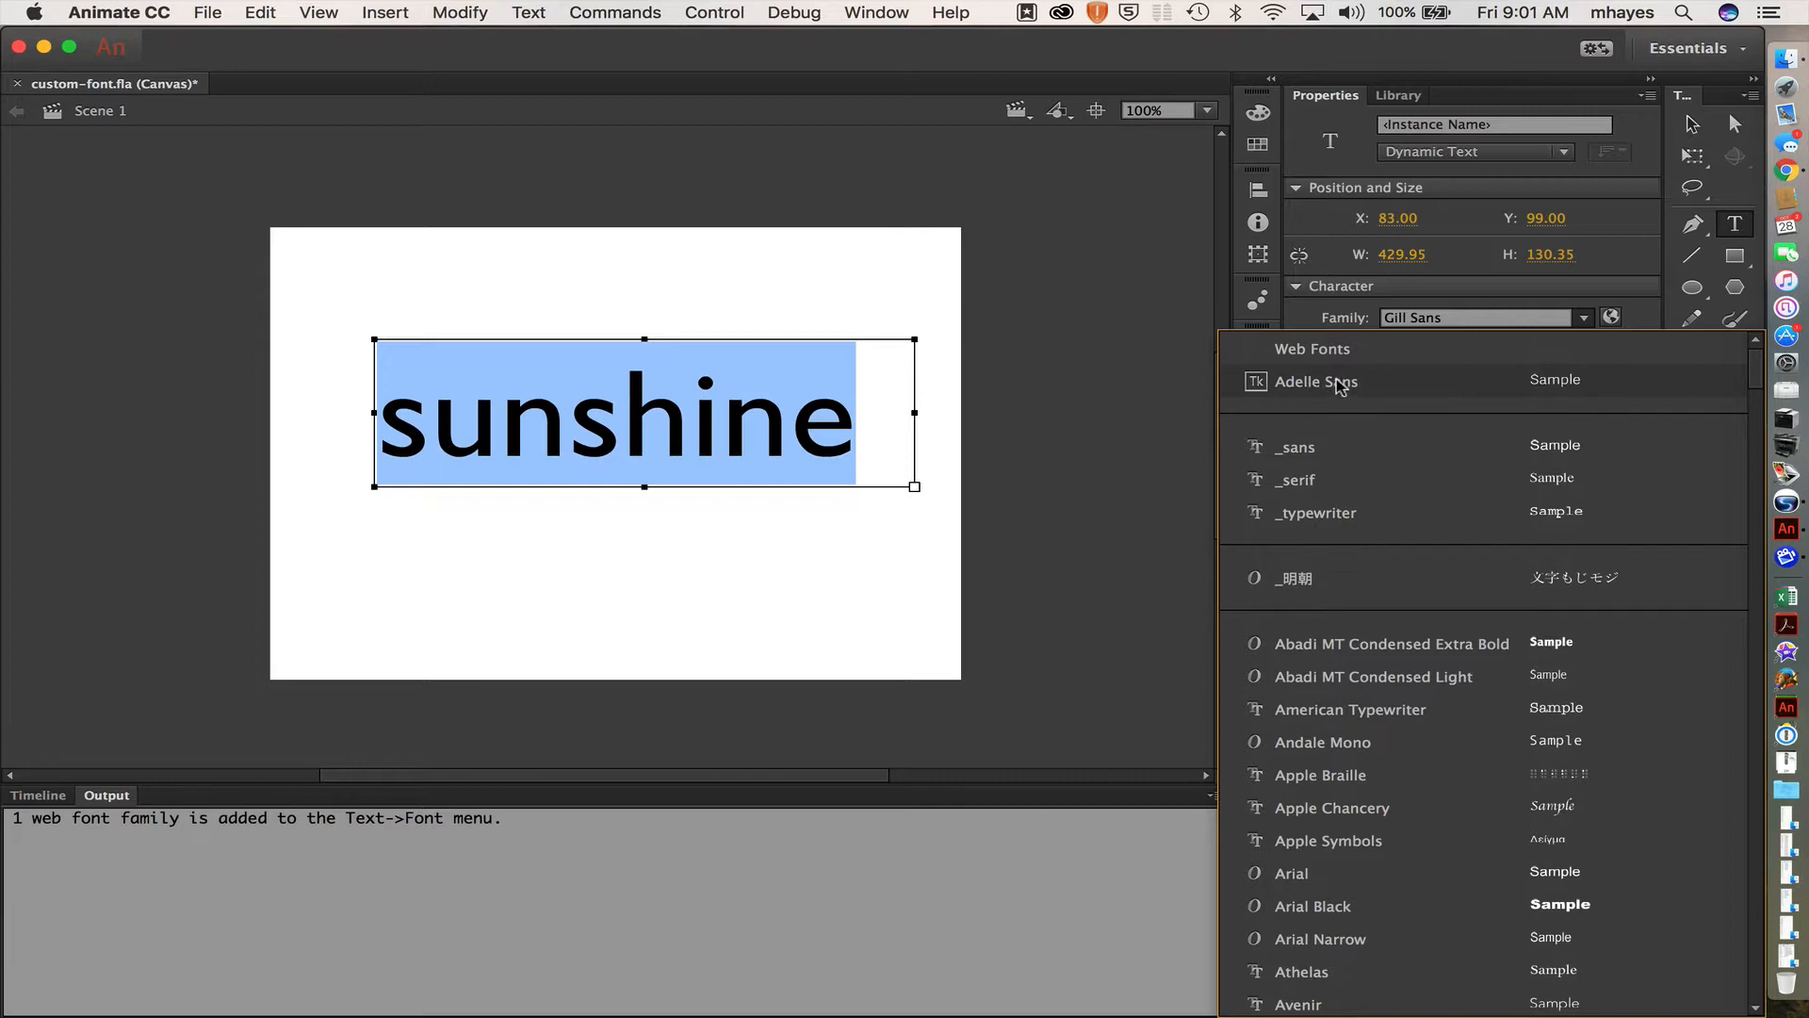
{"action": "left_click", "coordinate": [1316, 382]}
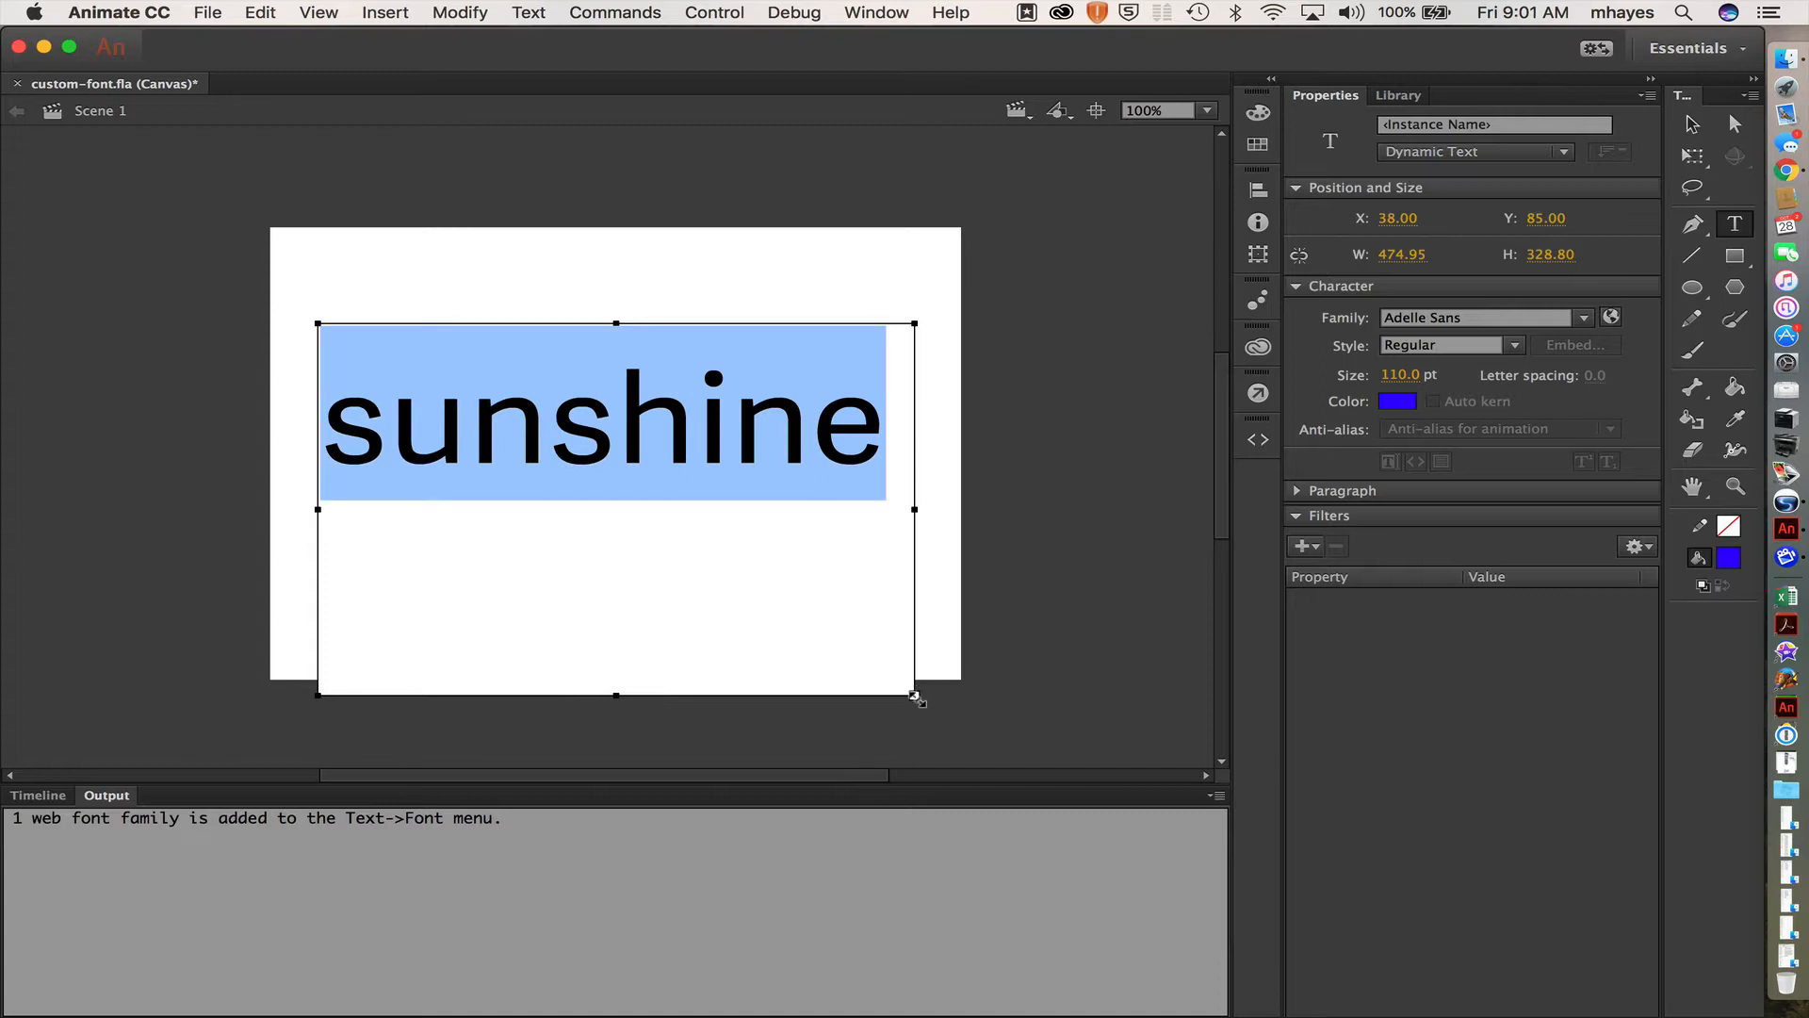
Step: Trim the text box's bottom edge up so it fits snugly around 'sunshine'
{"action": "left_click_drag", "start_coordinate": [915, 694], "coordinate": [908, 526]}
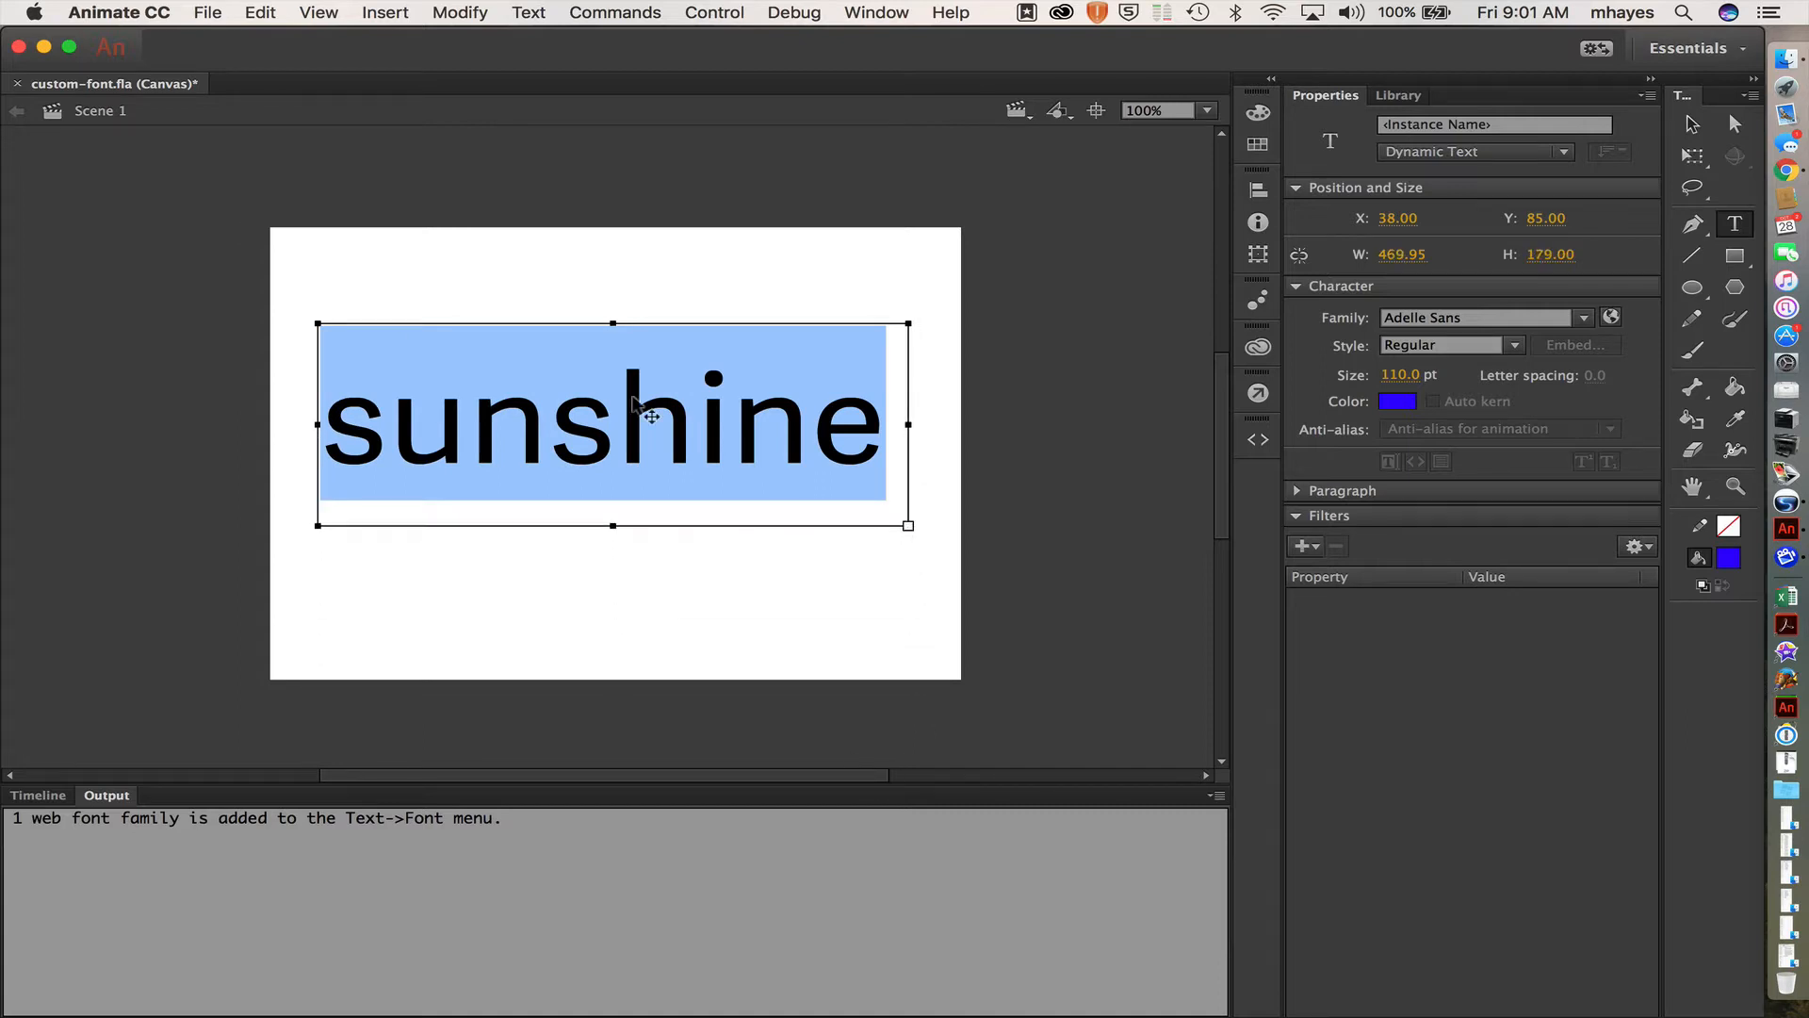
{"action": "left_click", "coordinate": [1694, 123]}
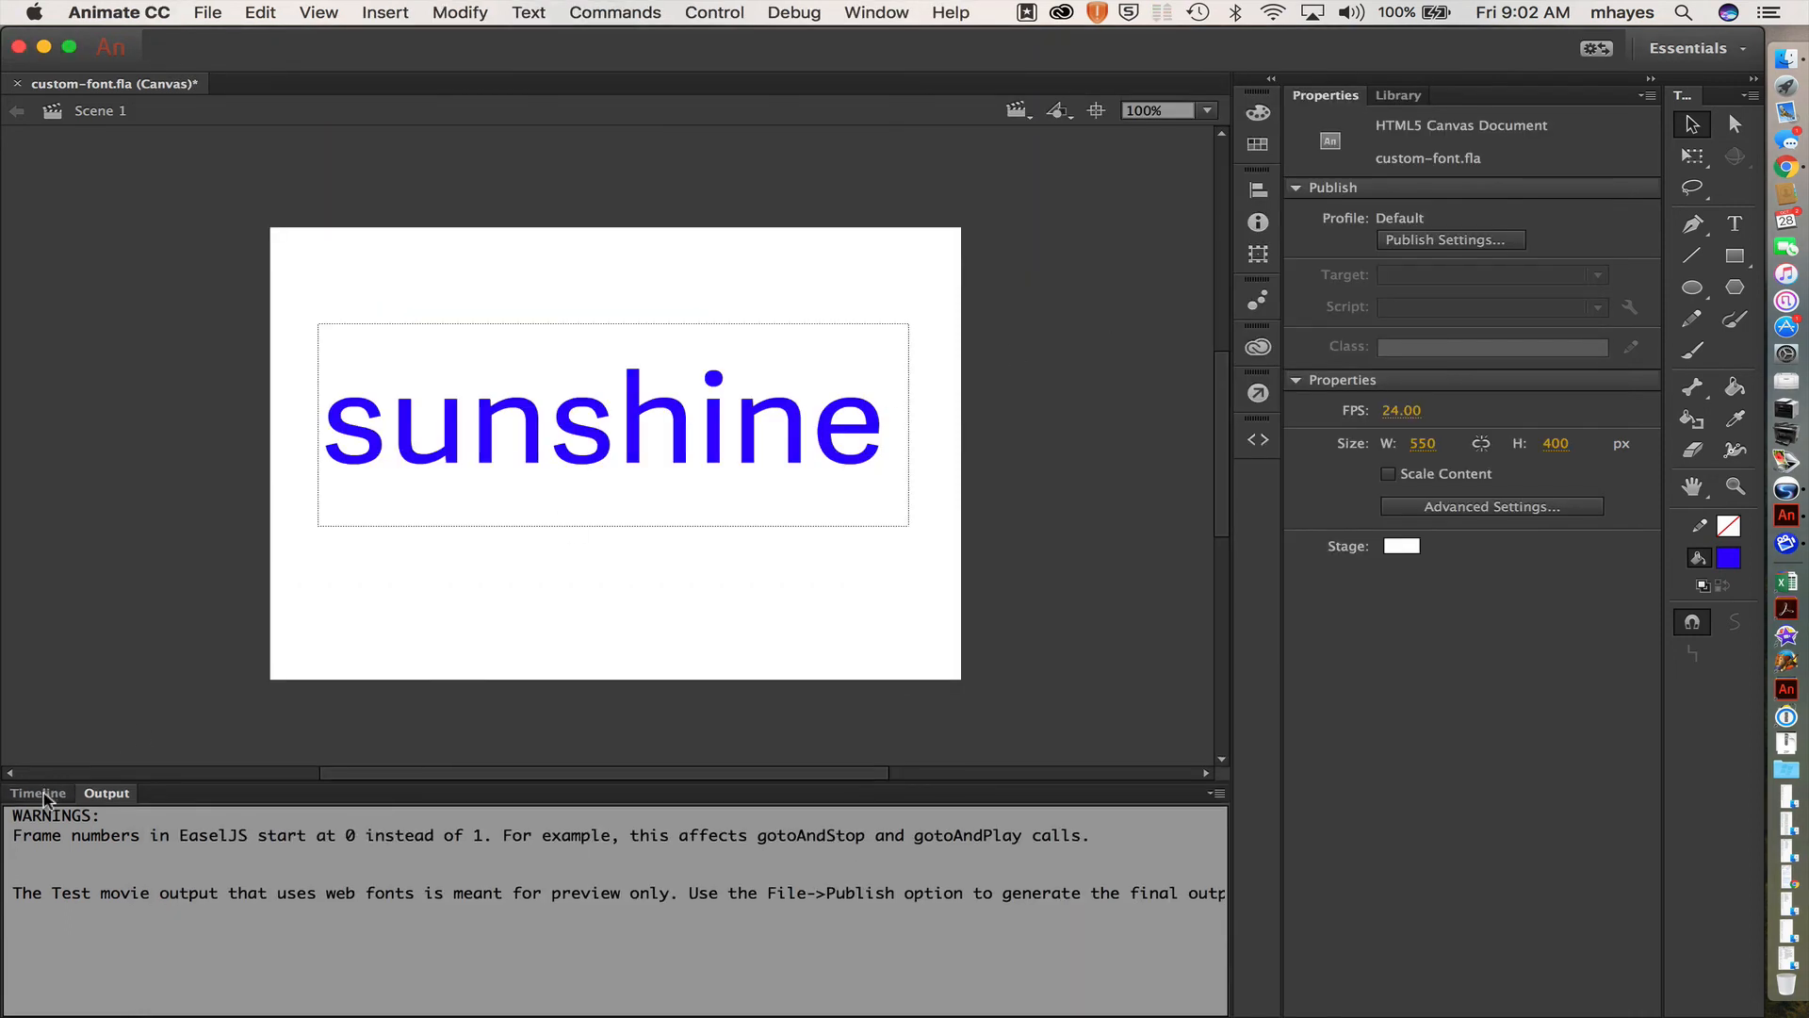
Step: Return from the test output to the Timeline panel
{"action": "left_click", "coordinate": [38, 793]}
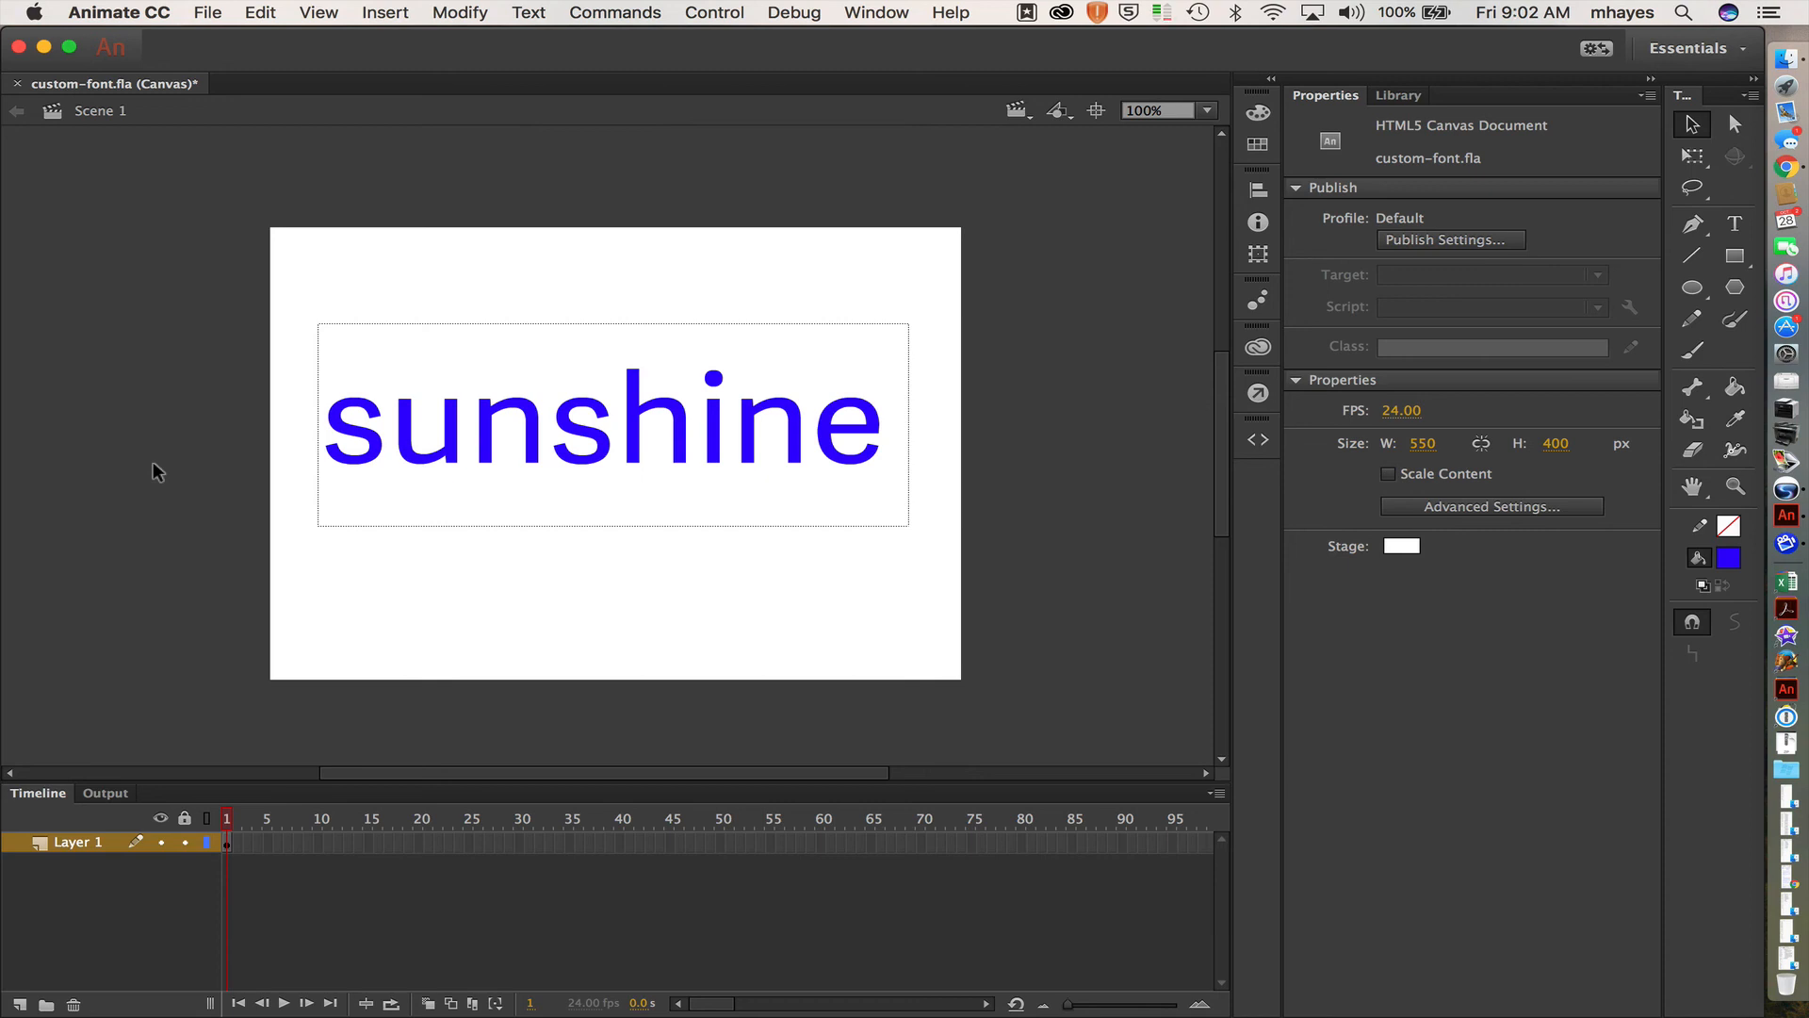